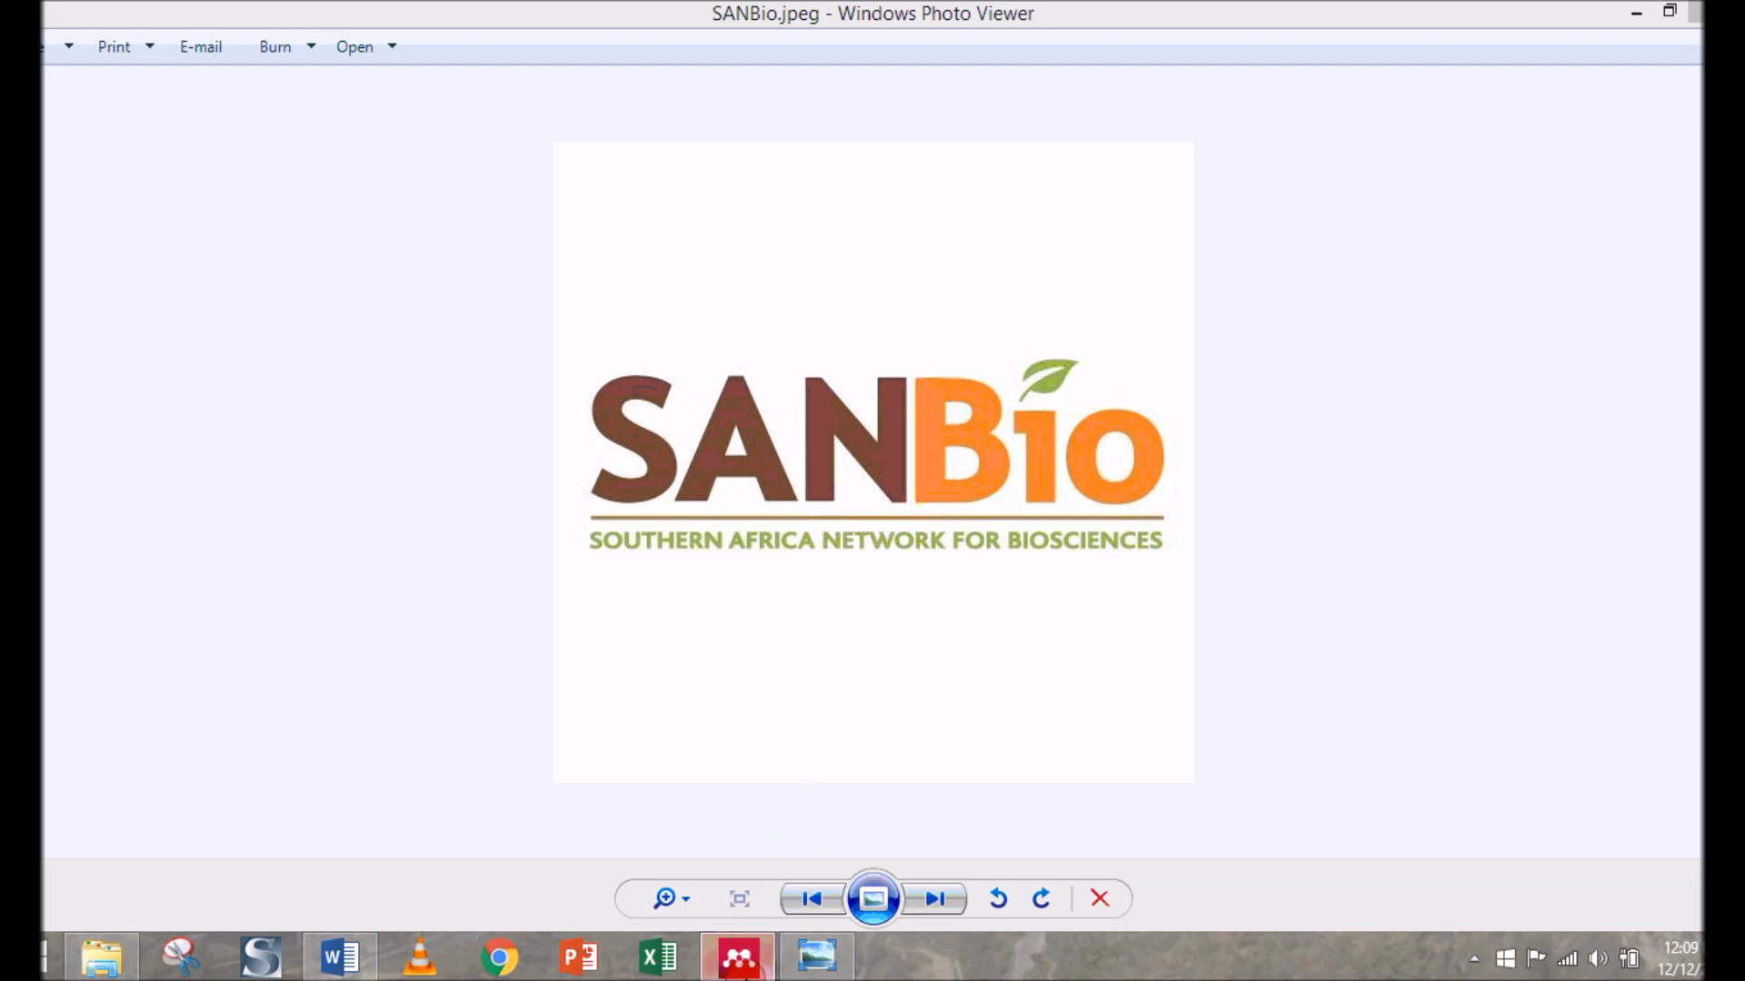
# Switch from the photo viewer through Mendeley to the thesis proposal in Word
pyautogui.click(736, 958)
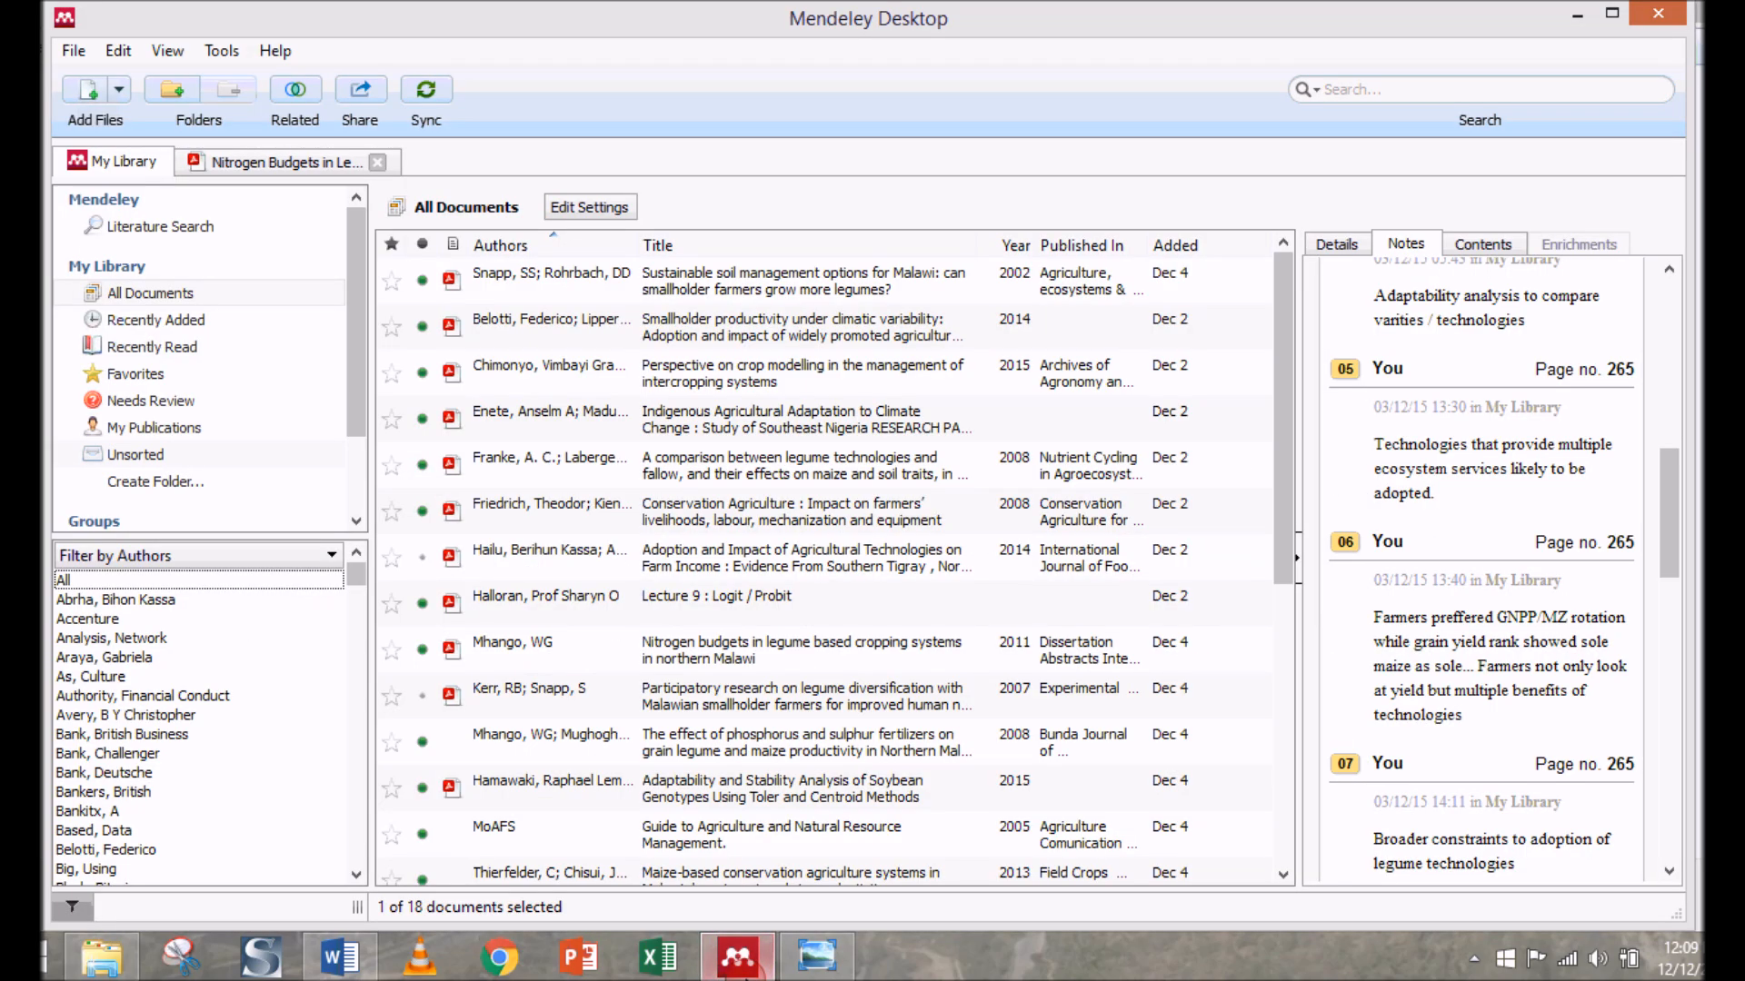
pyautogui.click(330, 958)
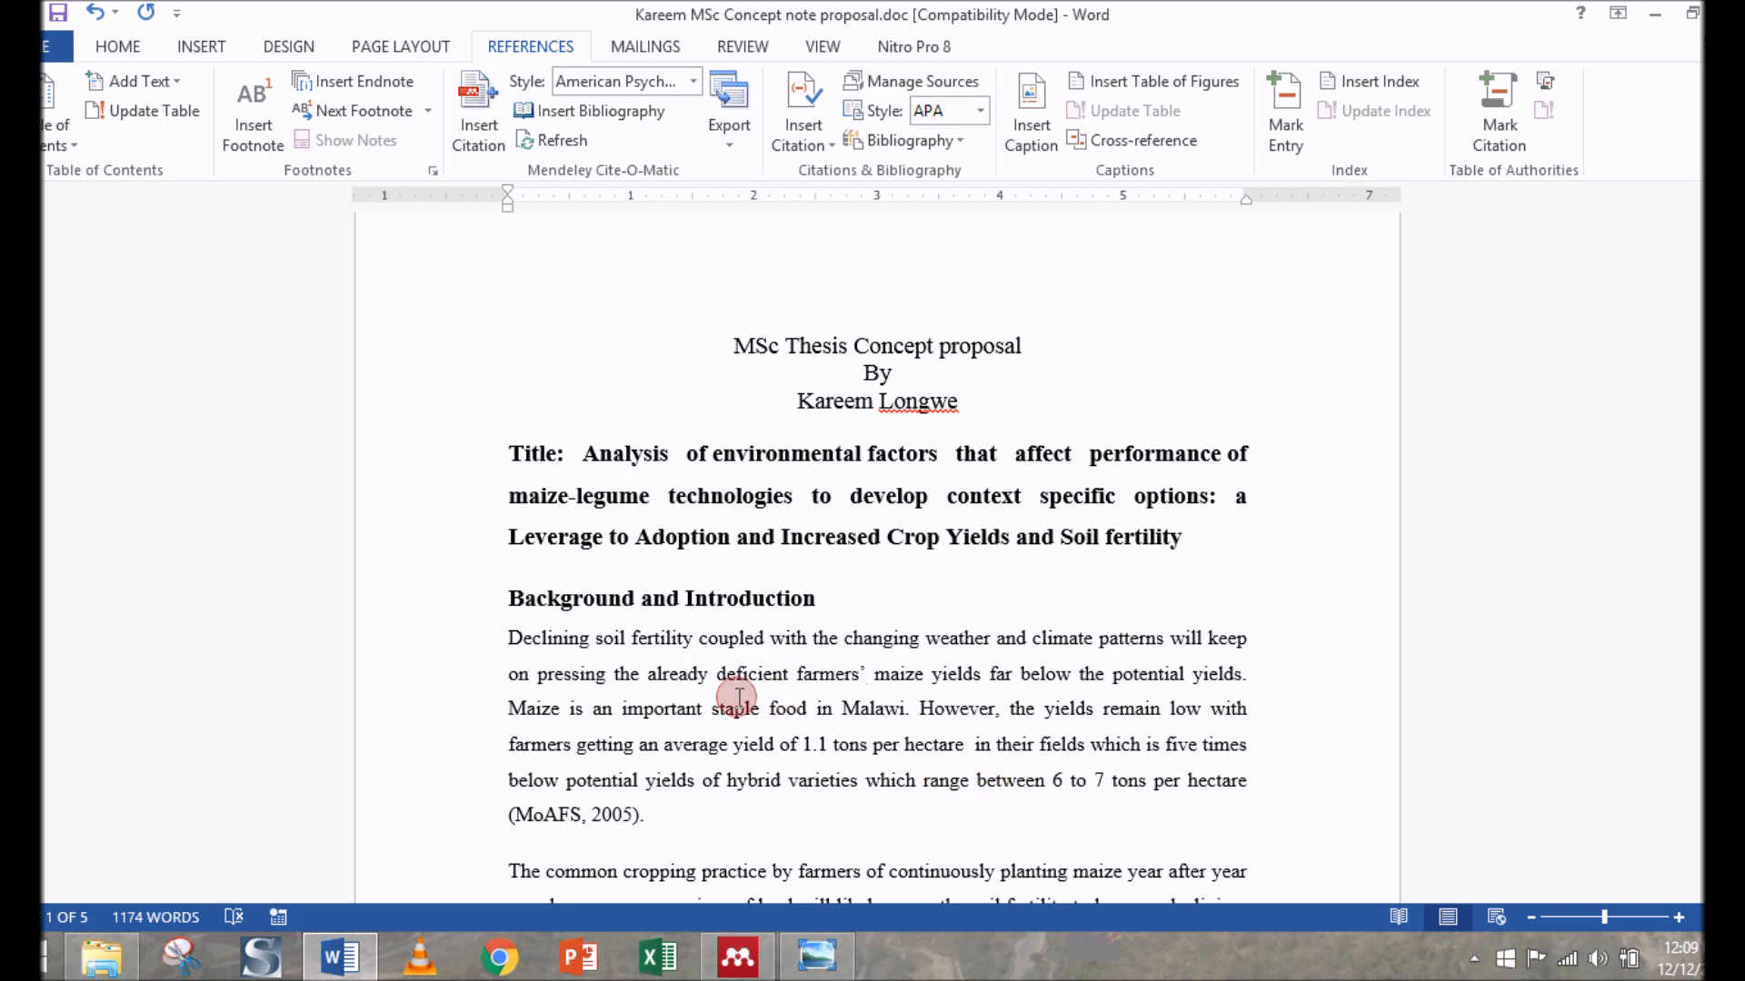
pyautogui.moveTo(828, 756)
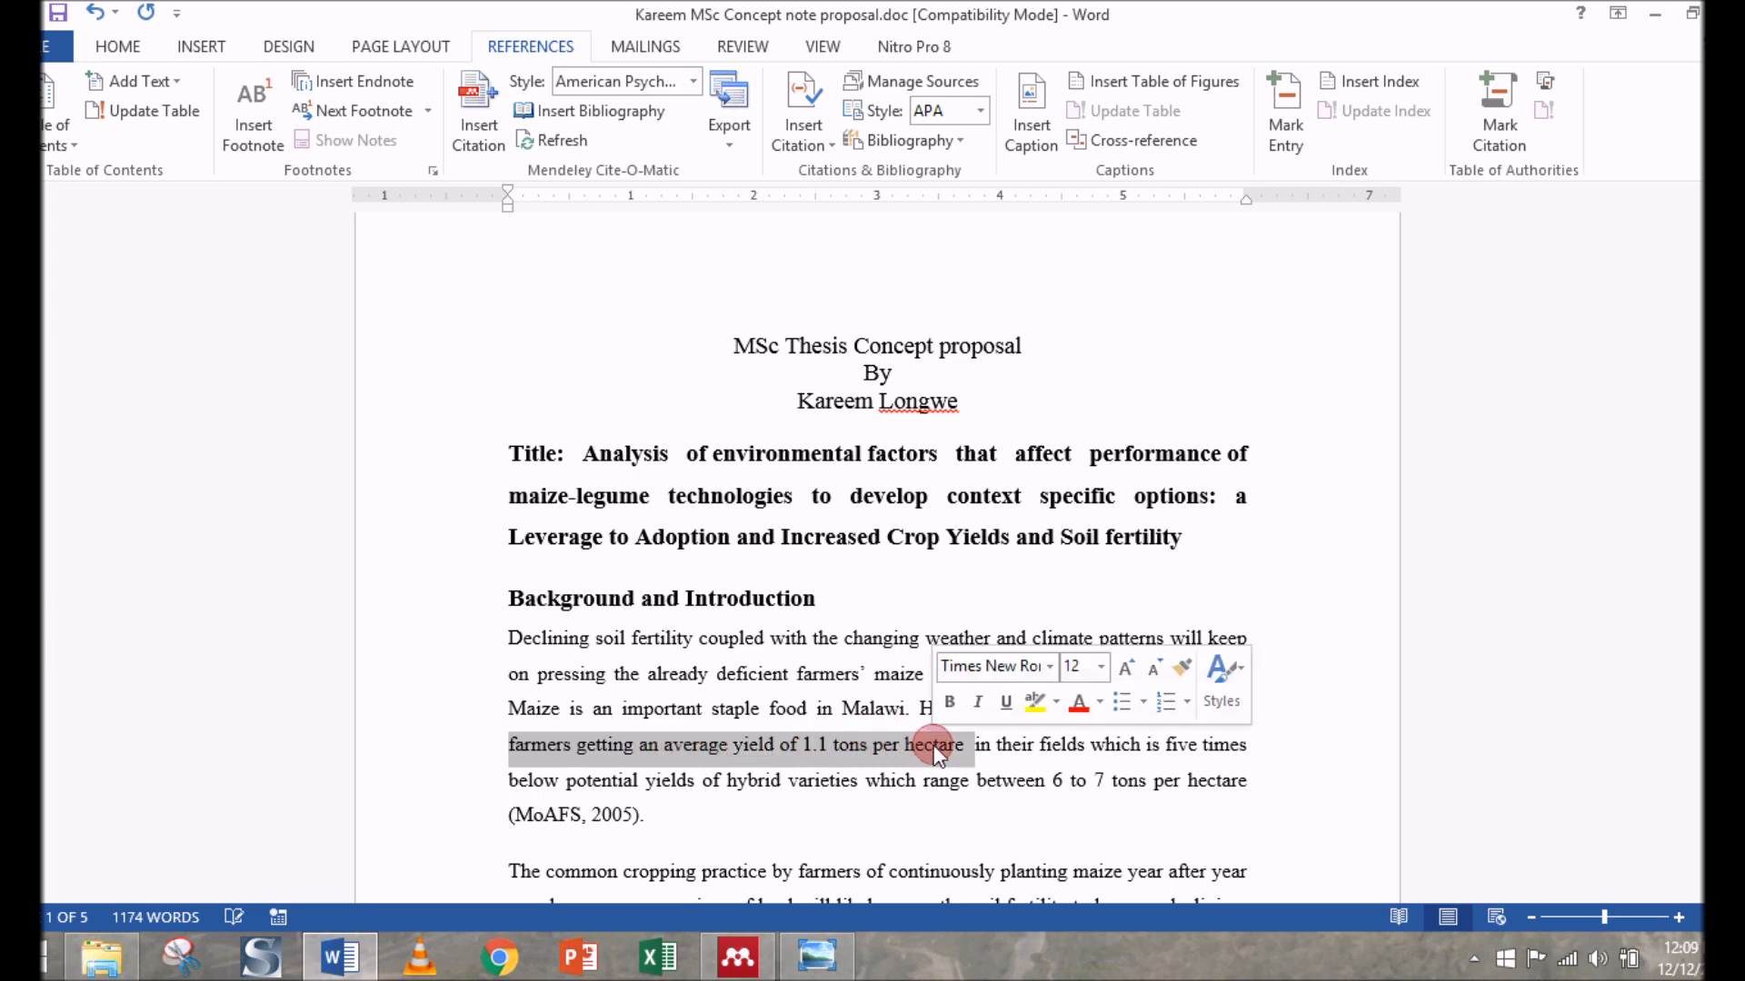
# Begin a Mendeley citation right after '1.1 tons per hectare' in the first paragraph
pyautogui.click(959, 745)
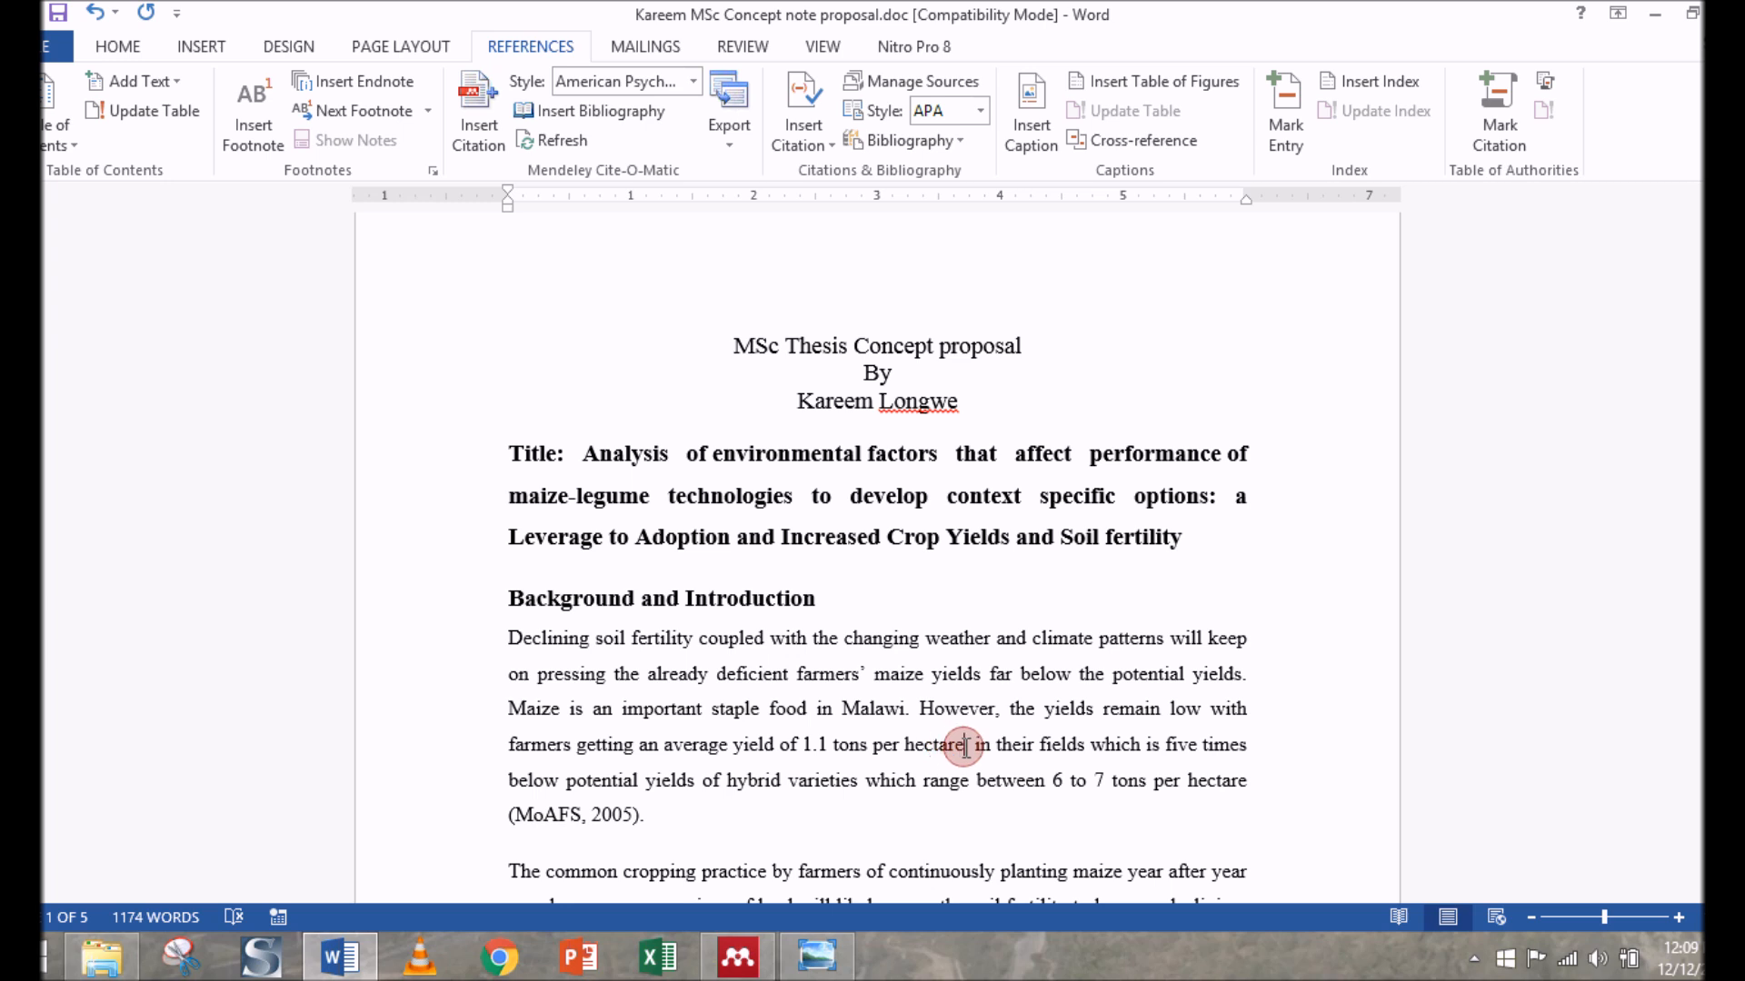
pyautogui.click(937, 709)
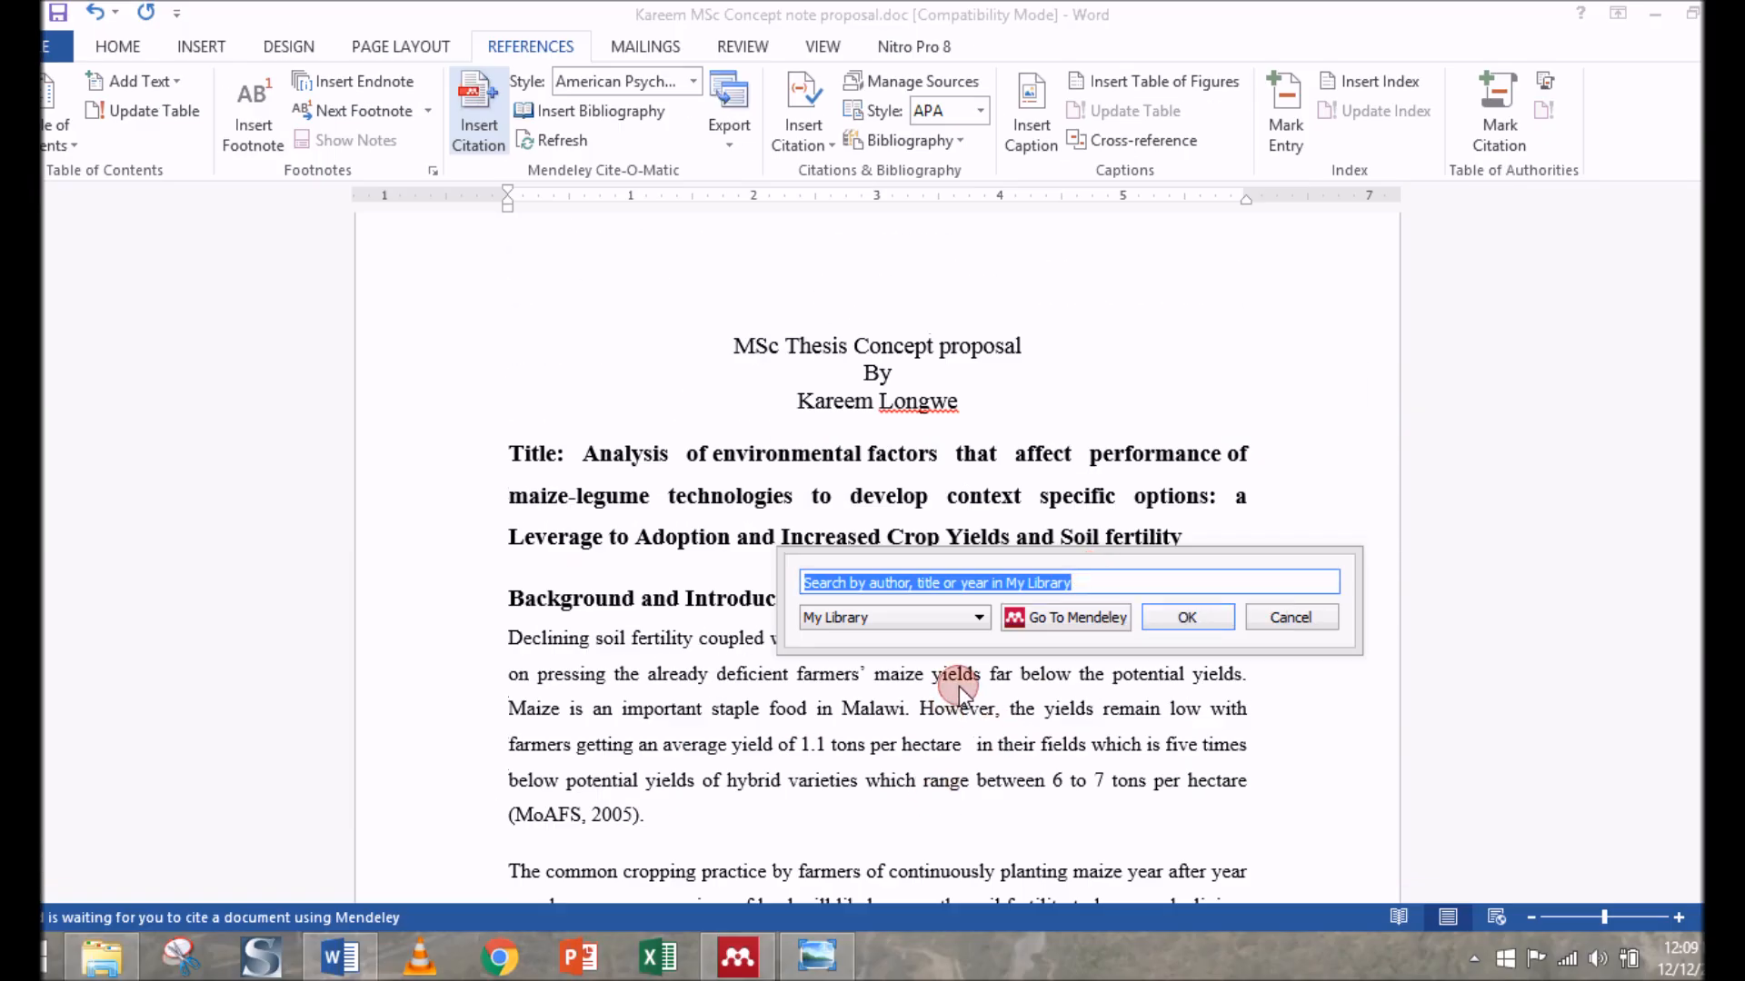
# Search 'MOA' and insert the MoAFS 2005 agriculture guide citation after 'tons per hectare'
pyautogui.write('M')
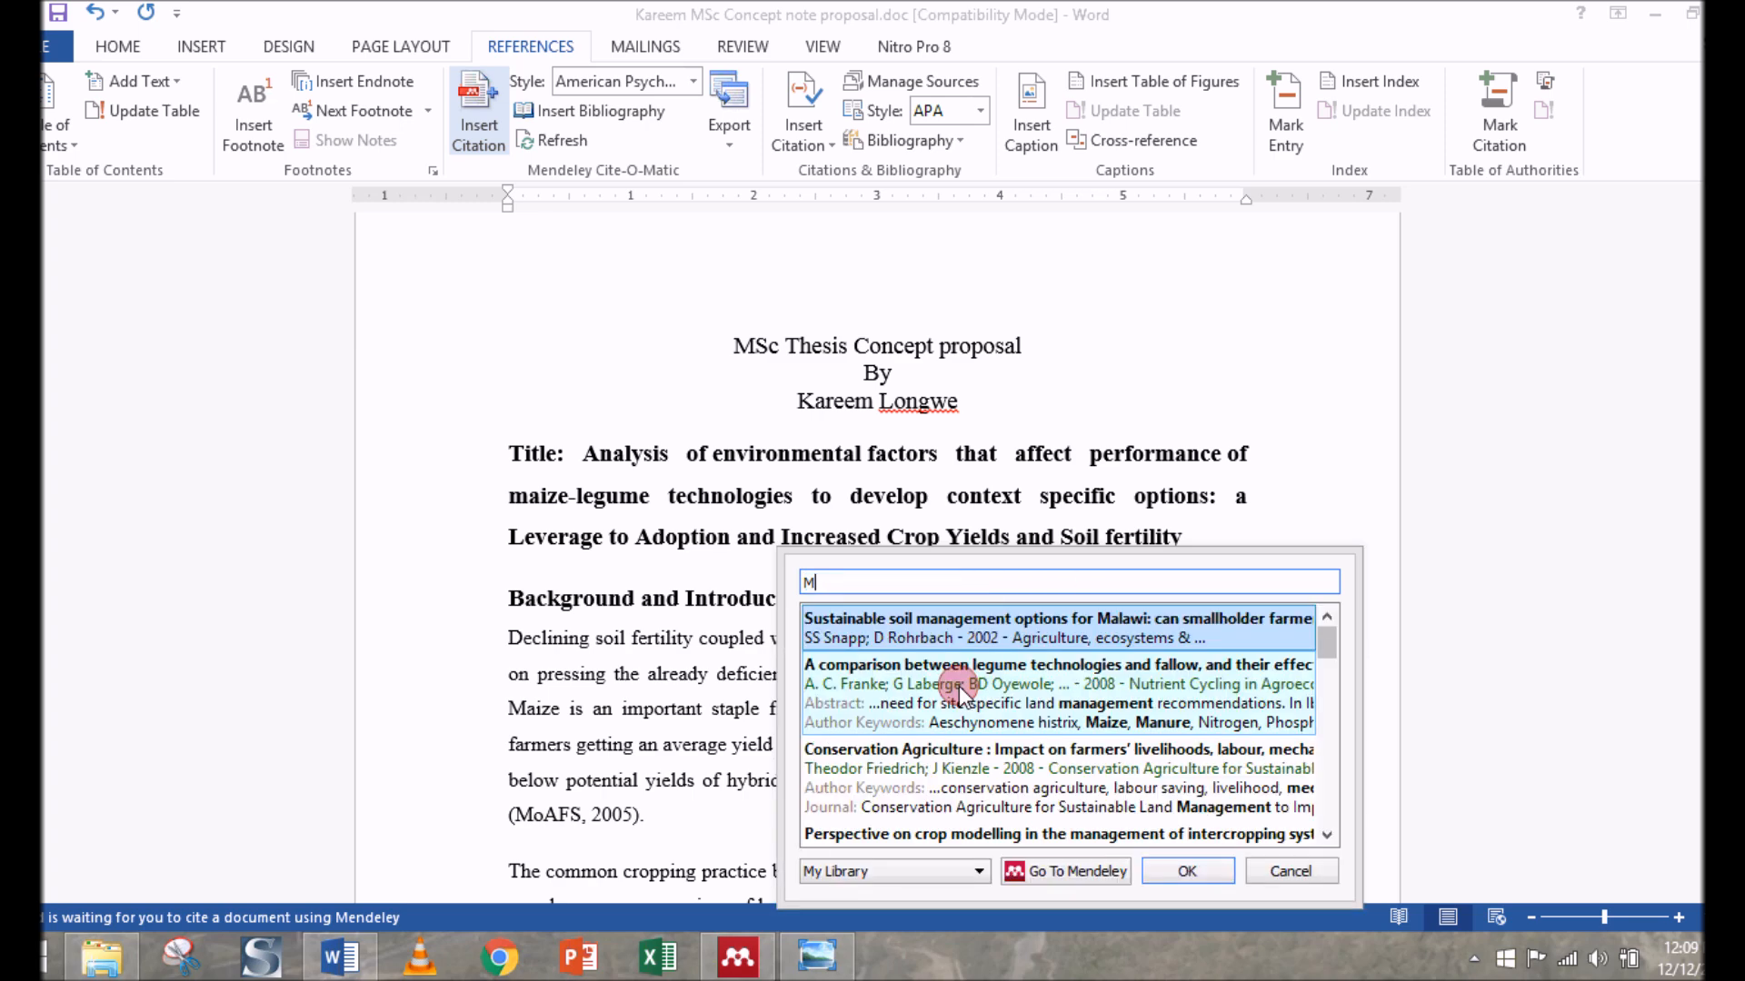
pyautogui.write('OAF')
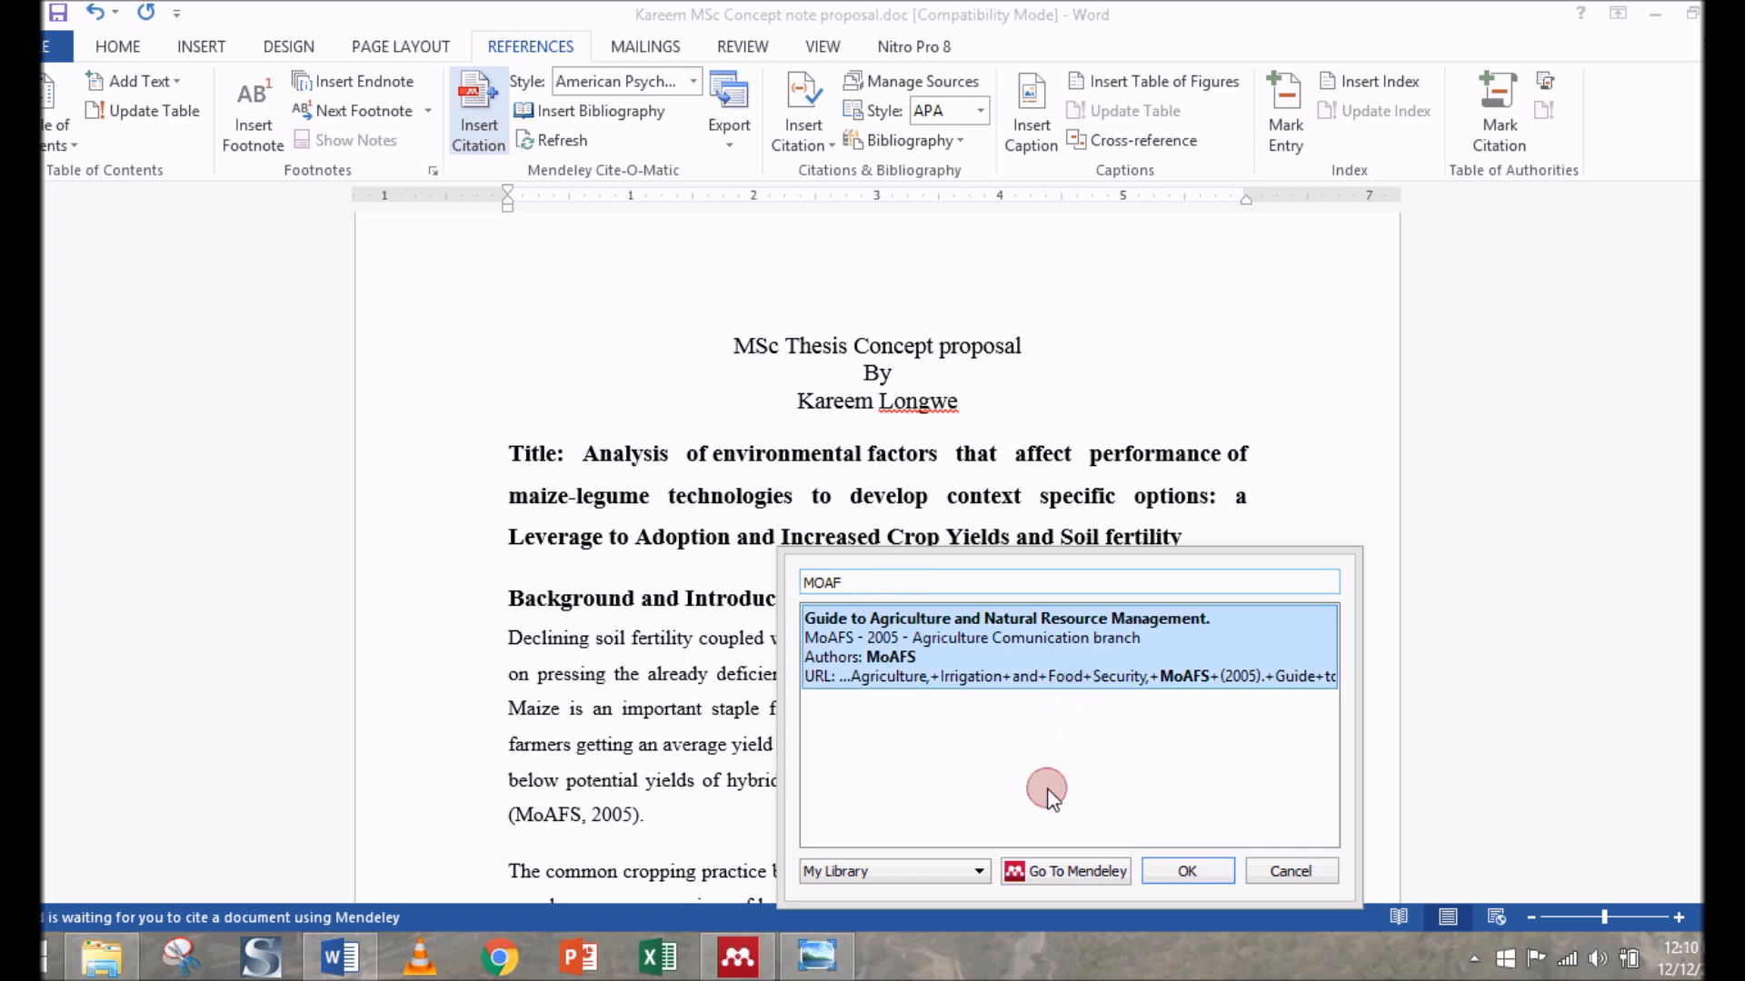
pyautogui.moveTo(1029, 829)
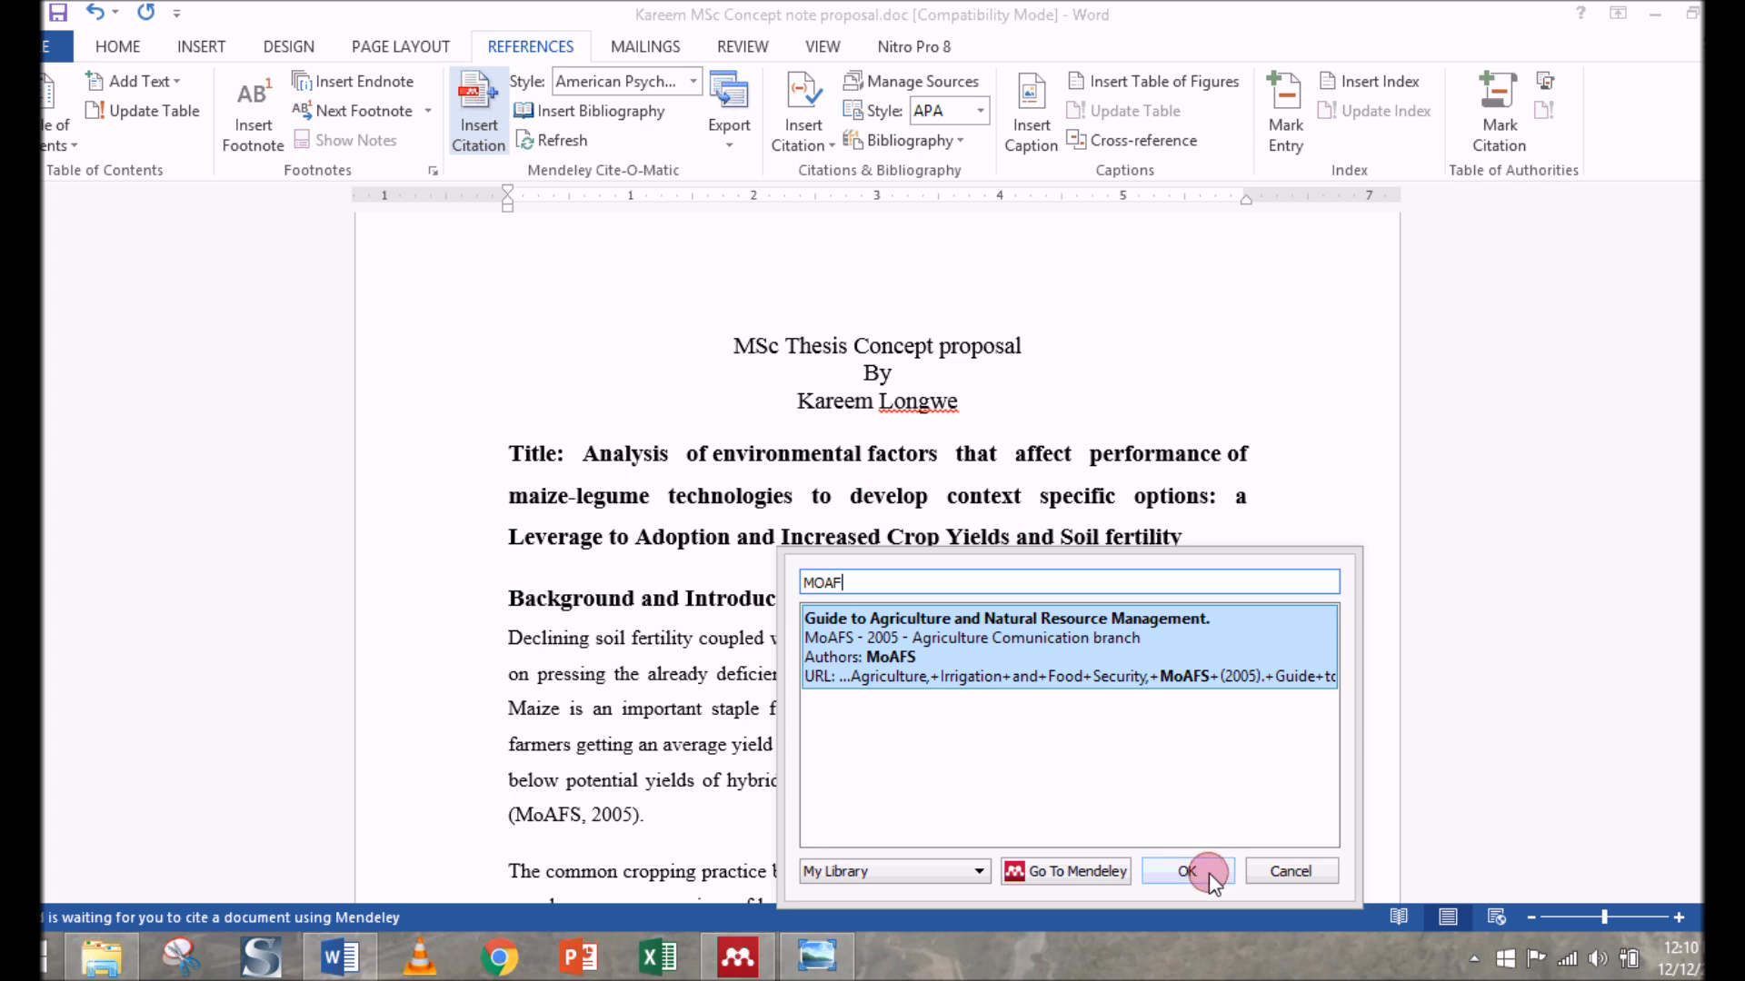
pyautogui.click(1187, 871)
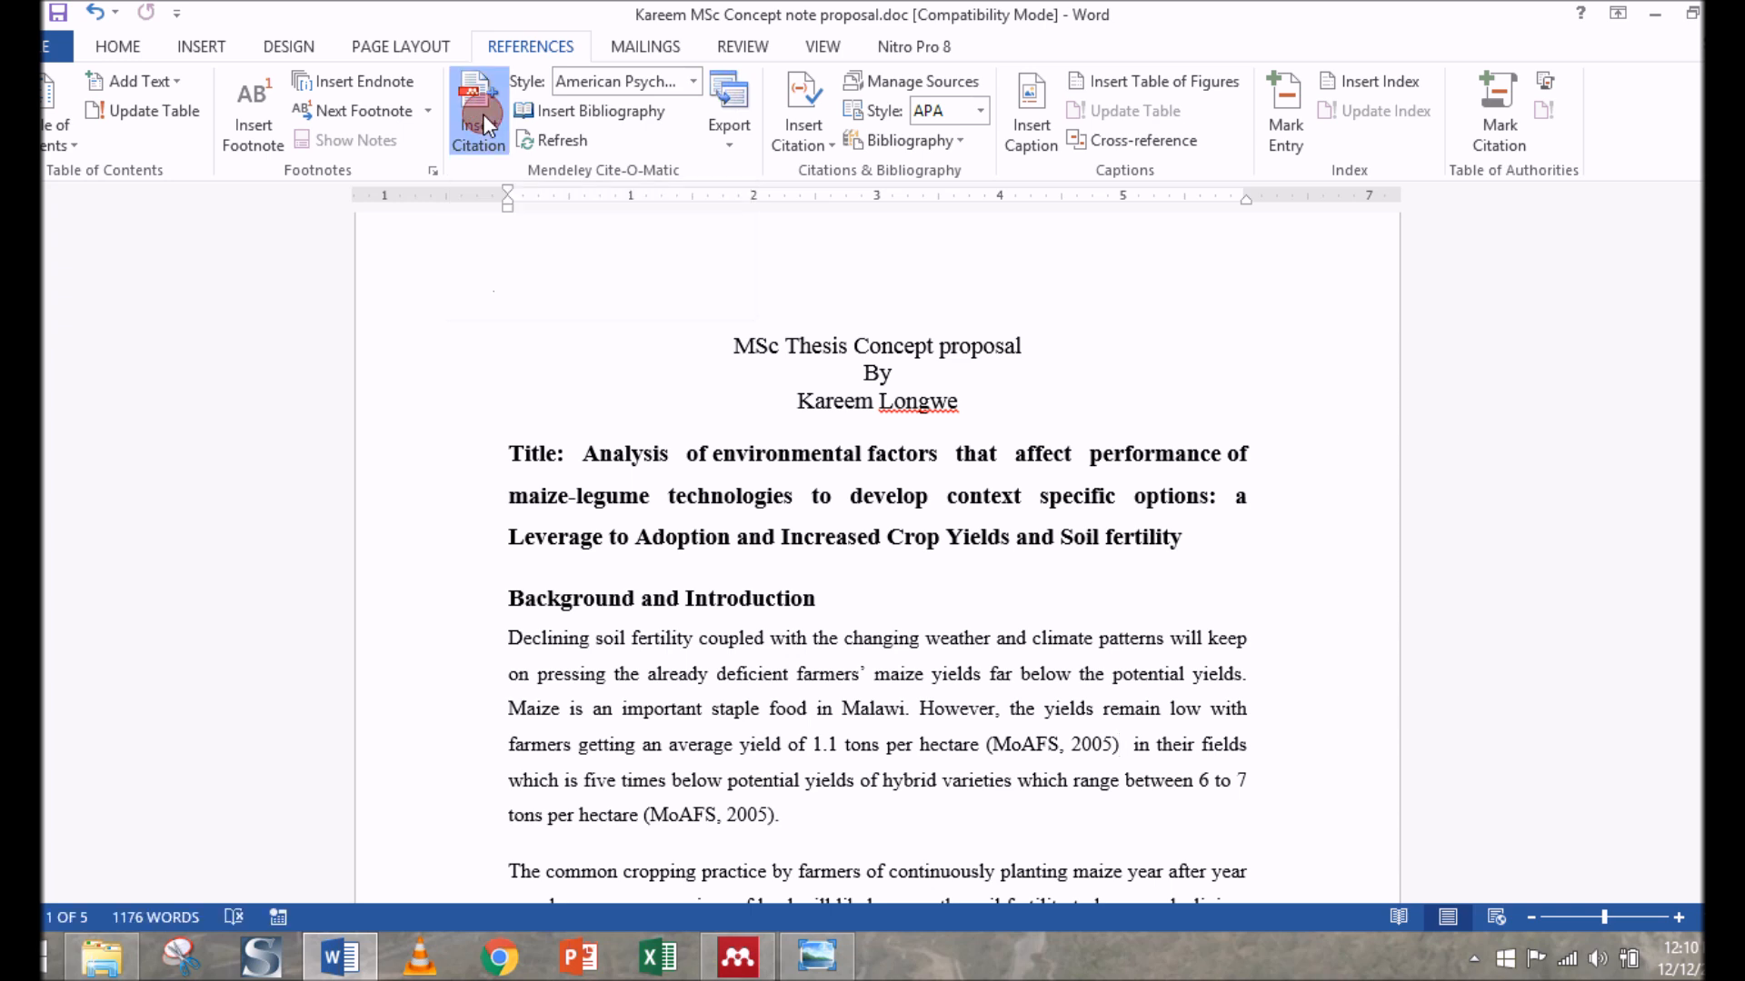
# Start a second citation and go to the Mendeley Desktop library to pick its reference
pyautogui.click(478, 111)
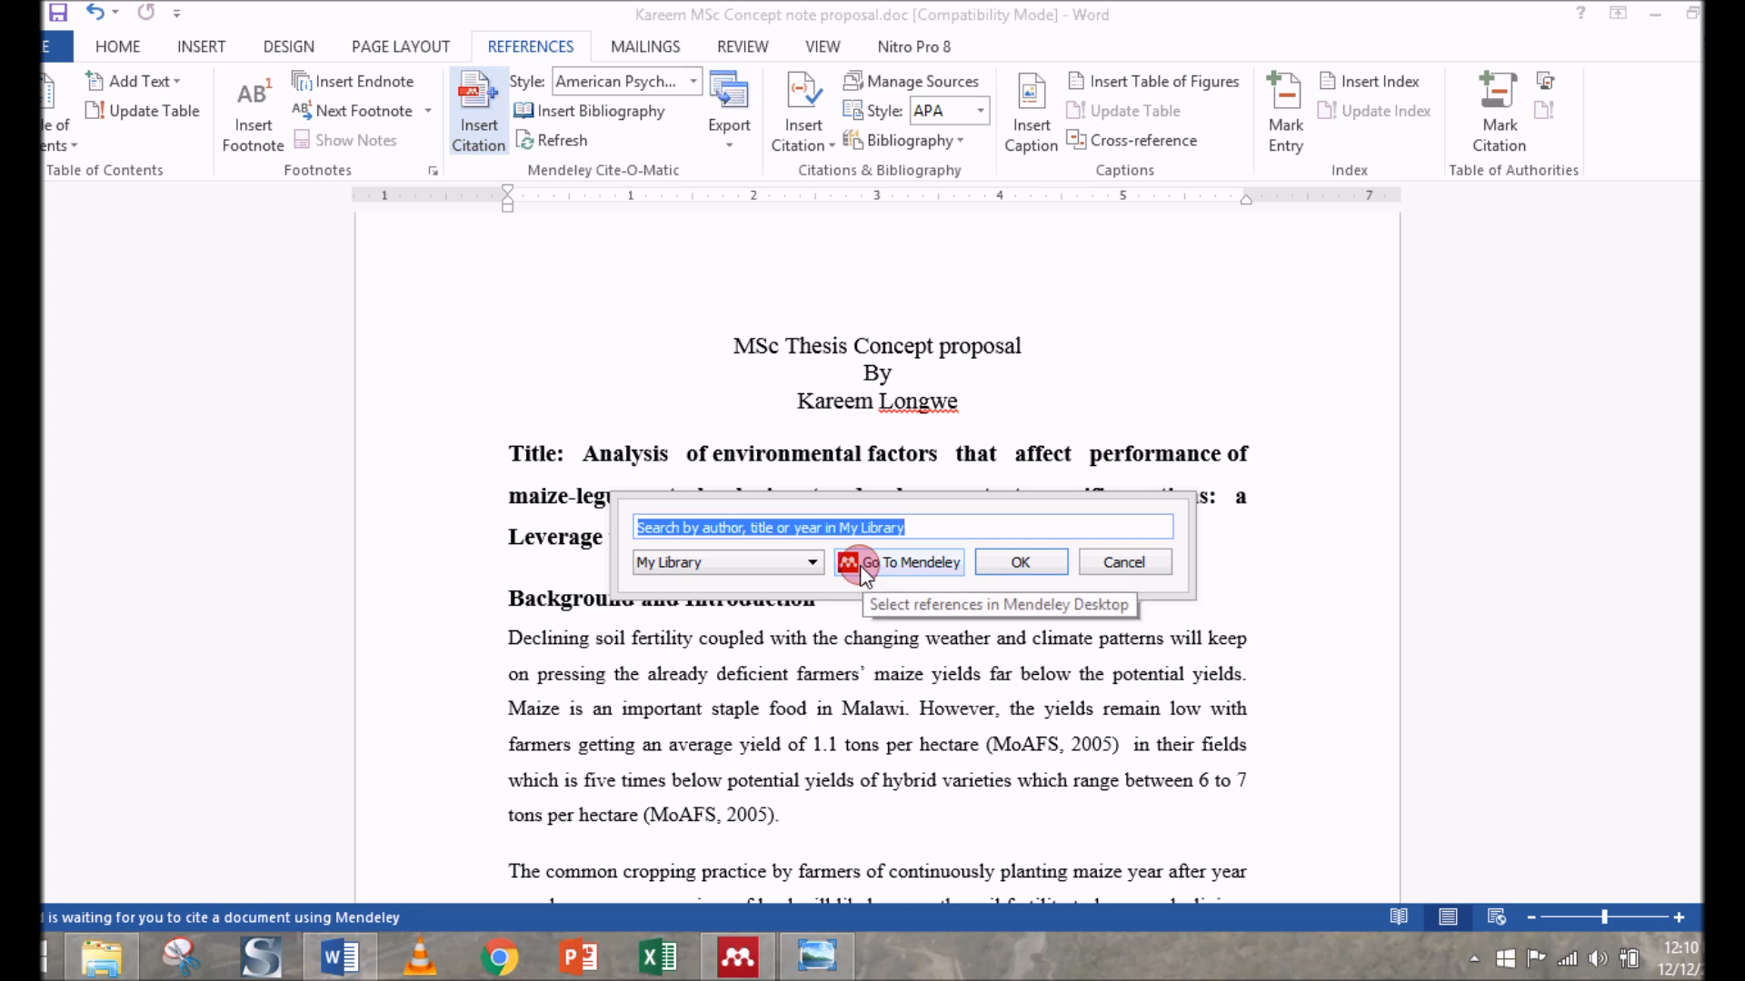
pyautogui.moveTo(845, 618)
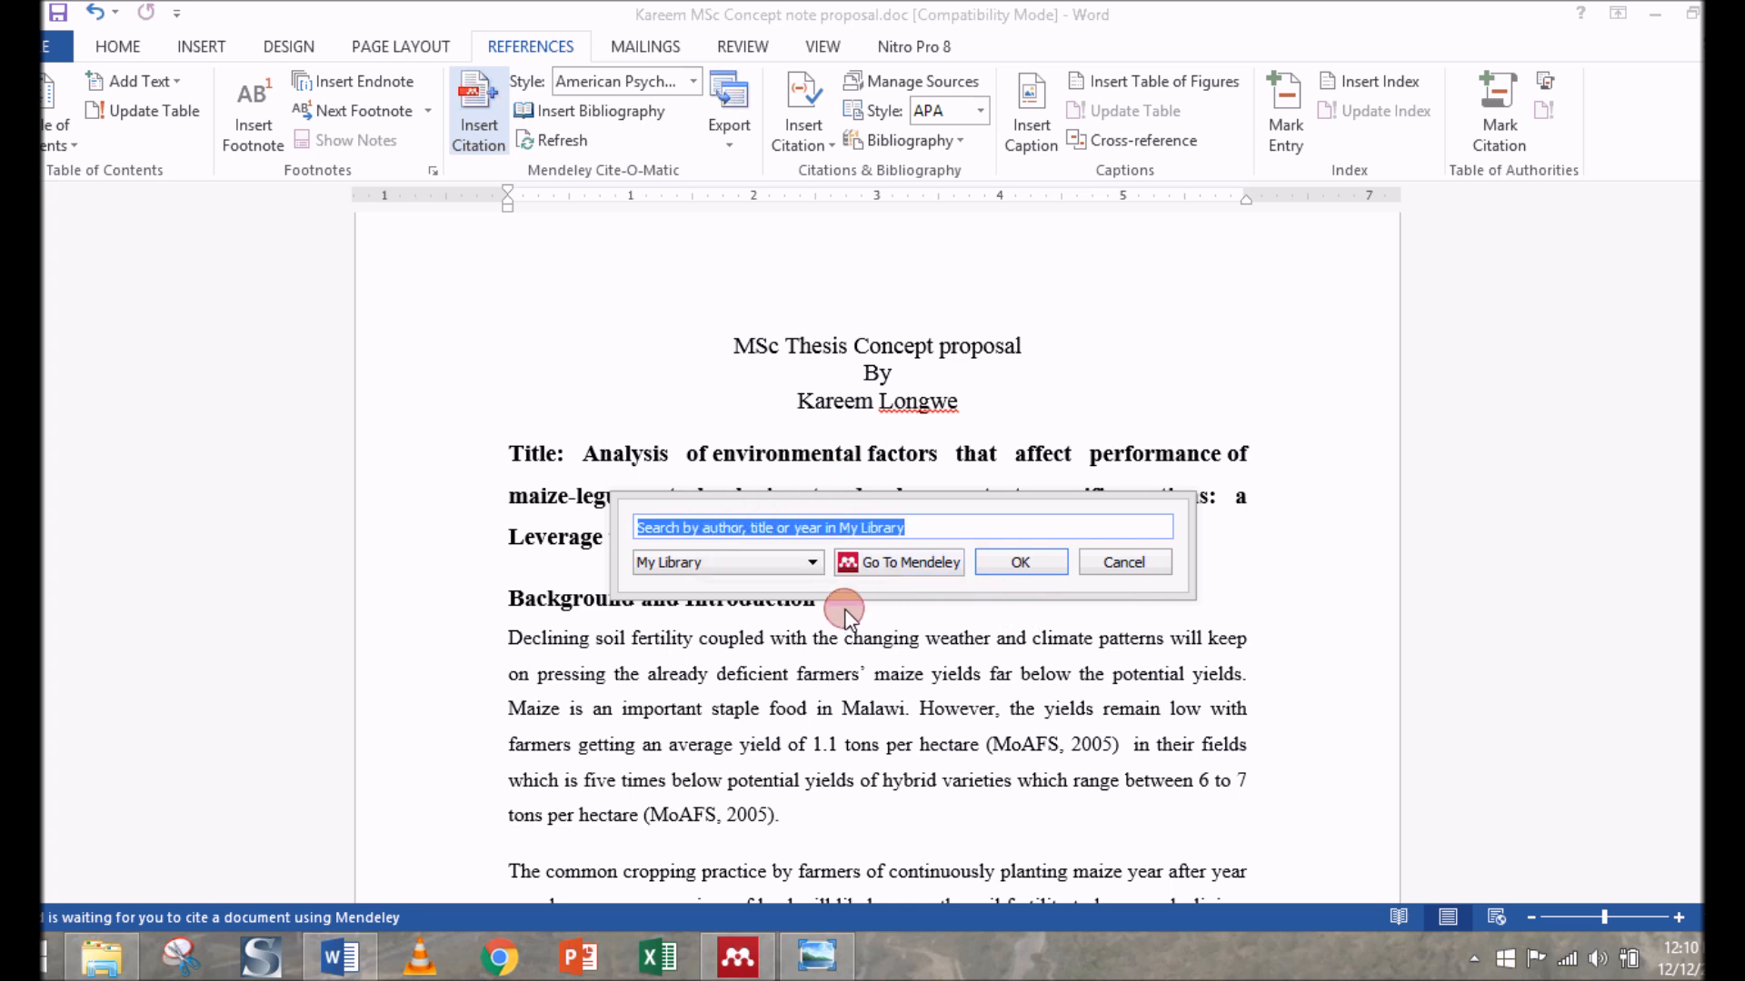
pyautogui.click(908, 562)
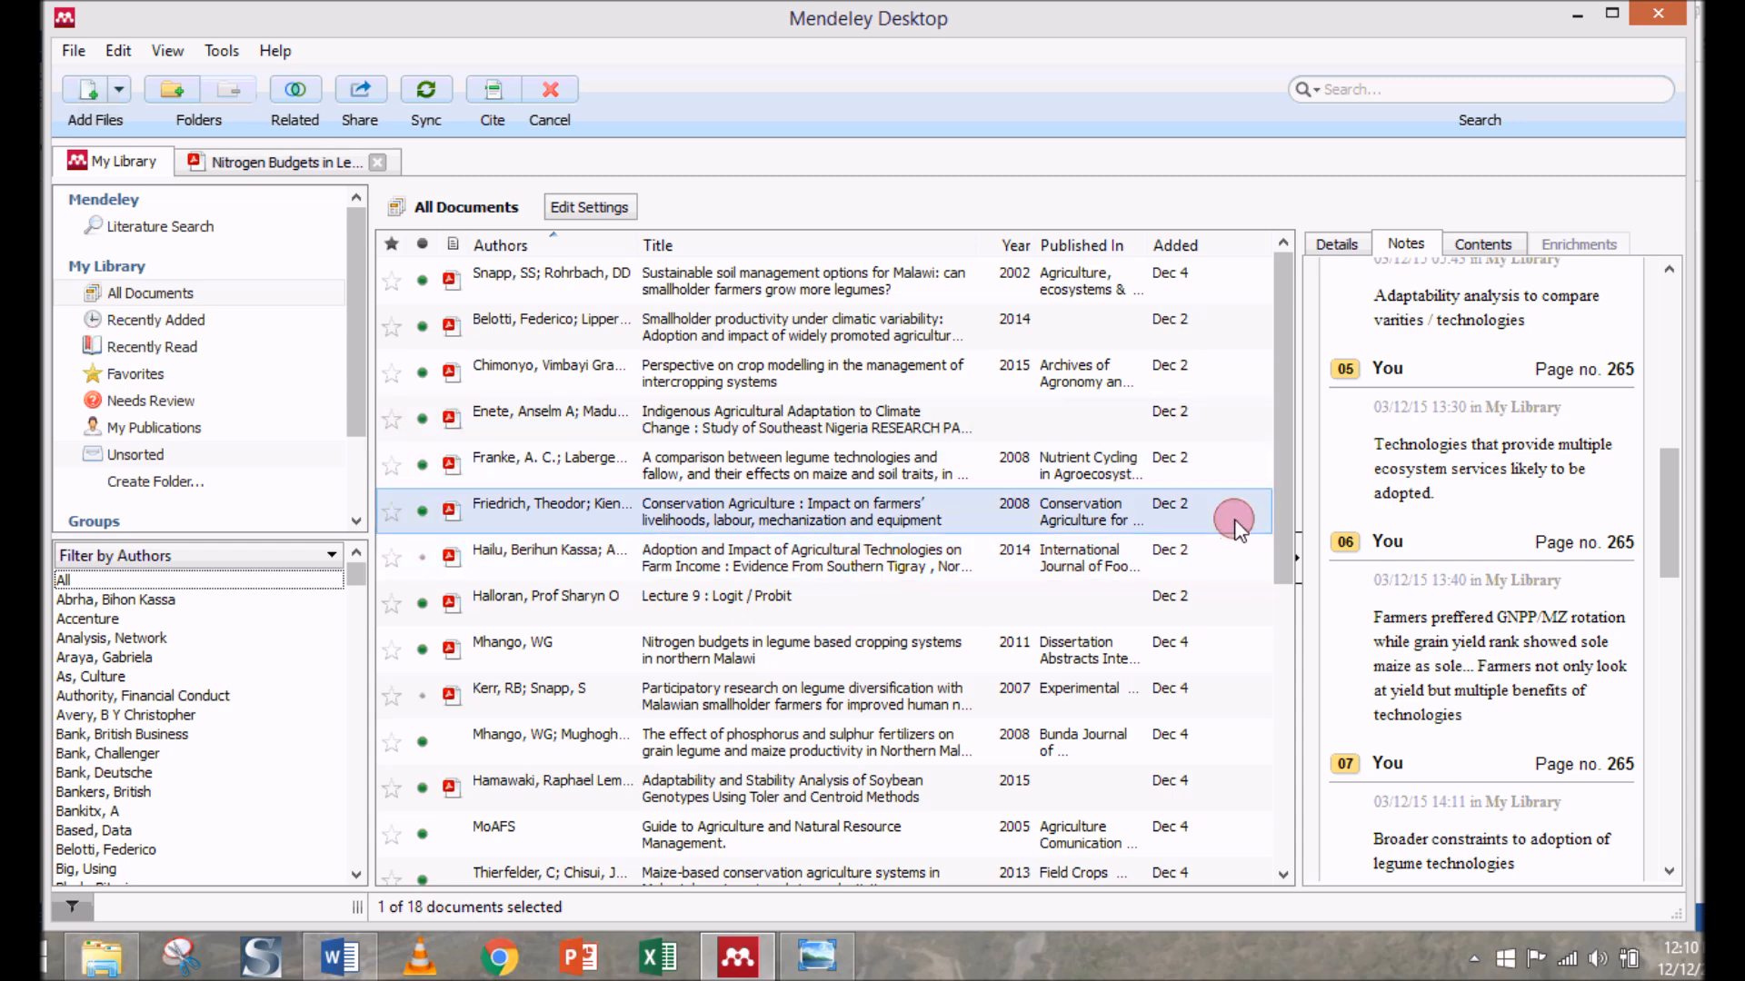
# Select the MoAFS 2005 Guide to Agriculture in the Mendeley library to cite it
pyautogui.scroll(-3)
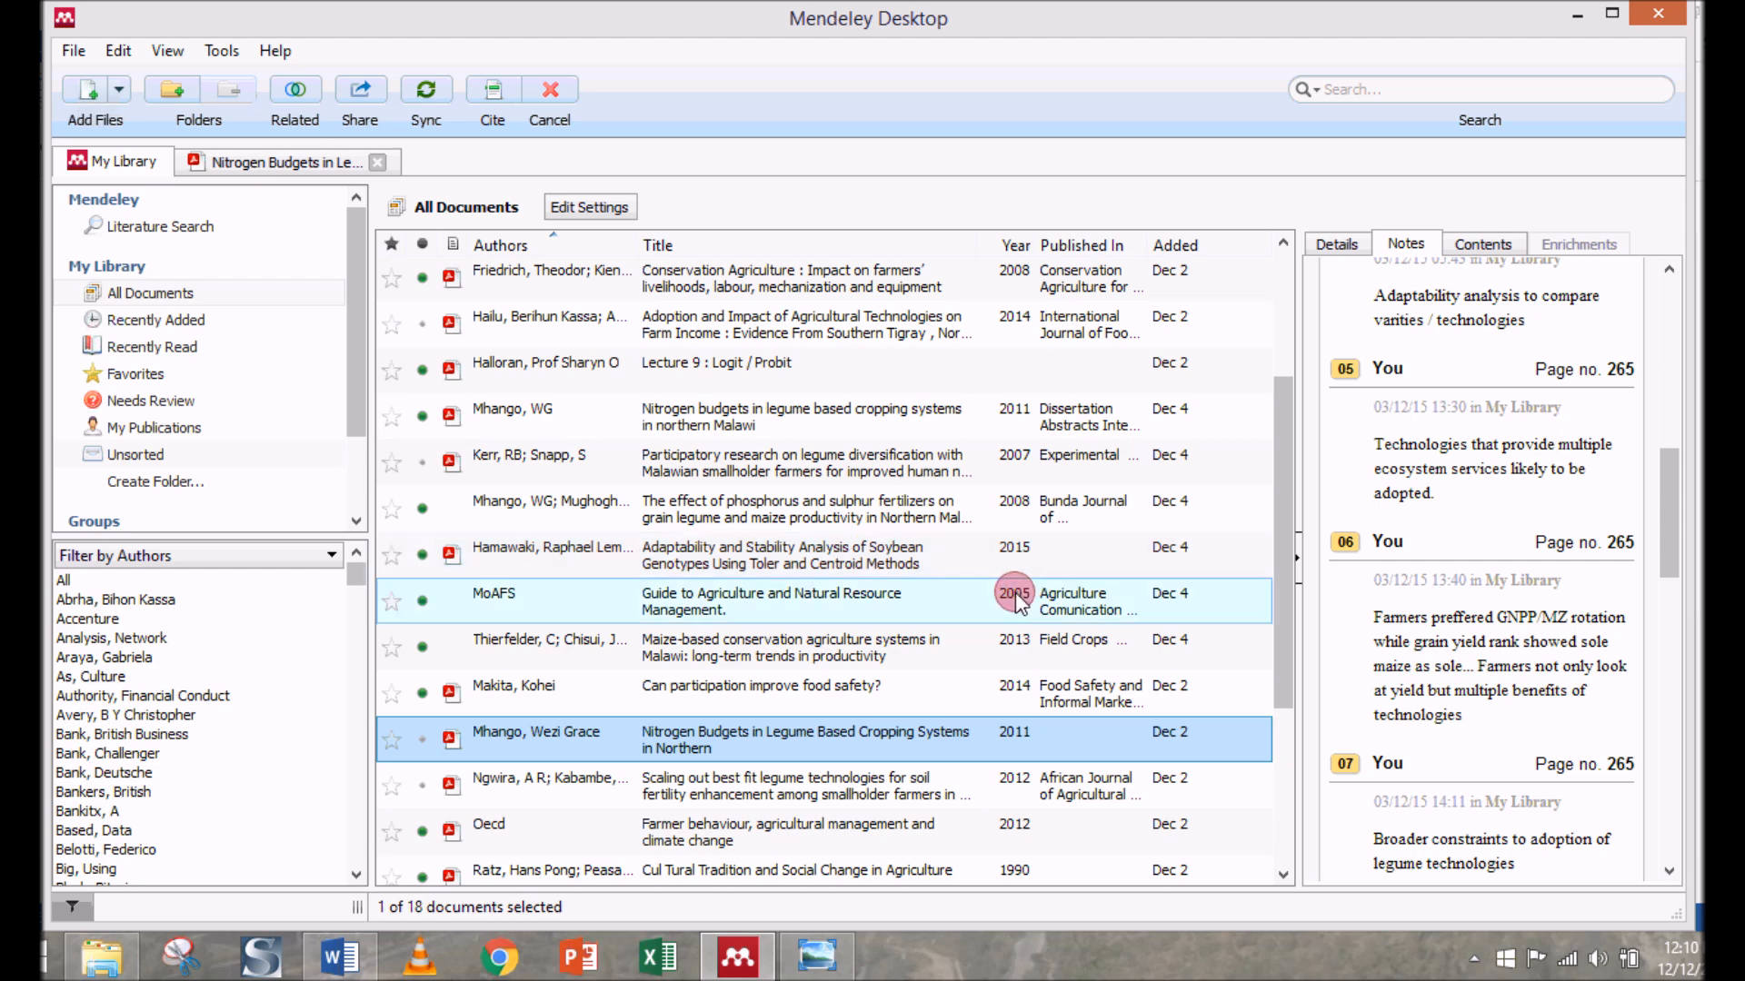
pyautogui.moveTo(823, 592)
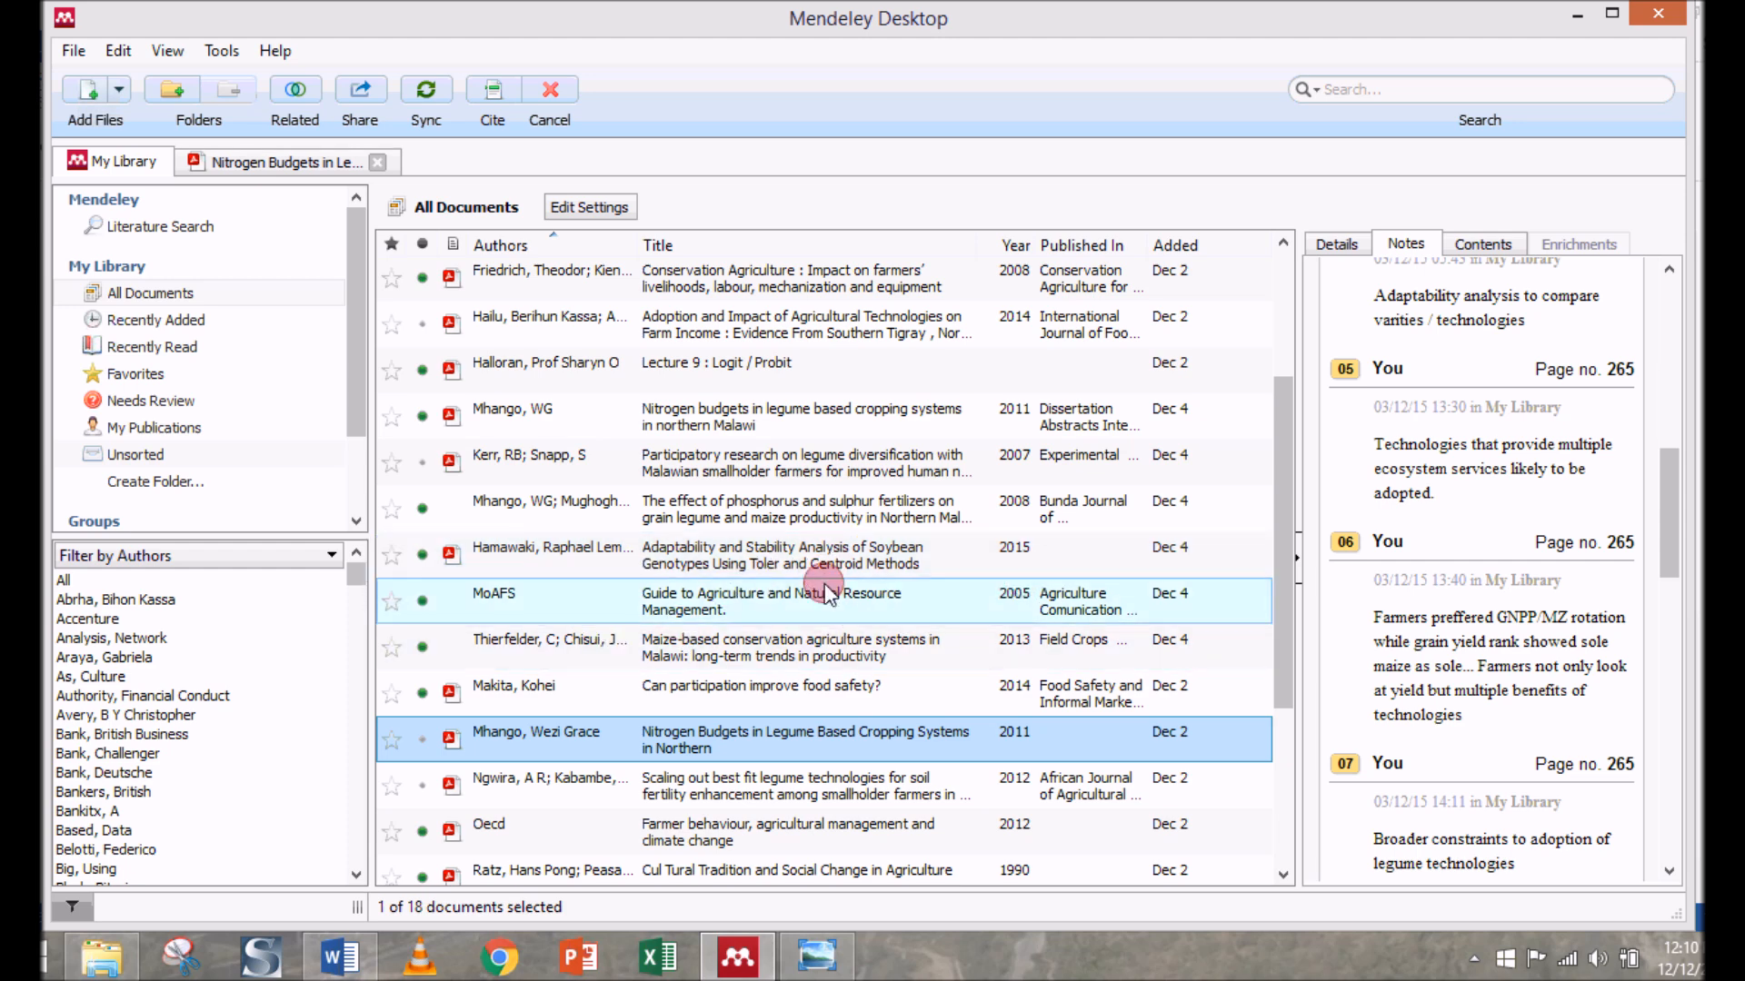
pyautogui.click(801, 601)
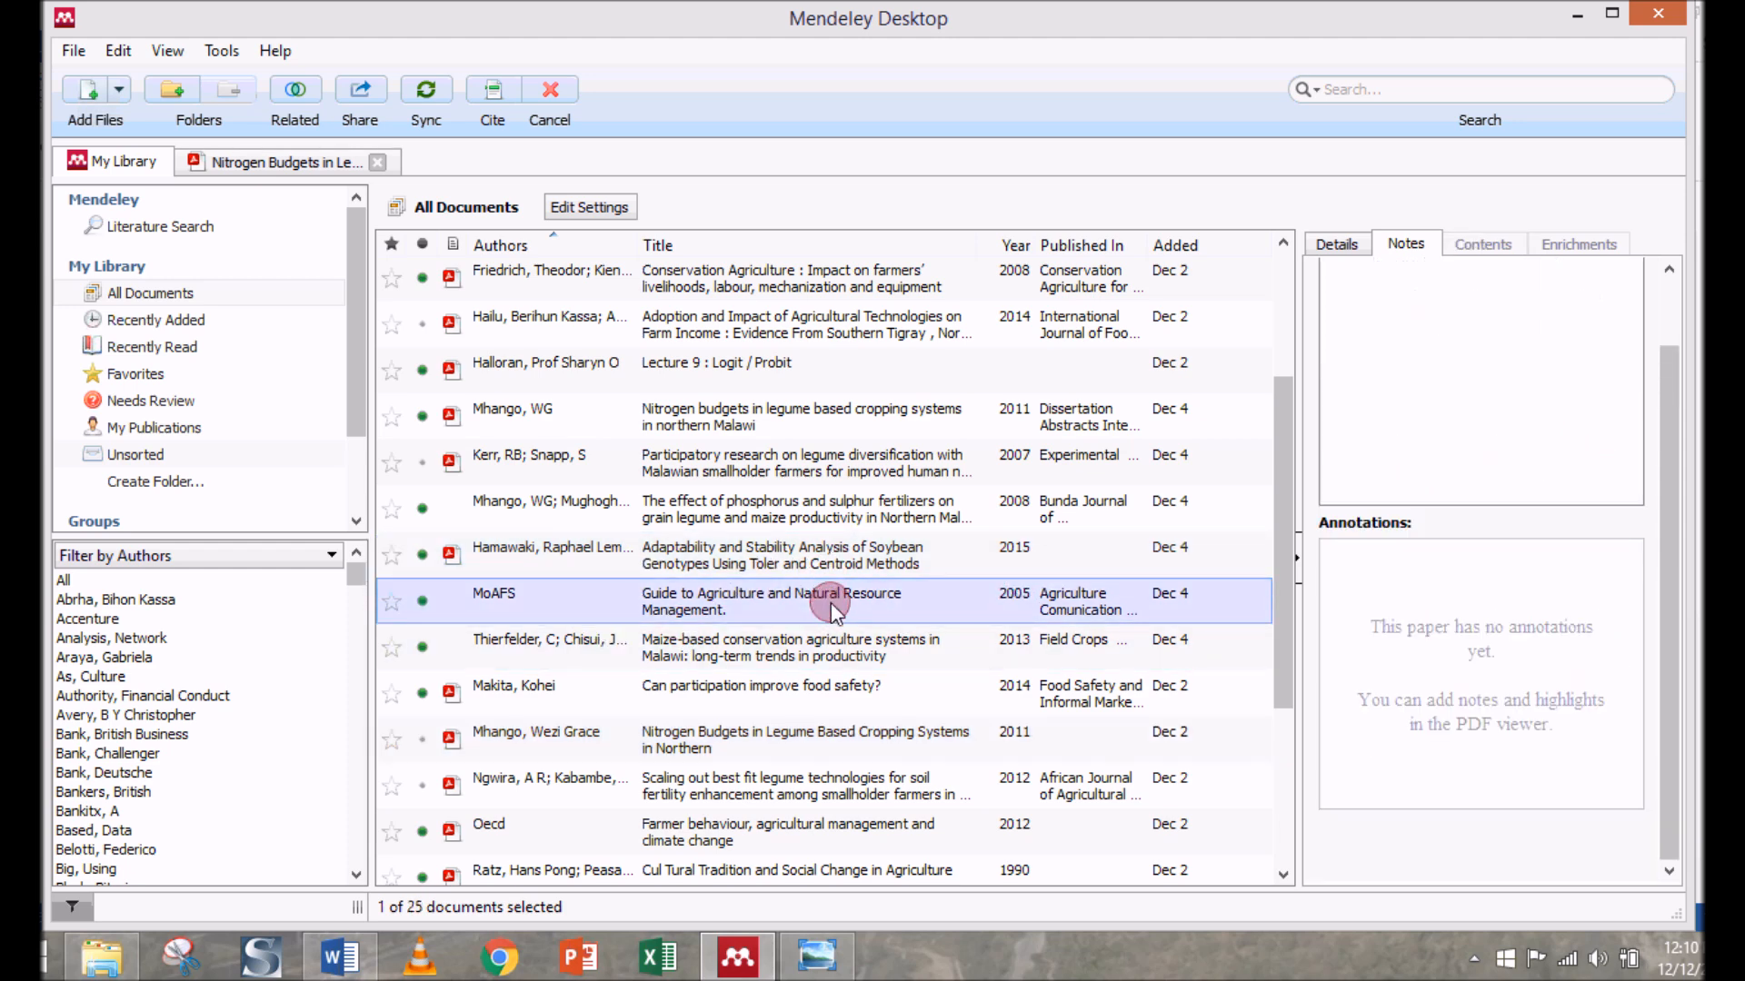
pyautogui.moveTo(790, 598)
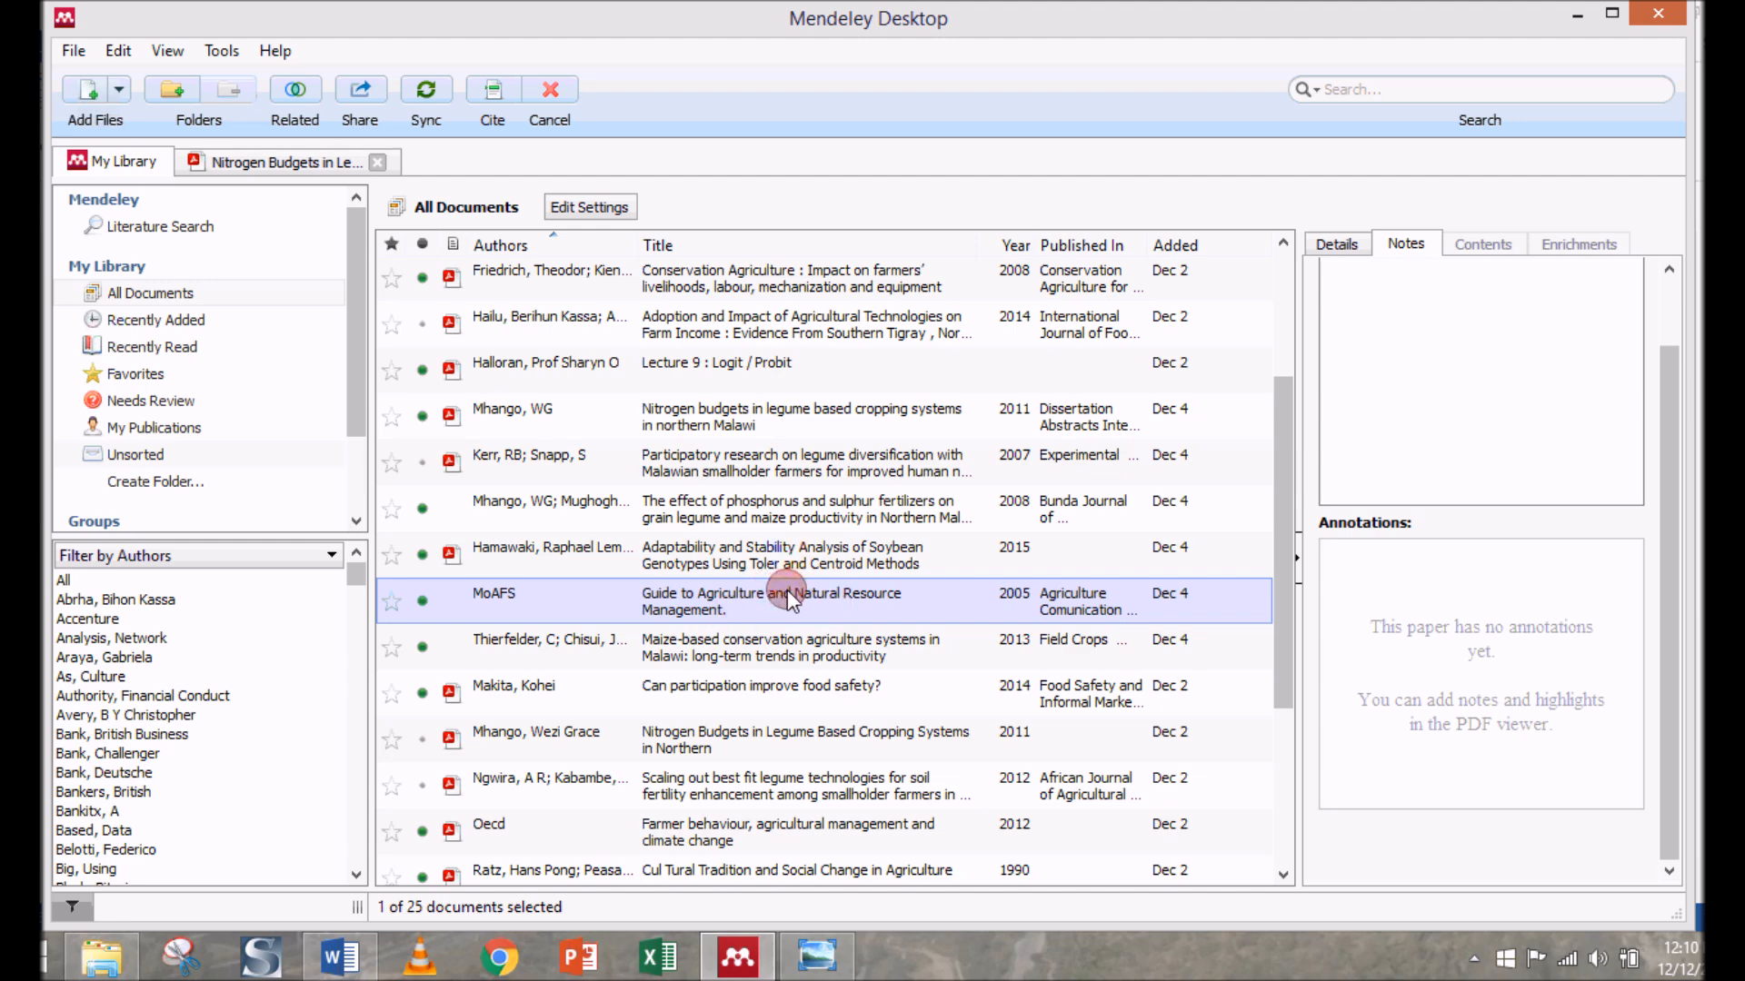
pyautogui.moveTo(493, 100)
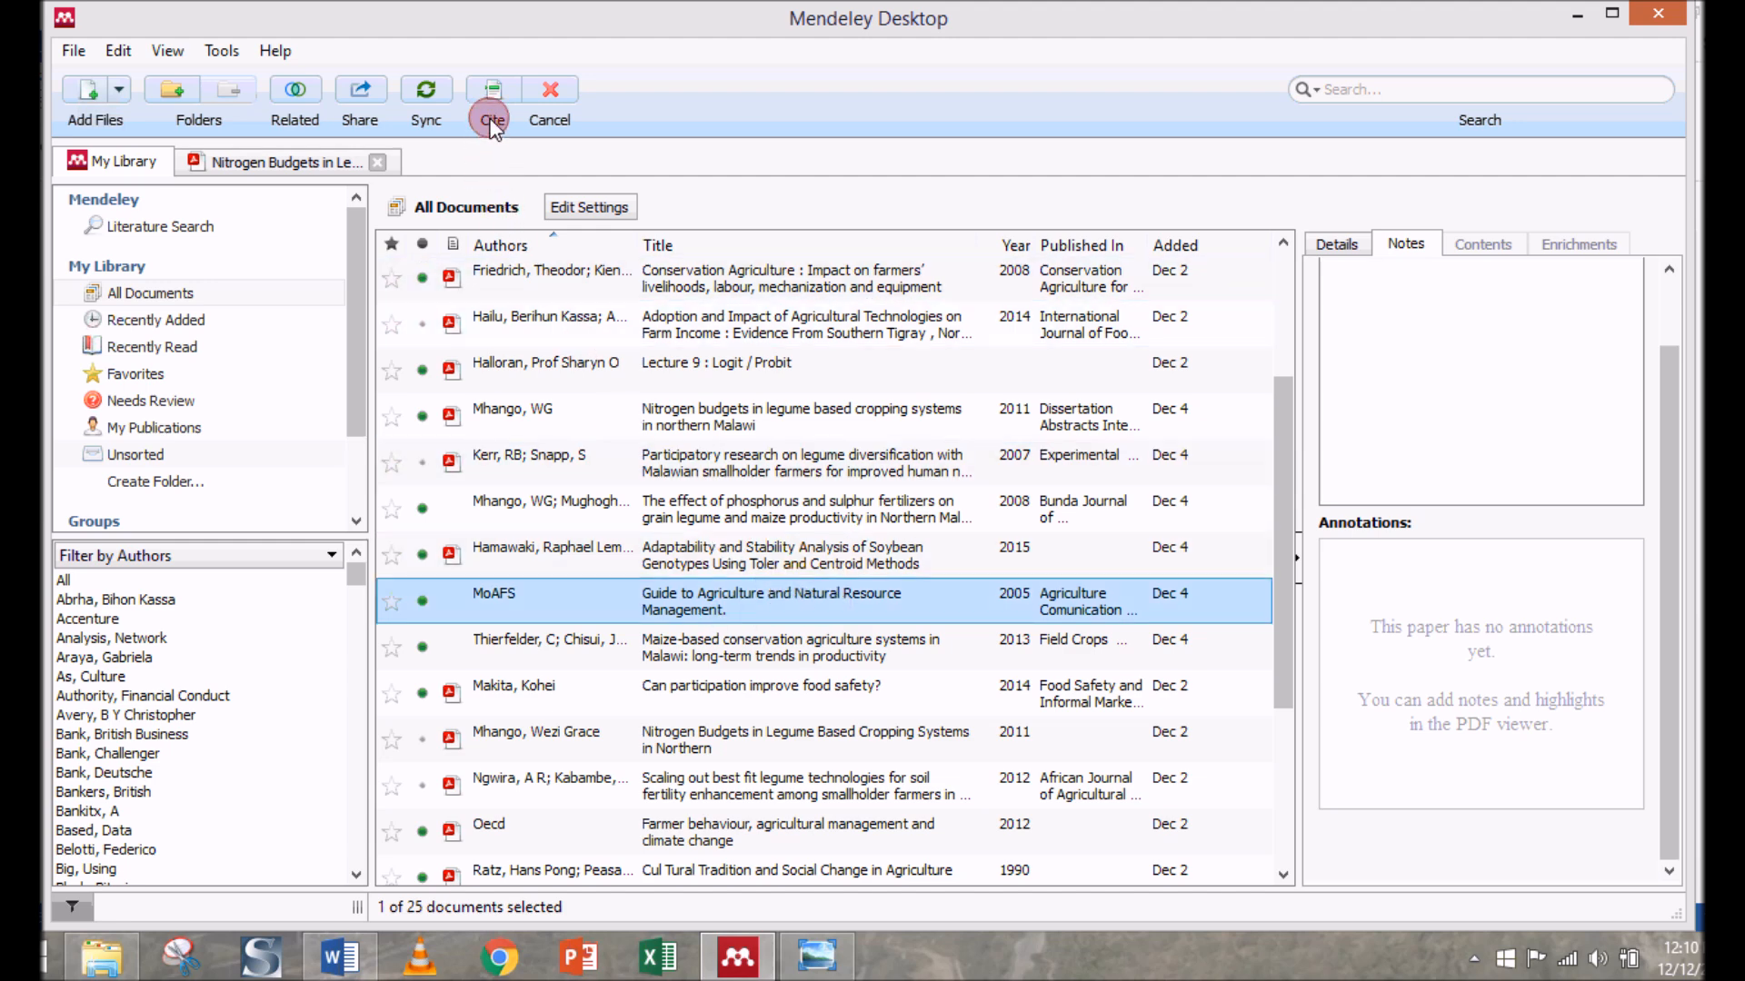
pyautogui.moveTo(489, 100)
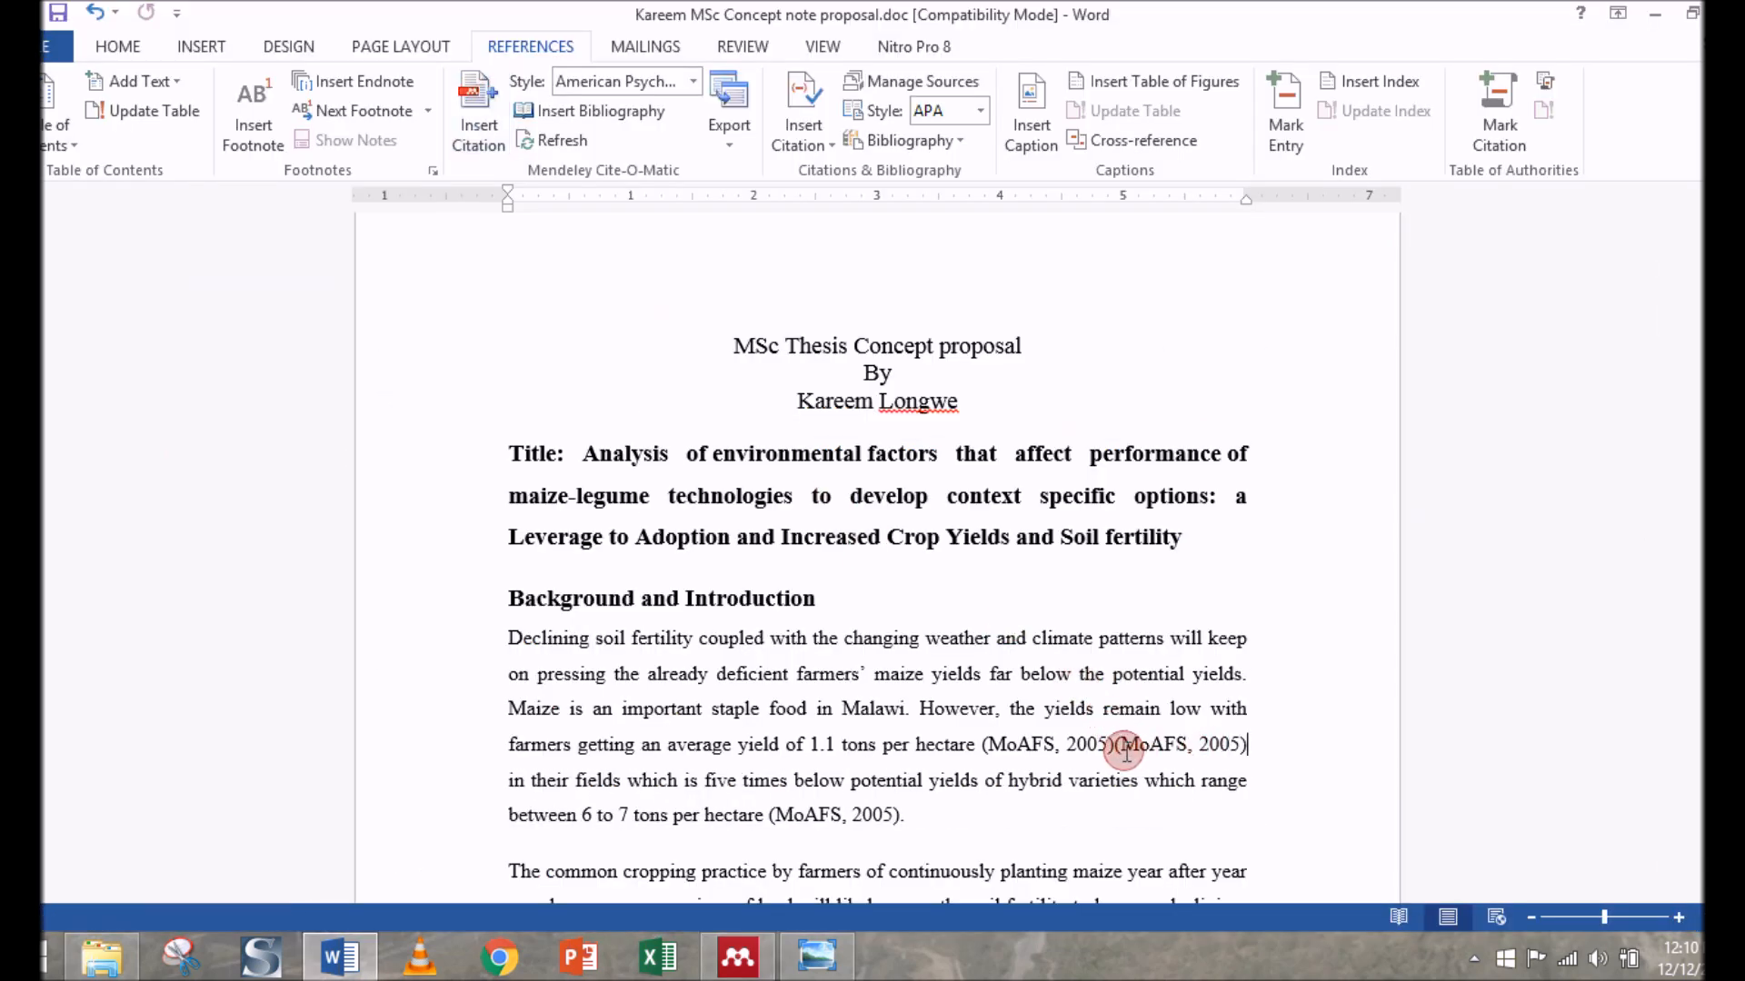
# Delete the duplicate (MoAFS, 2005) citation, leaving one after 'tons per hectare'
pyautogui.doubleClick(1181, 745)
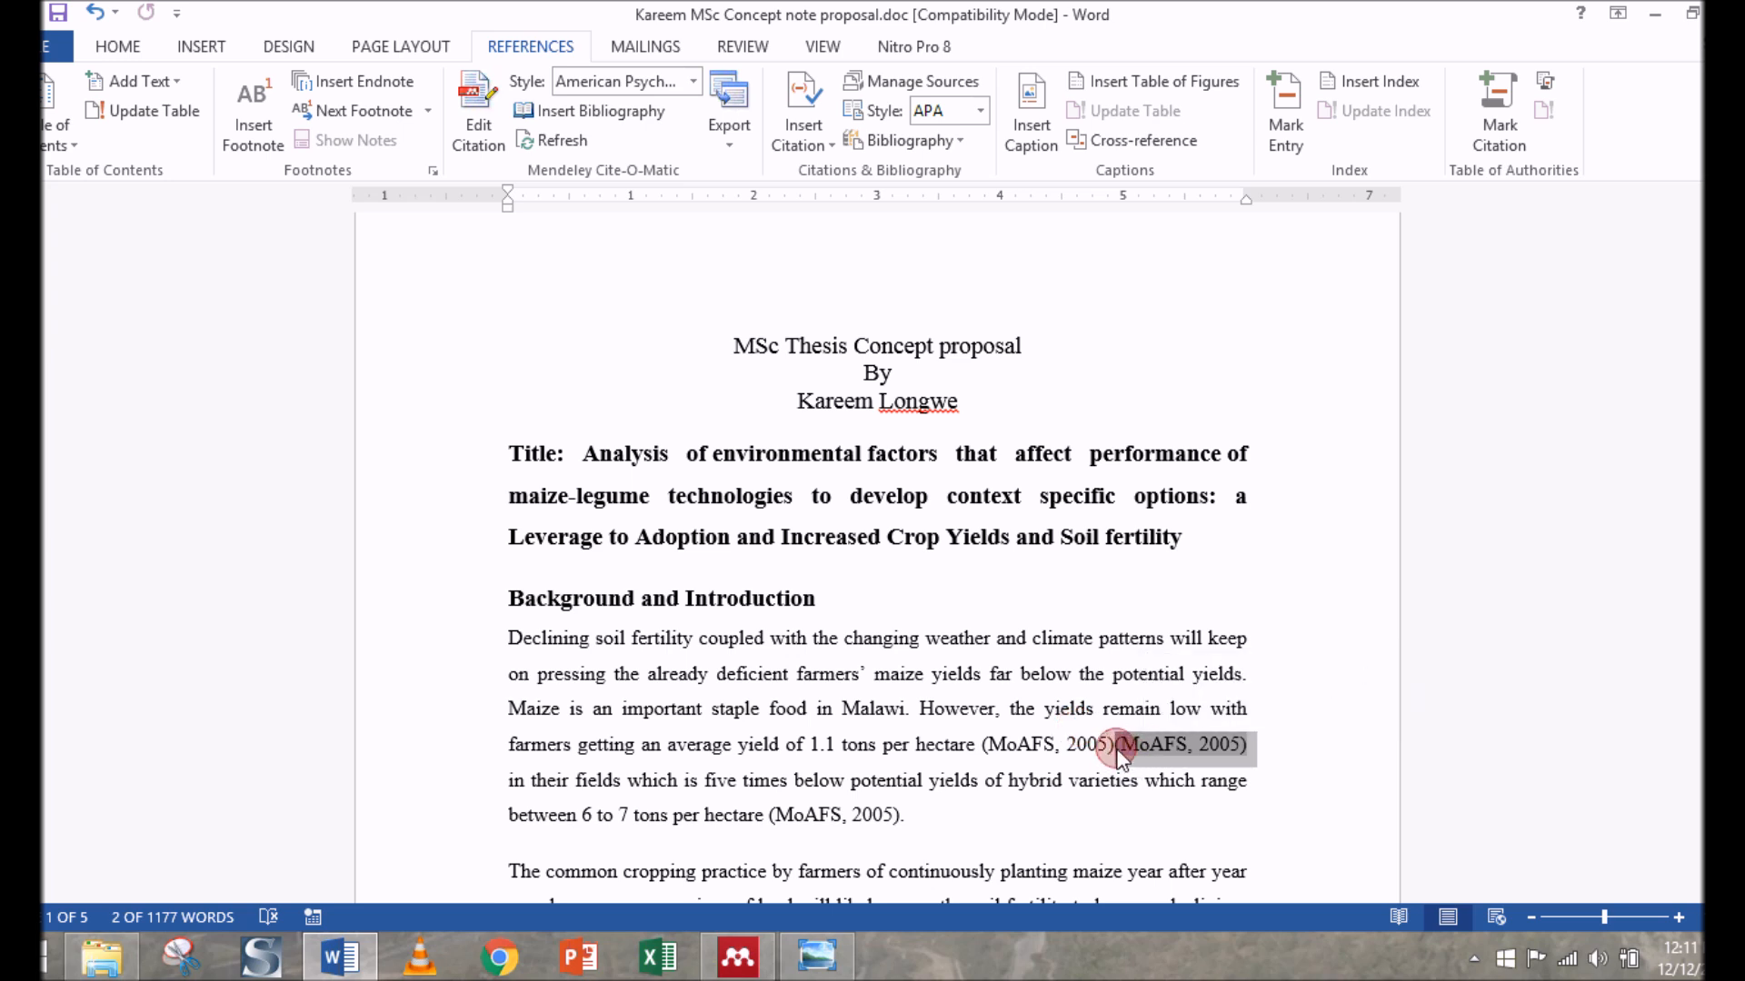
pyautogui.click(1117, 747)
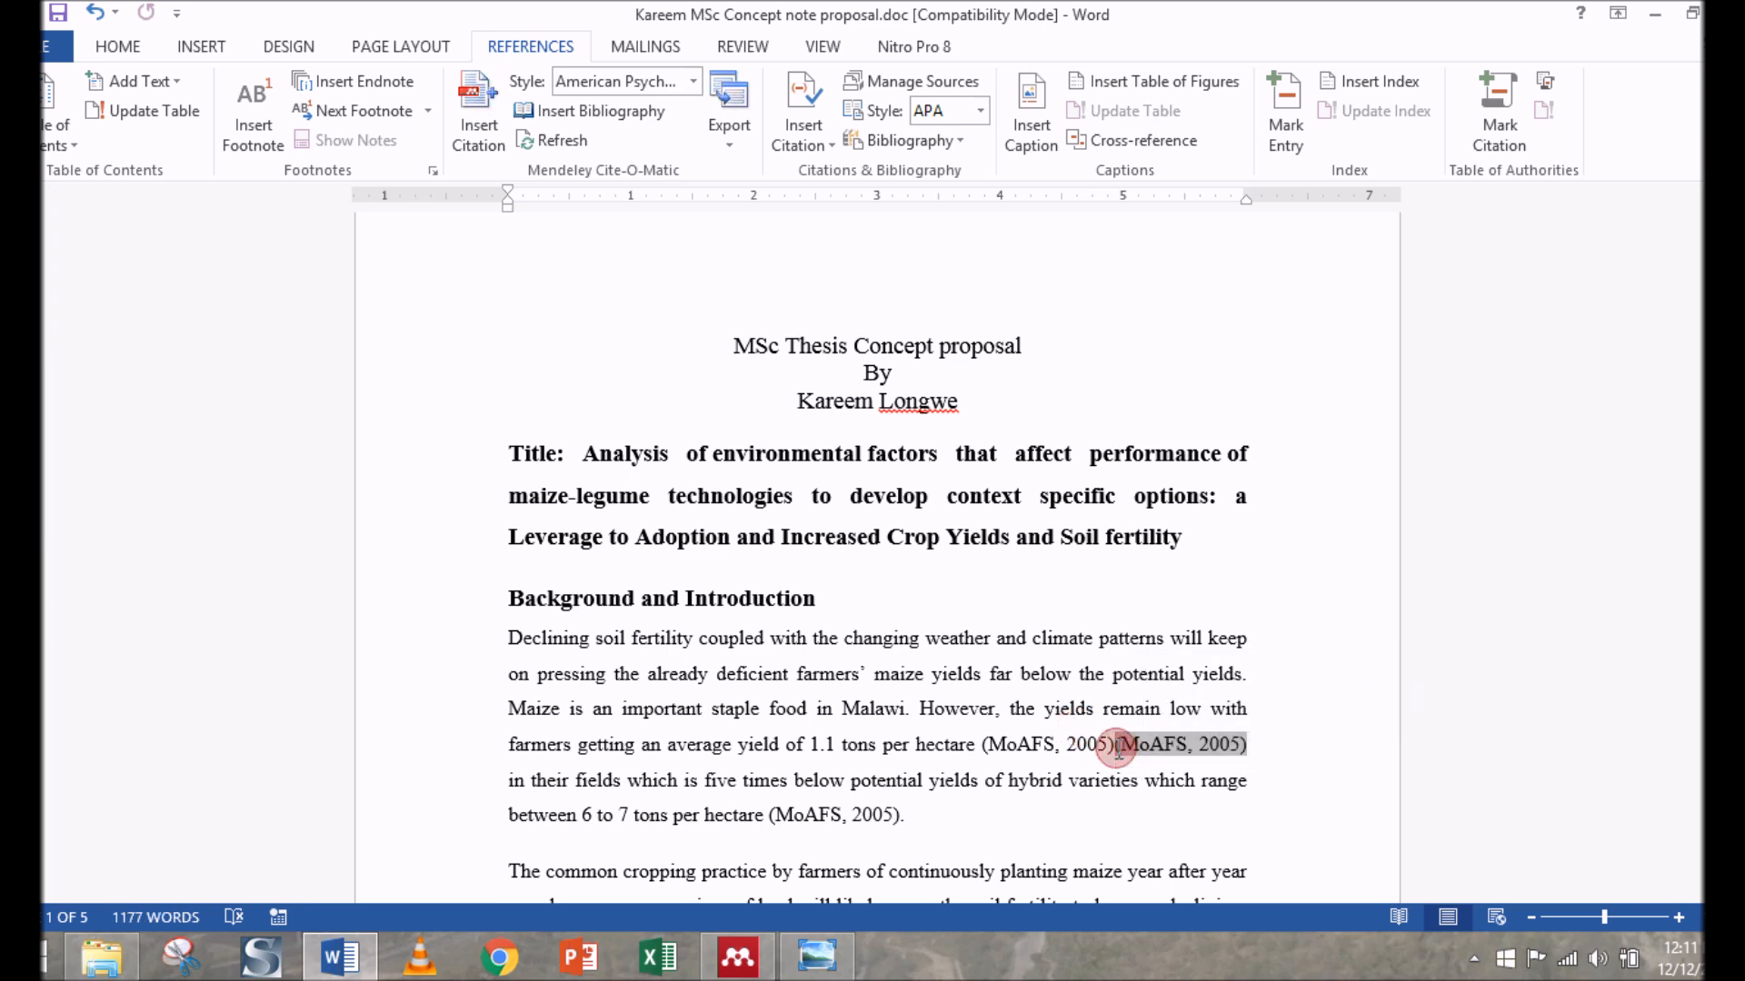
pyautogui.press('Delete')
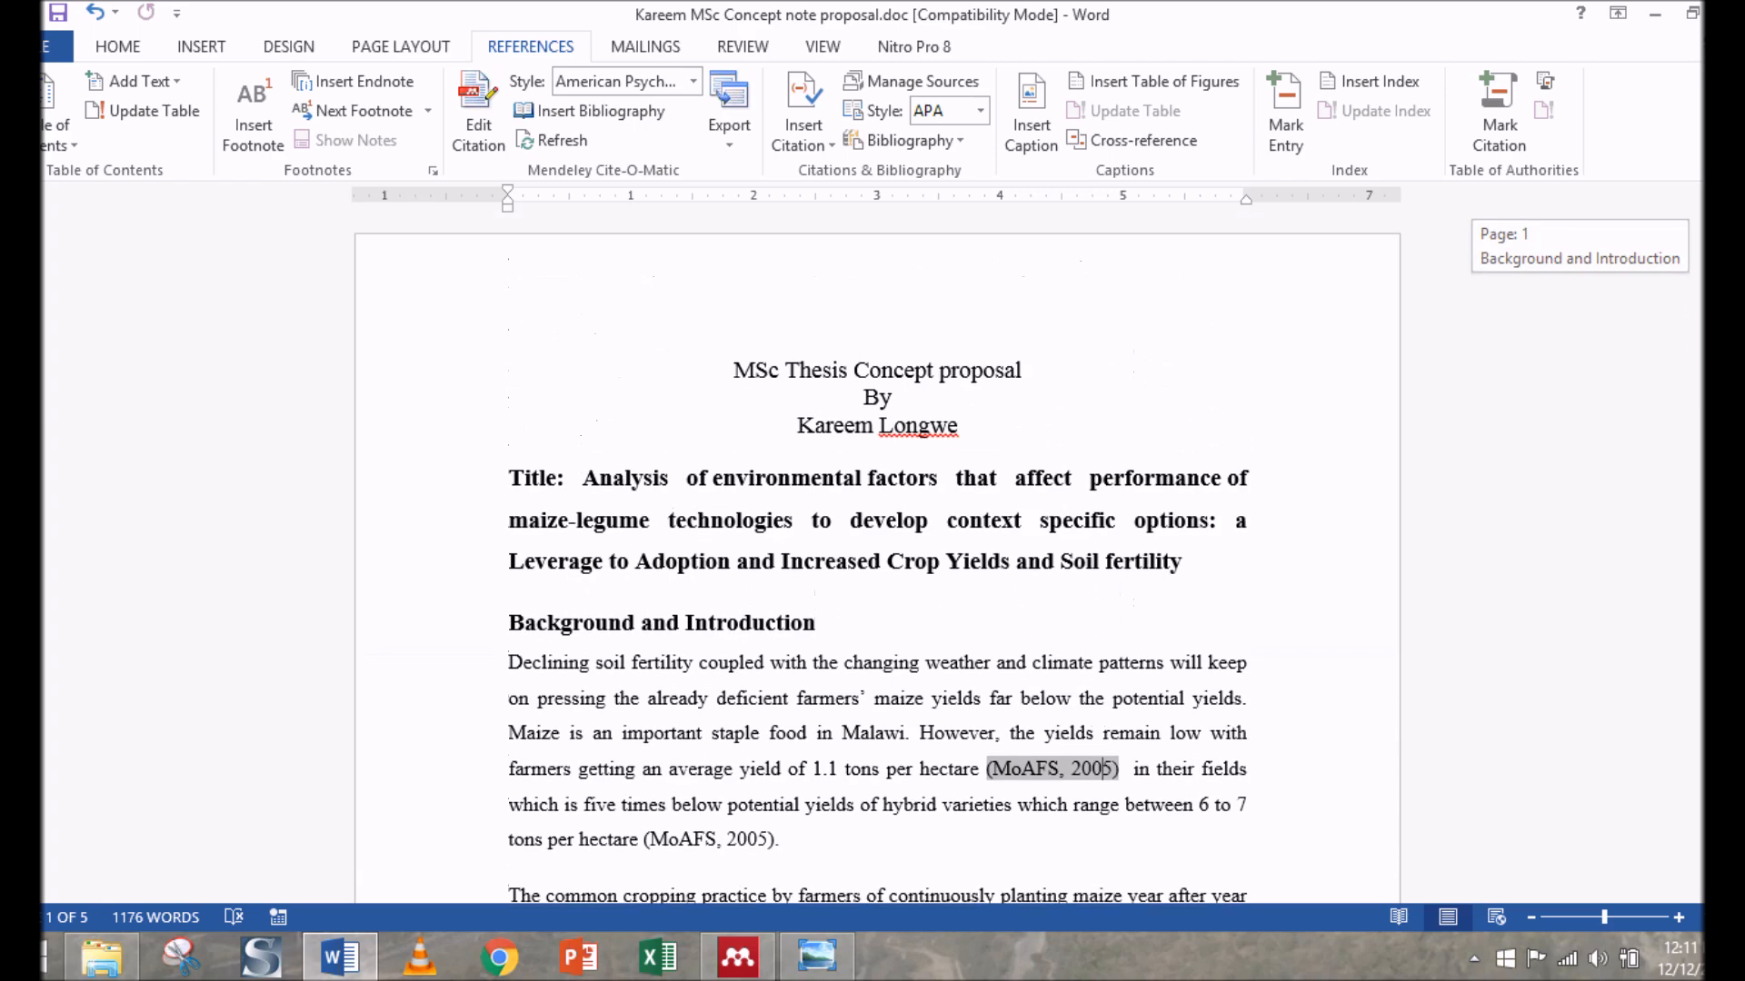
# Scroll through the end pages and place the cursor on a new line below the last paragraph
pyautogui.scroll(-3)
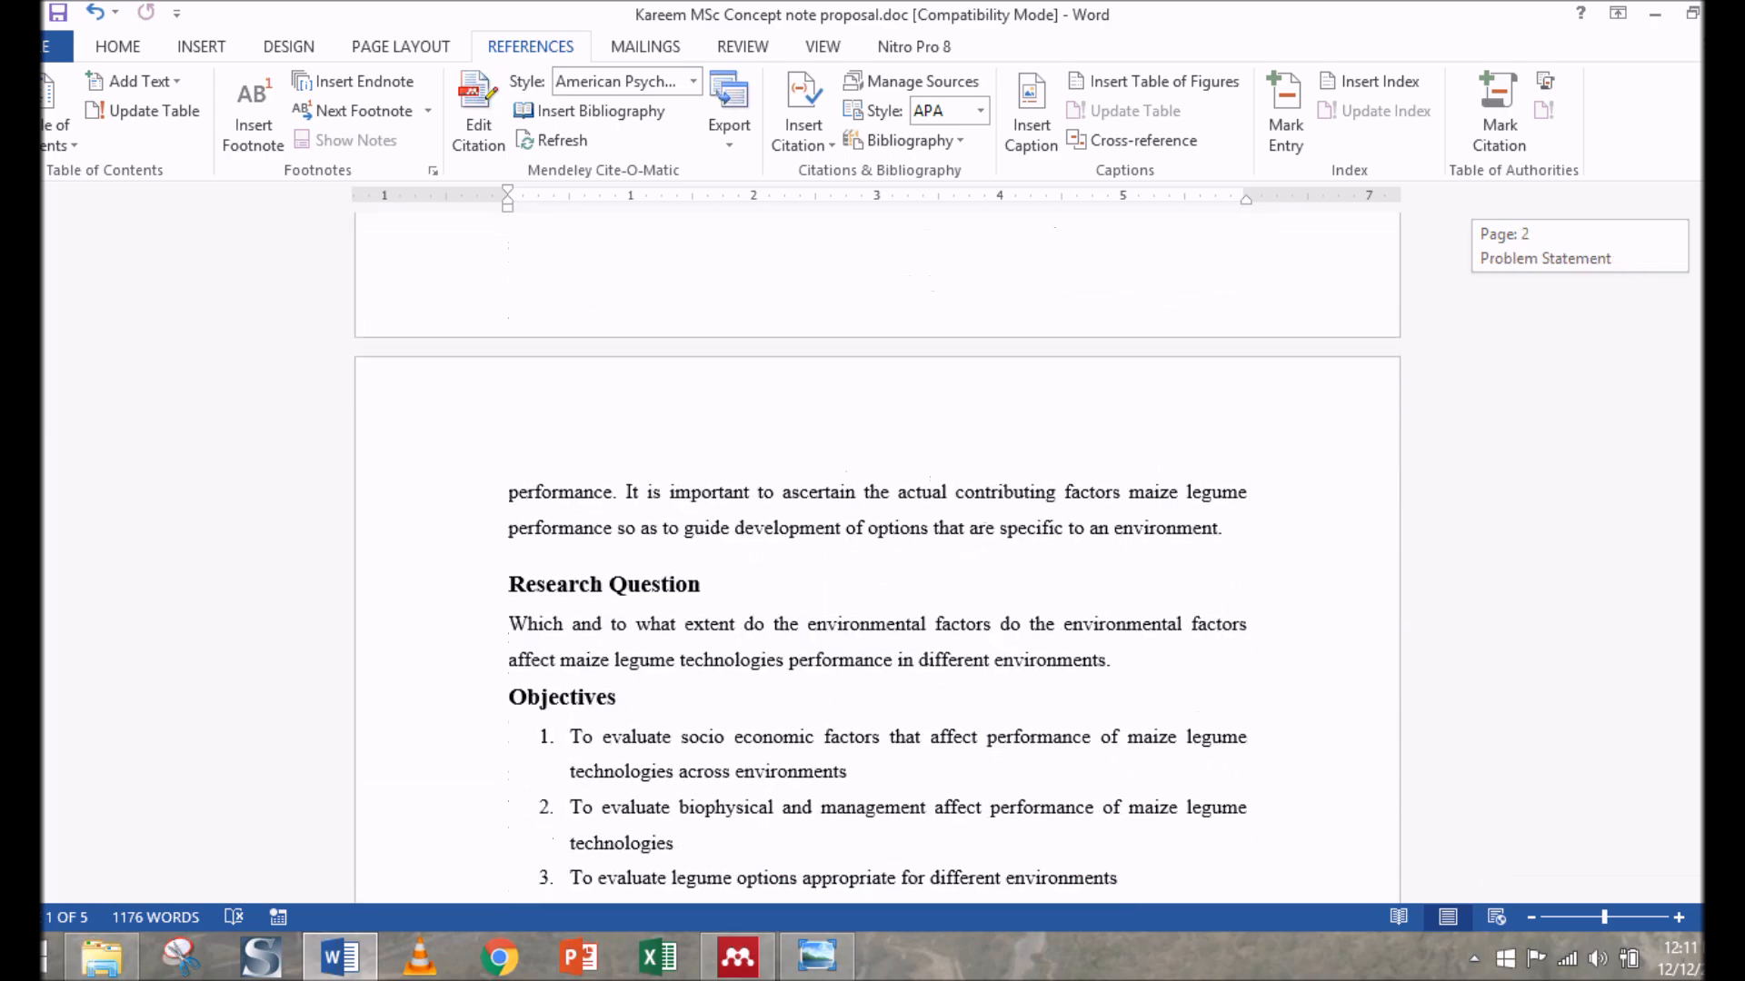
pyautogui.scroll(-3)
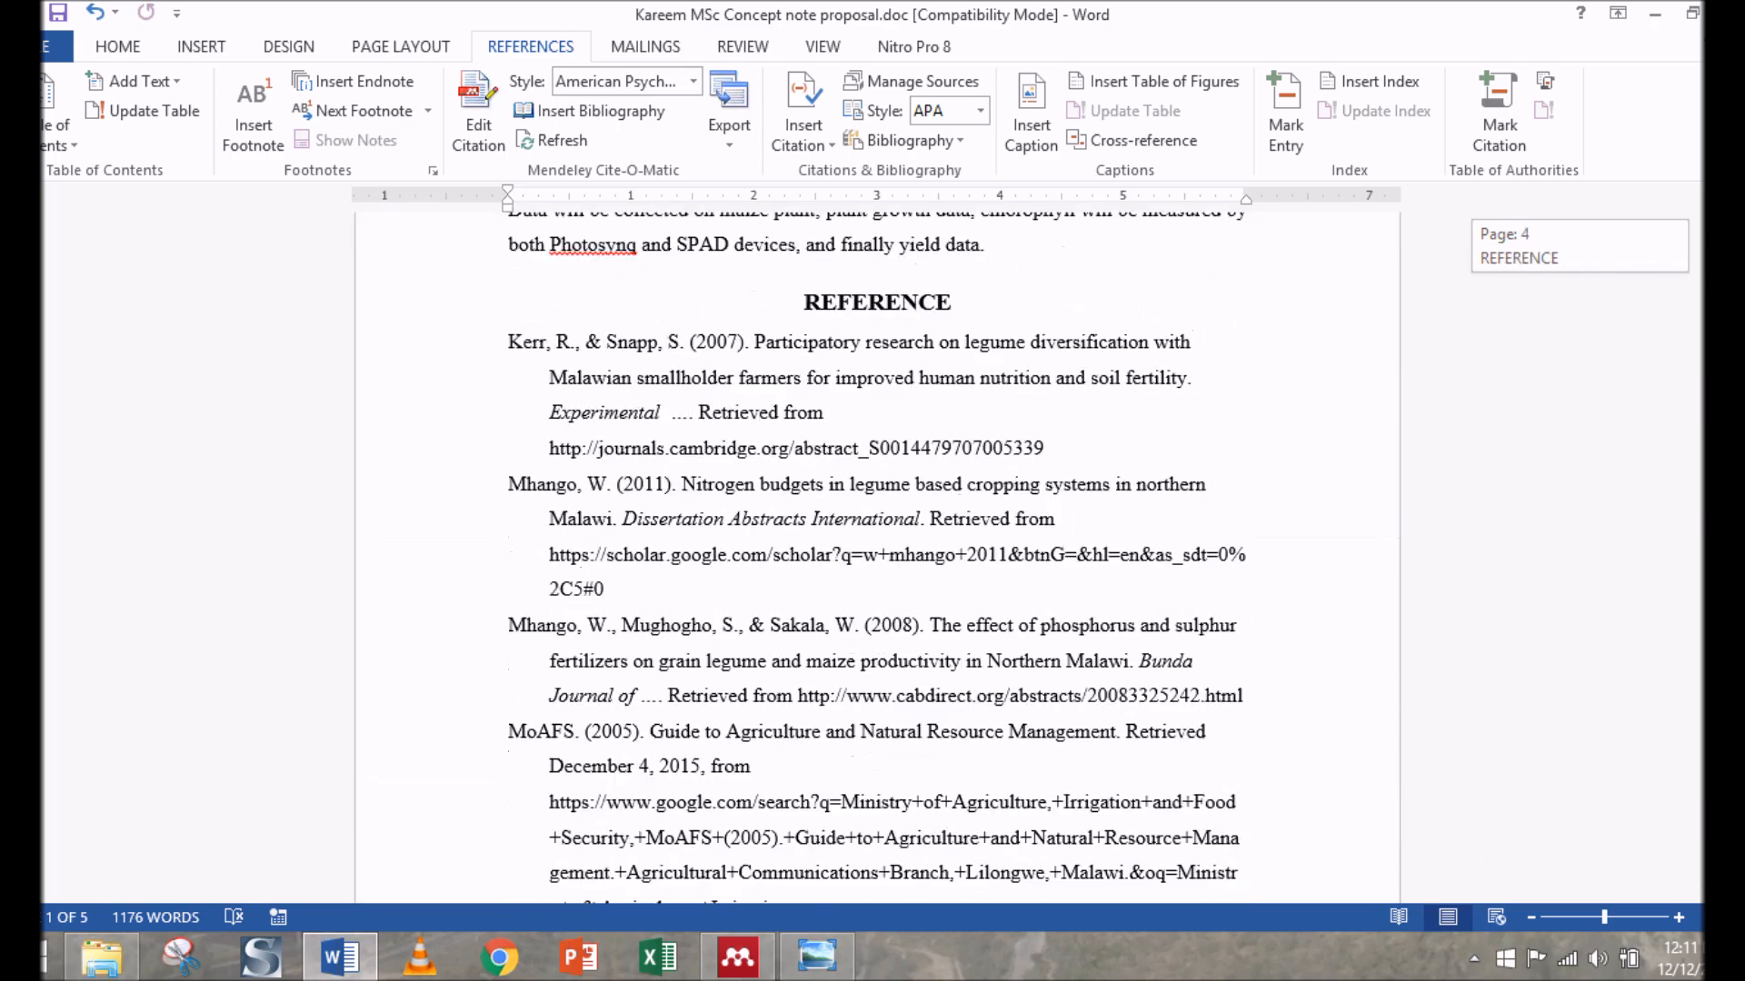
pyautogui.scroll(3)
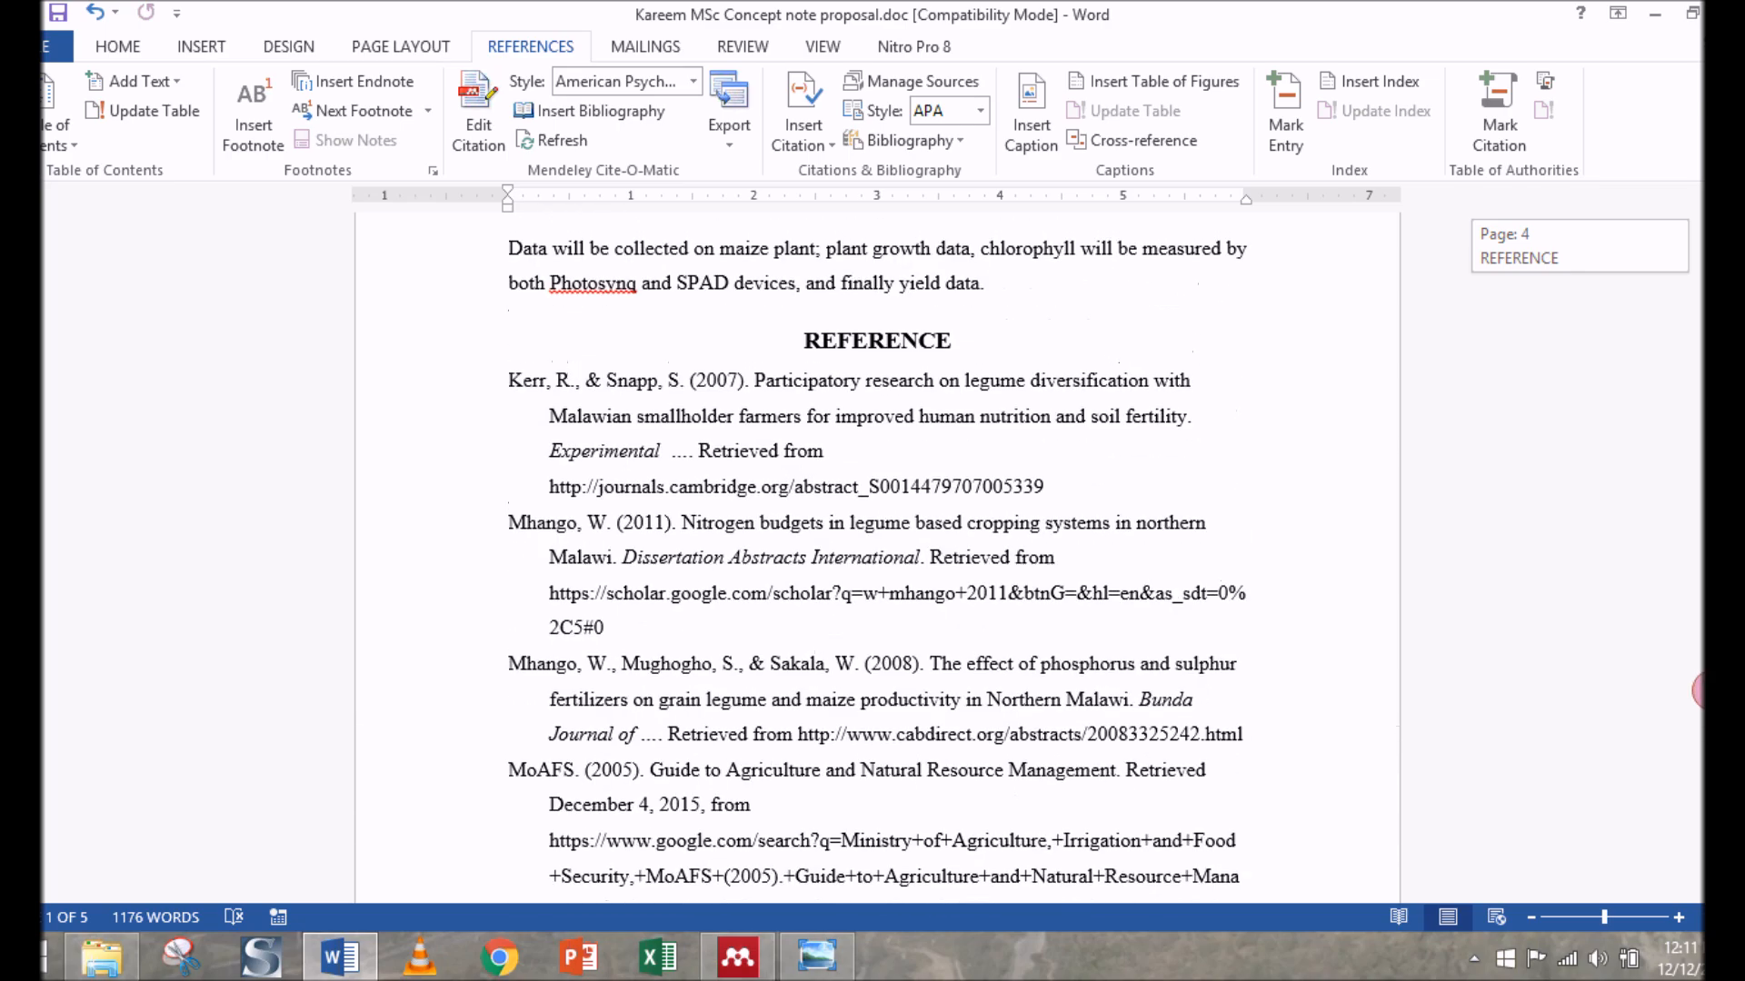
pyautogui.scroll(3)
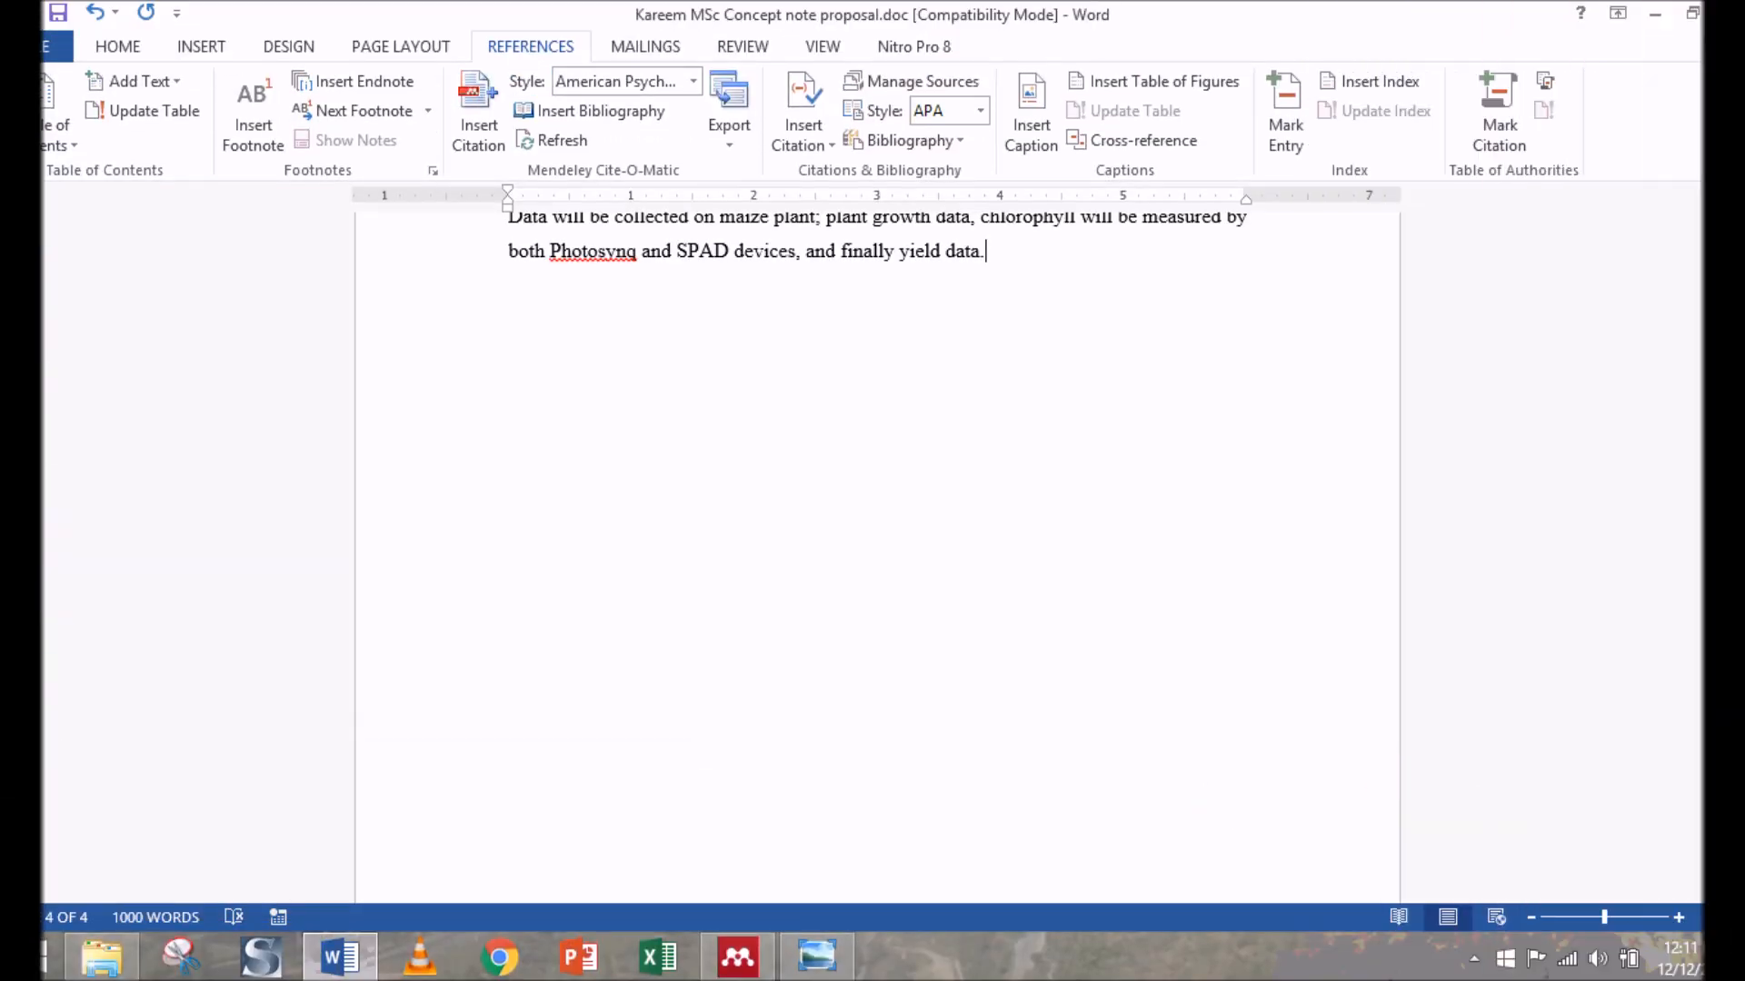
pyautogui.scroll(3)
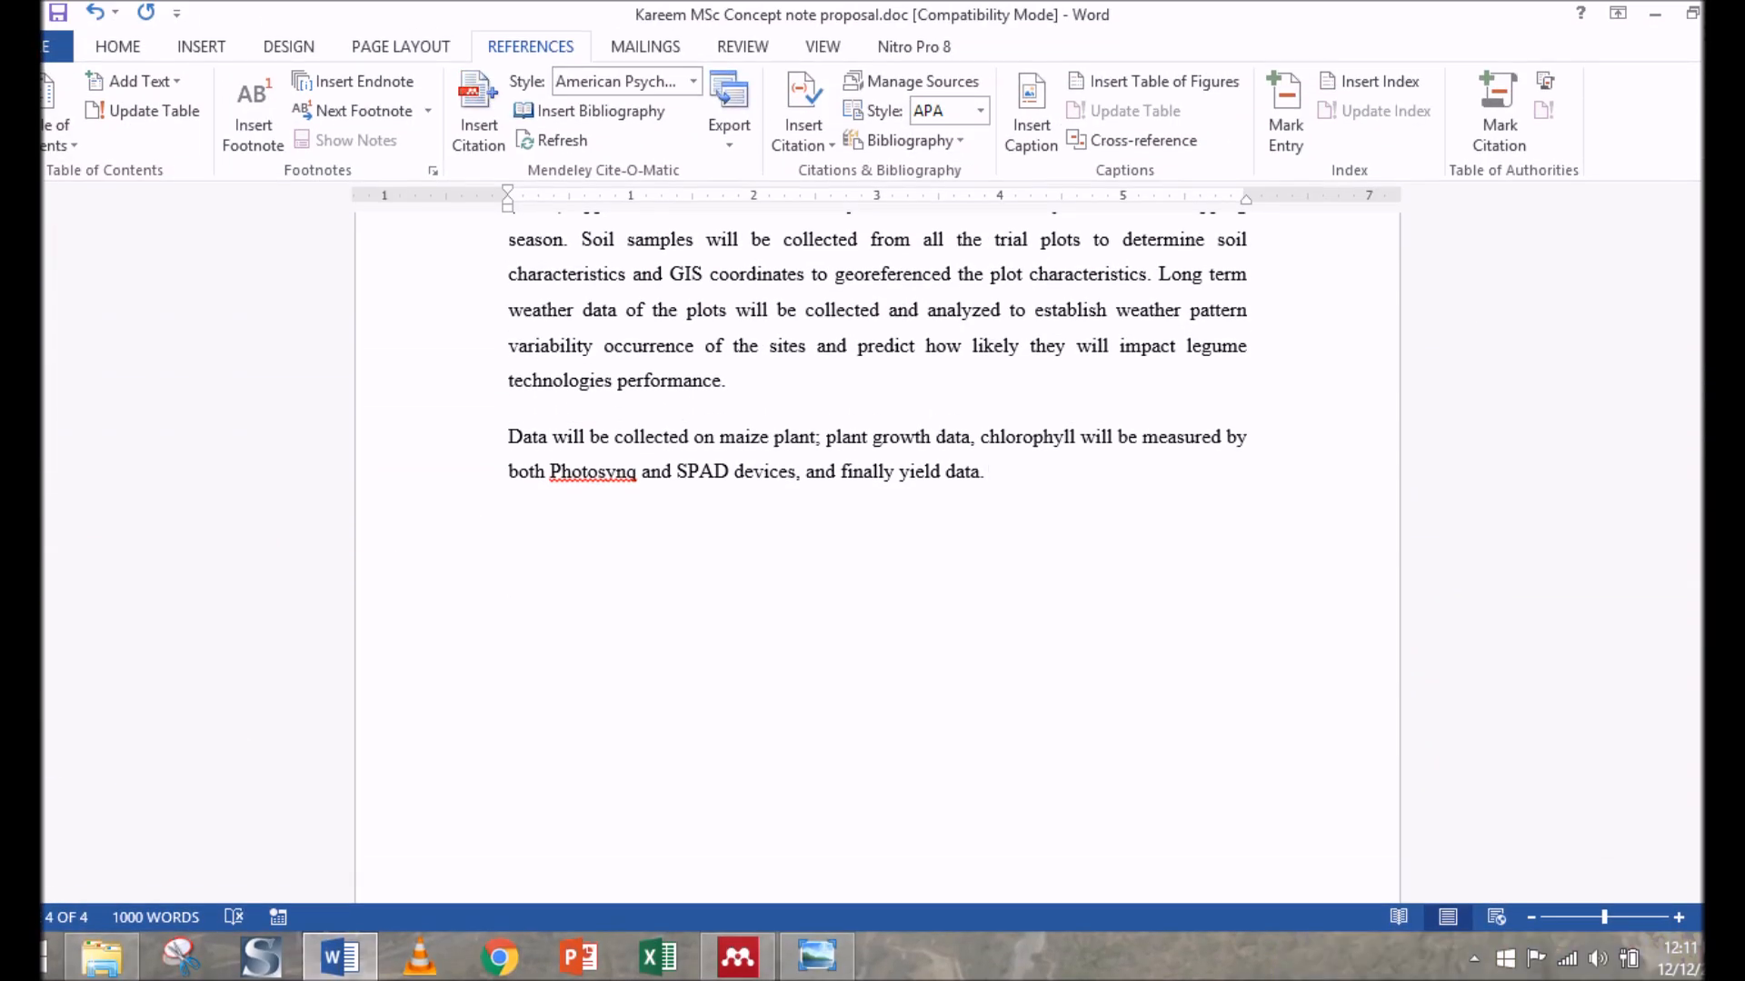
pyautogui.click(509, 582)
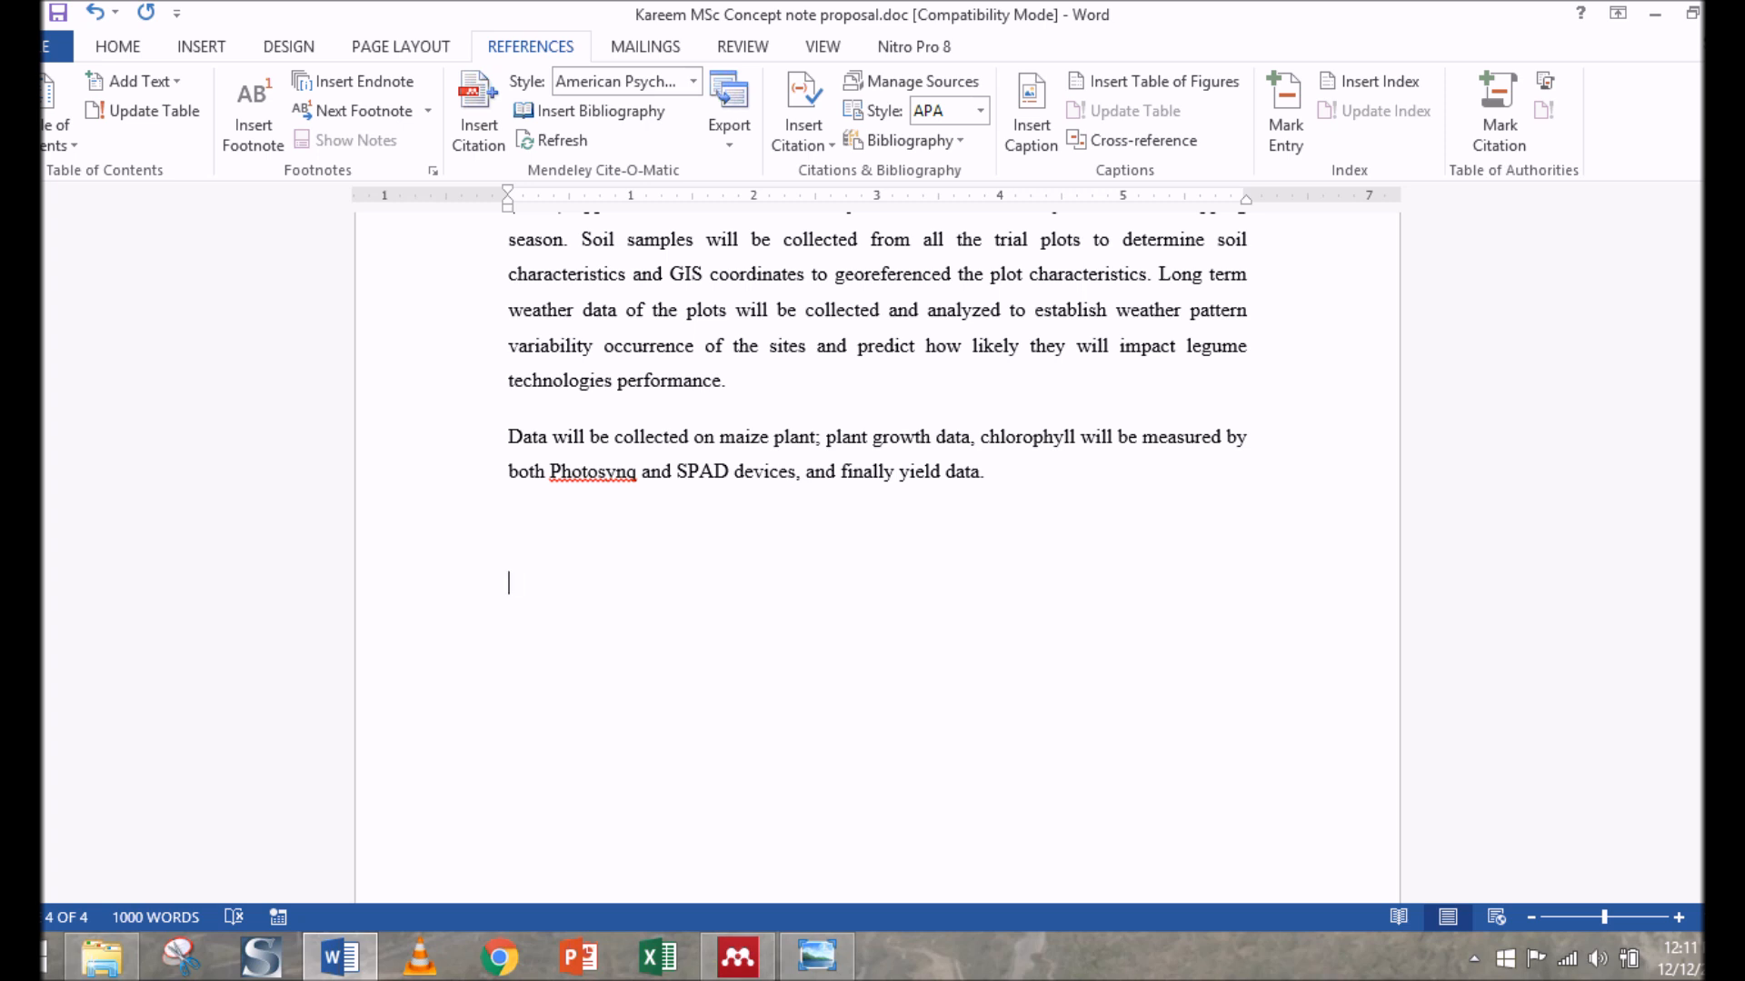
# Type 'reference' below the final paragraph and select it for heading formatting
pyautogui.write('reference')
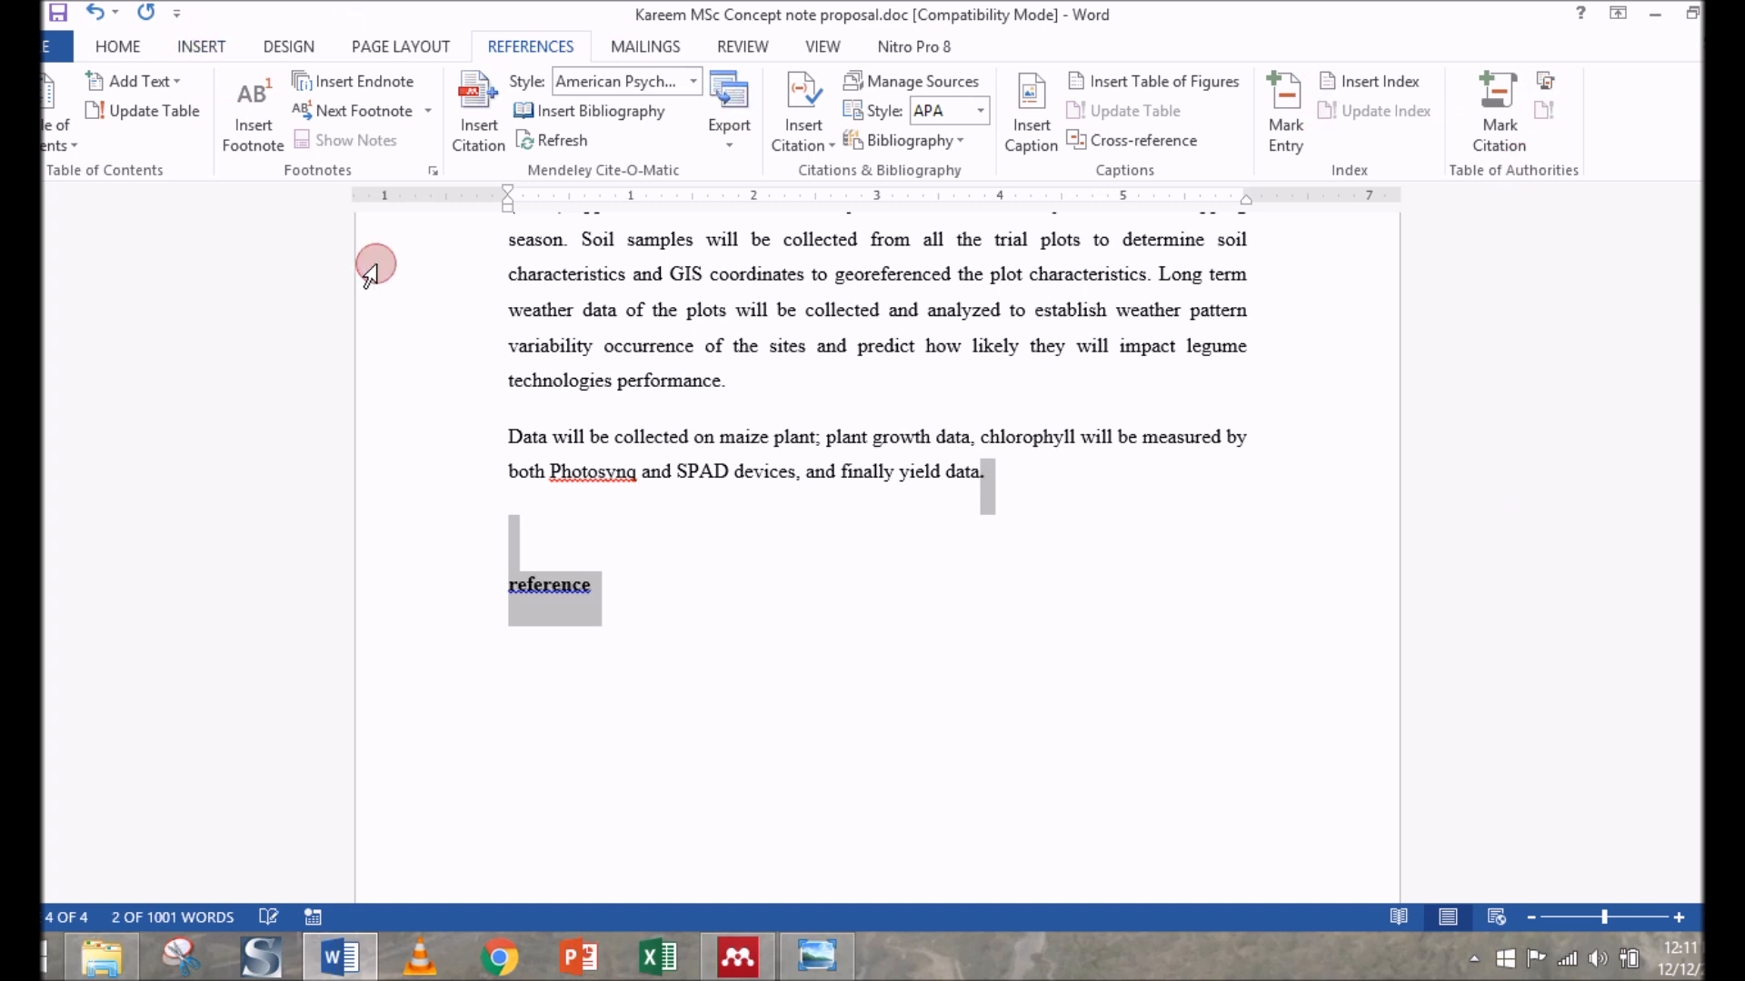
pyautogui.click(117, 46)
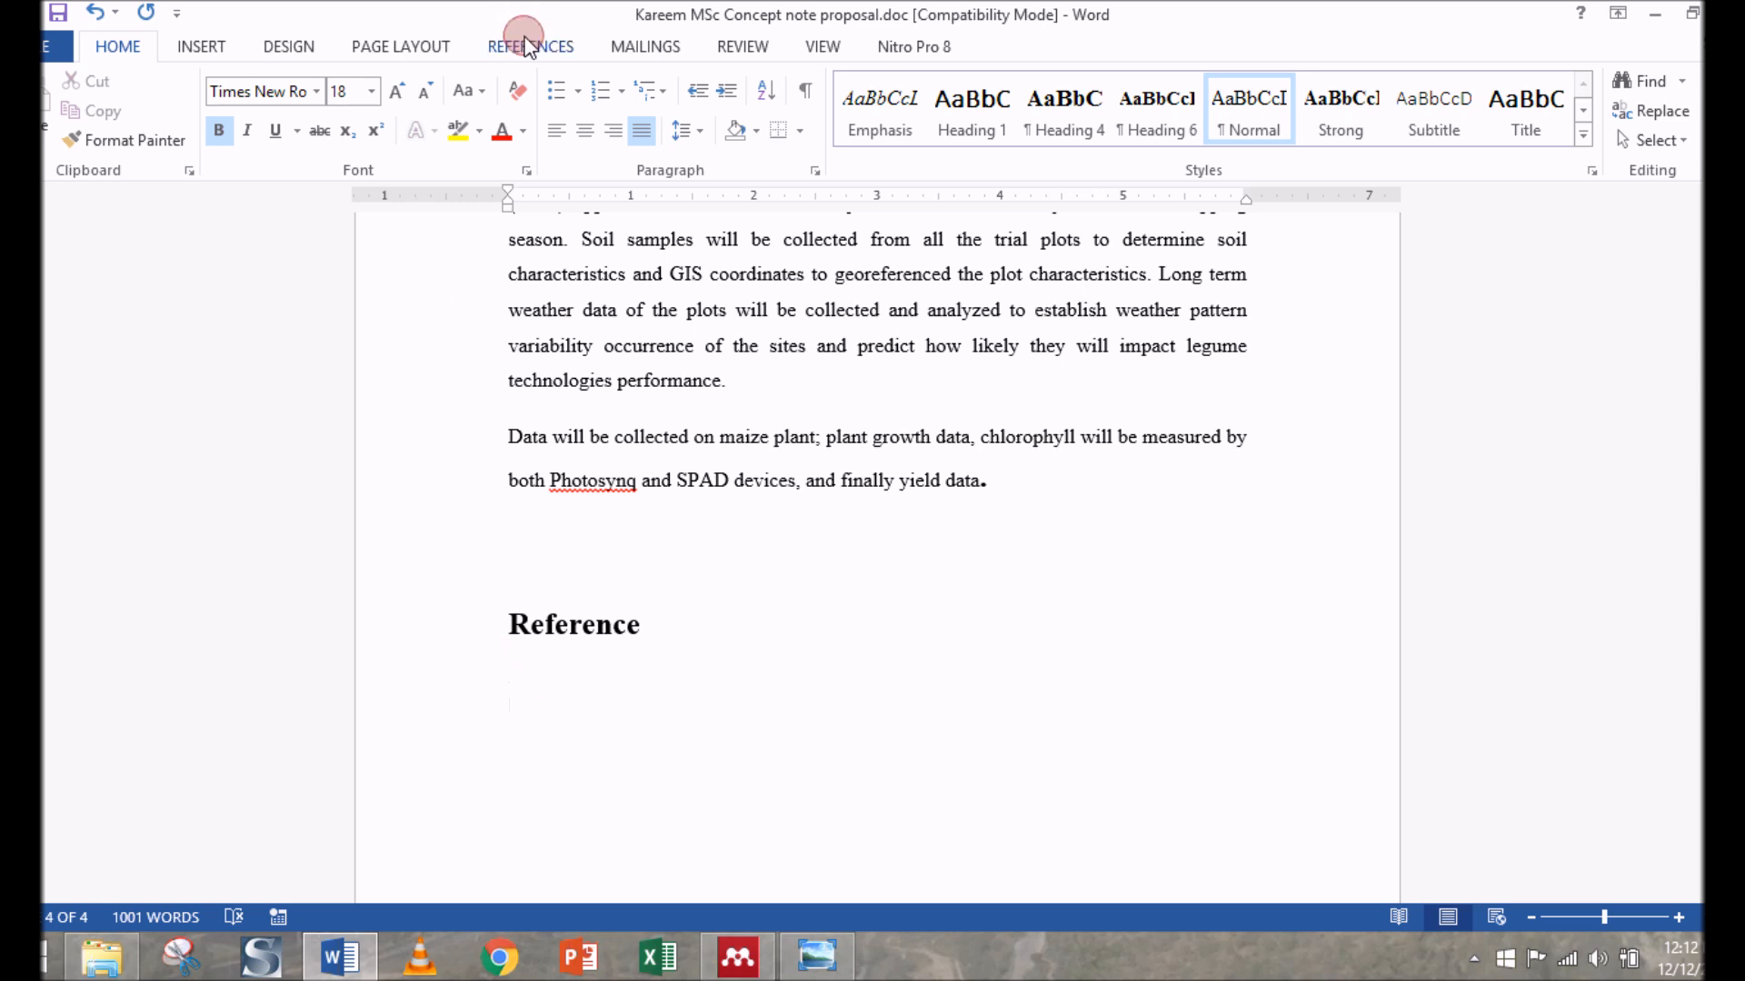
# Insert the Mendeley bibliography under the Reference heading, starting with Kerr & Snapp (2007)
pyautogui.click(529, 47)
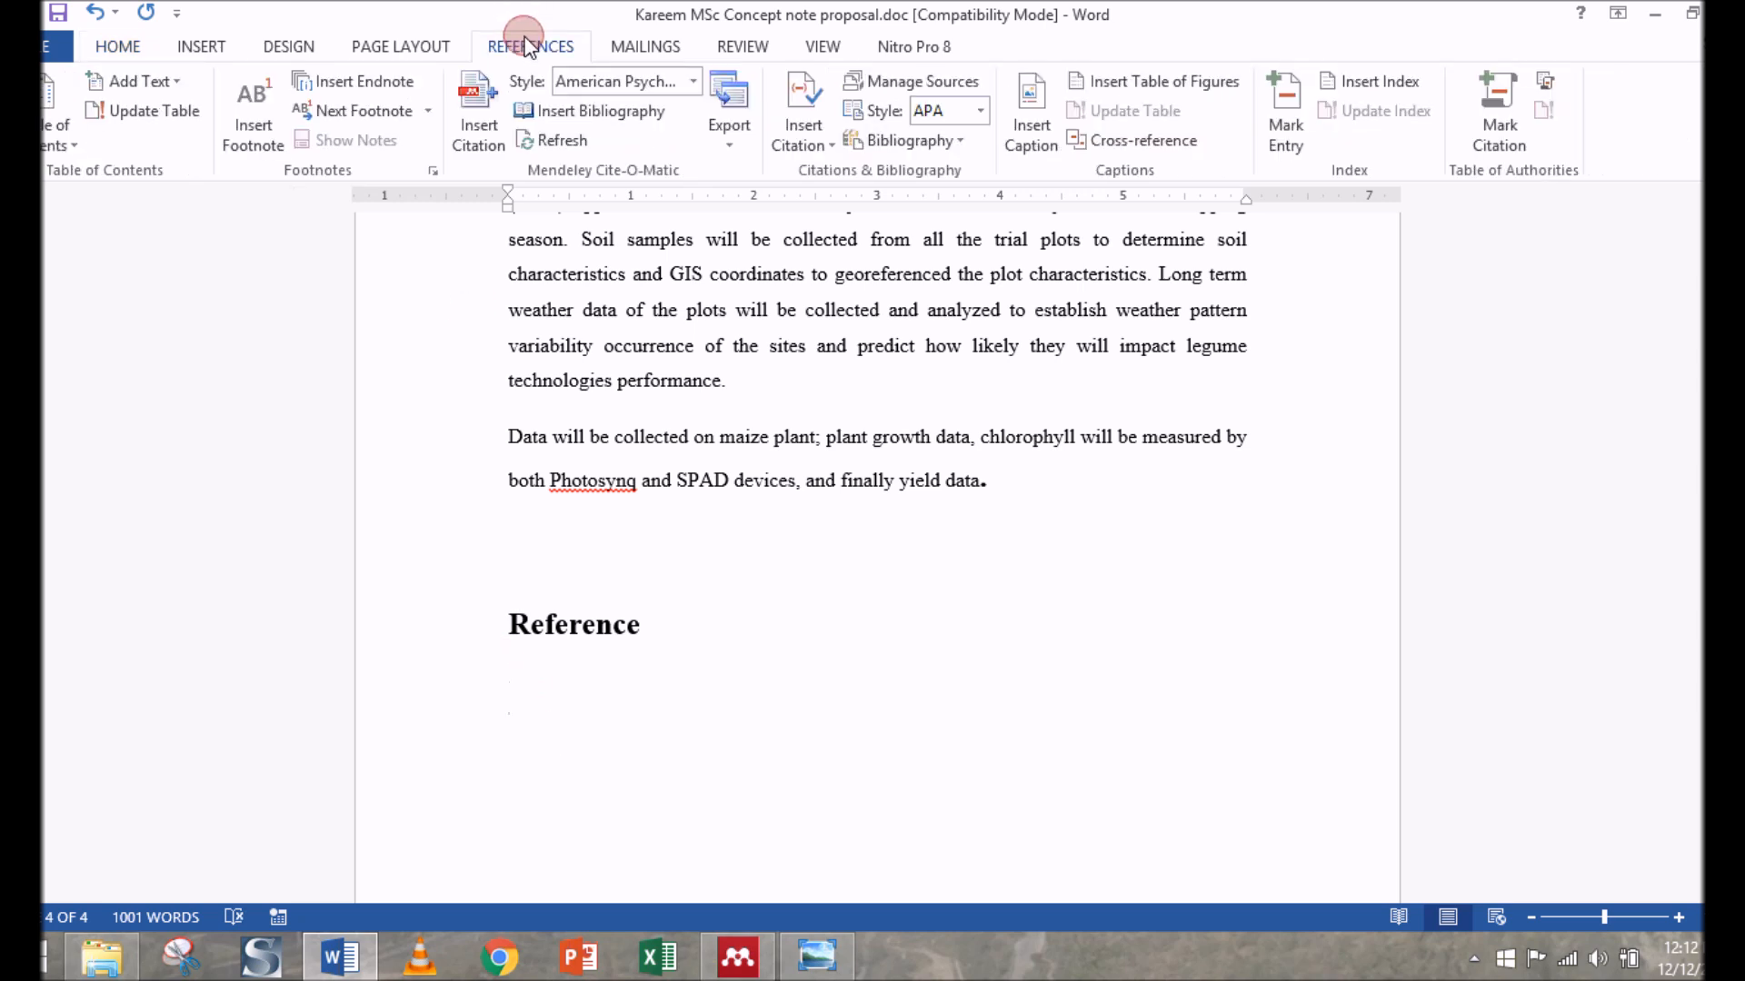
pyautogui.moveTo(578, 131)
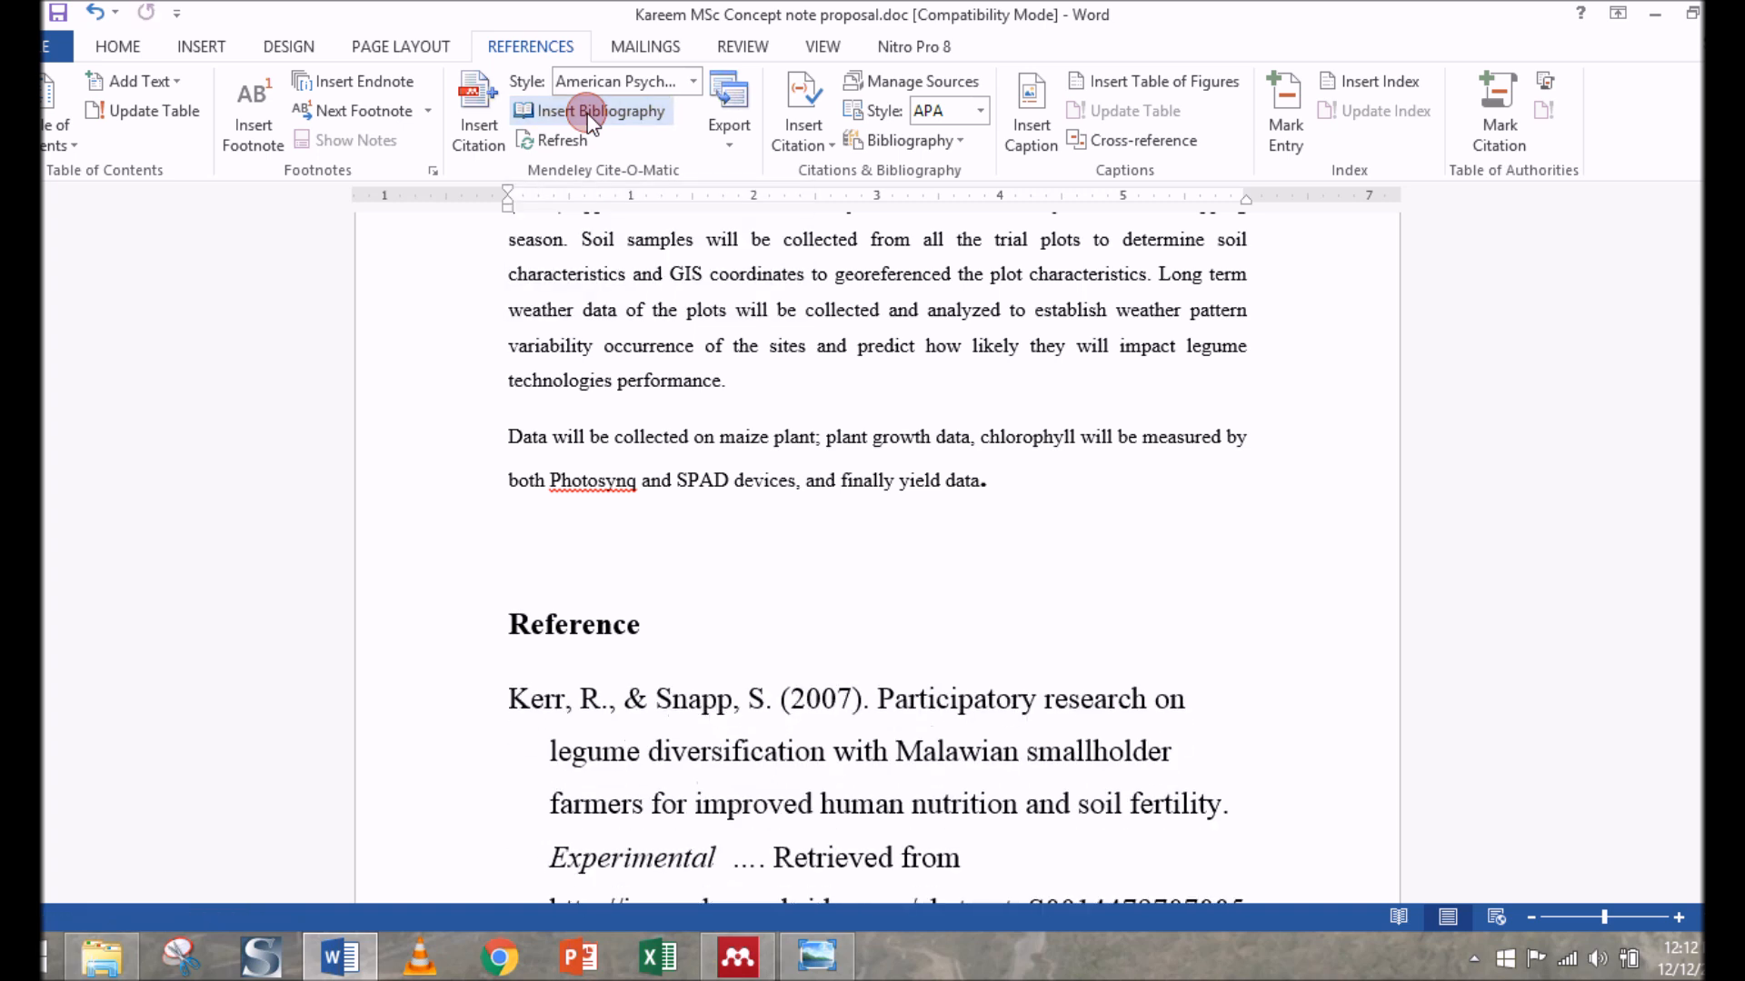
pyautogui.scroll(-3)
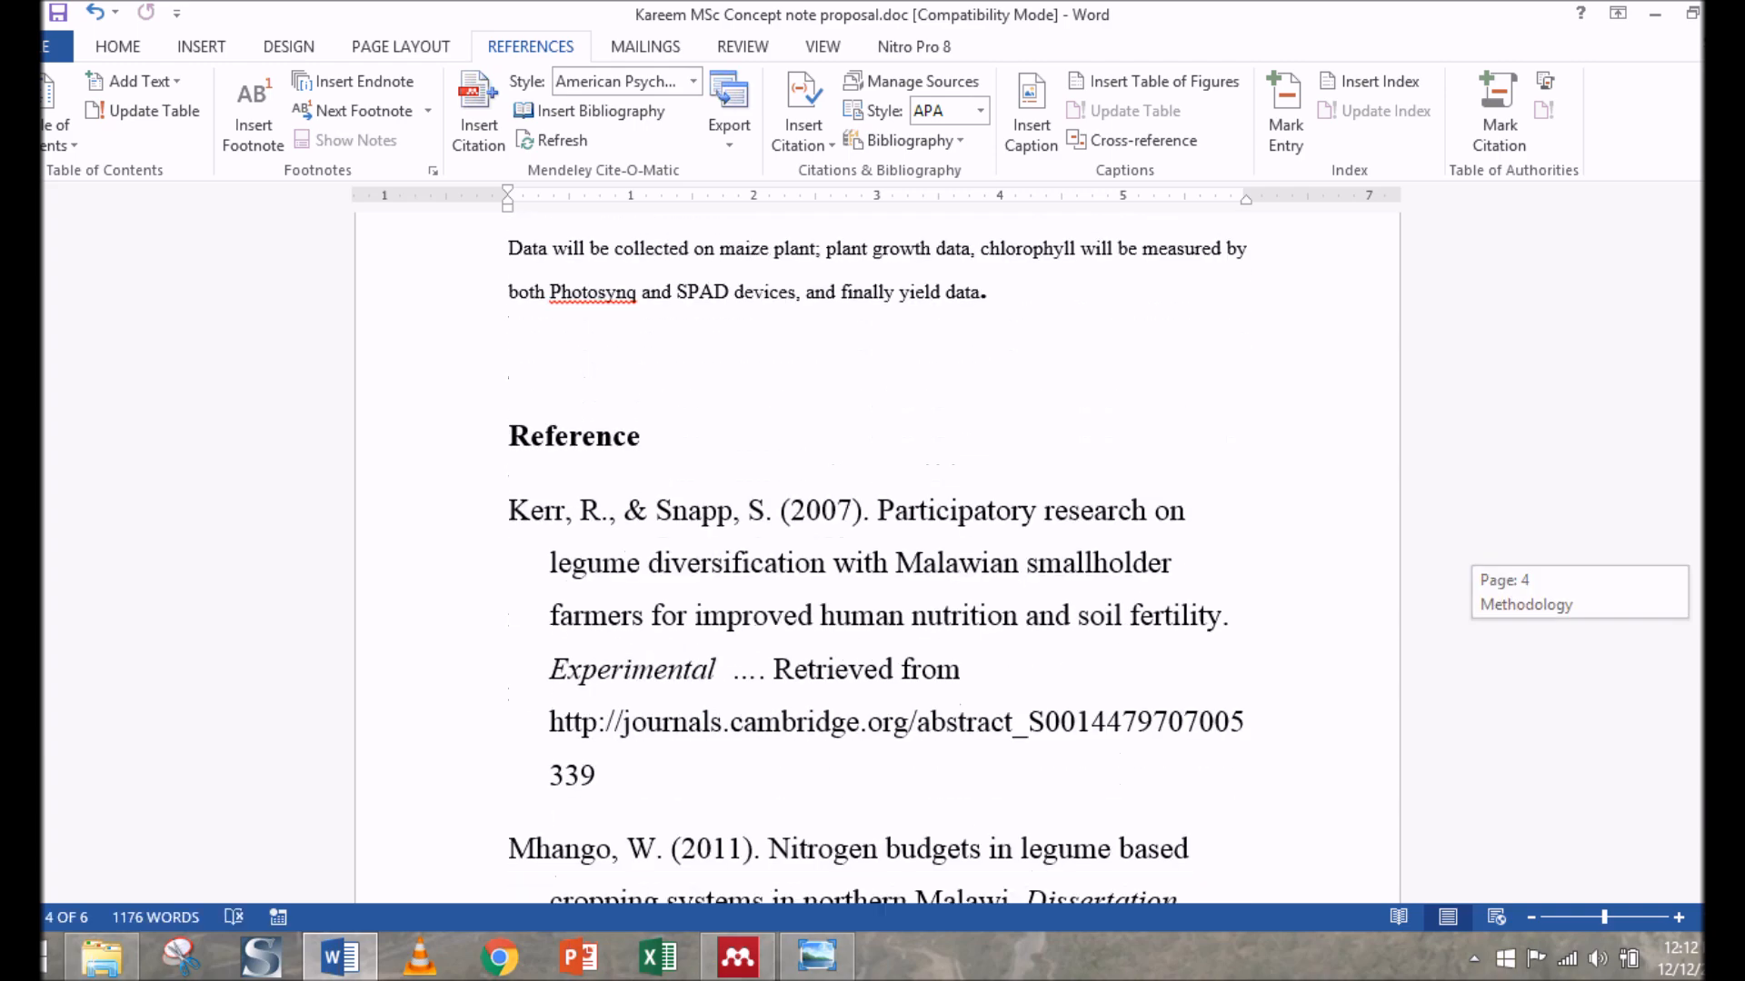
pyautogui.scroll(3)
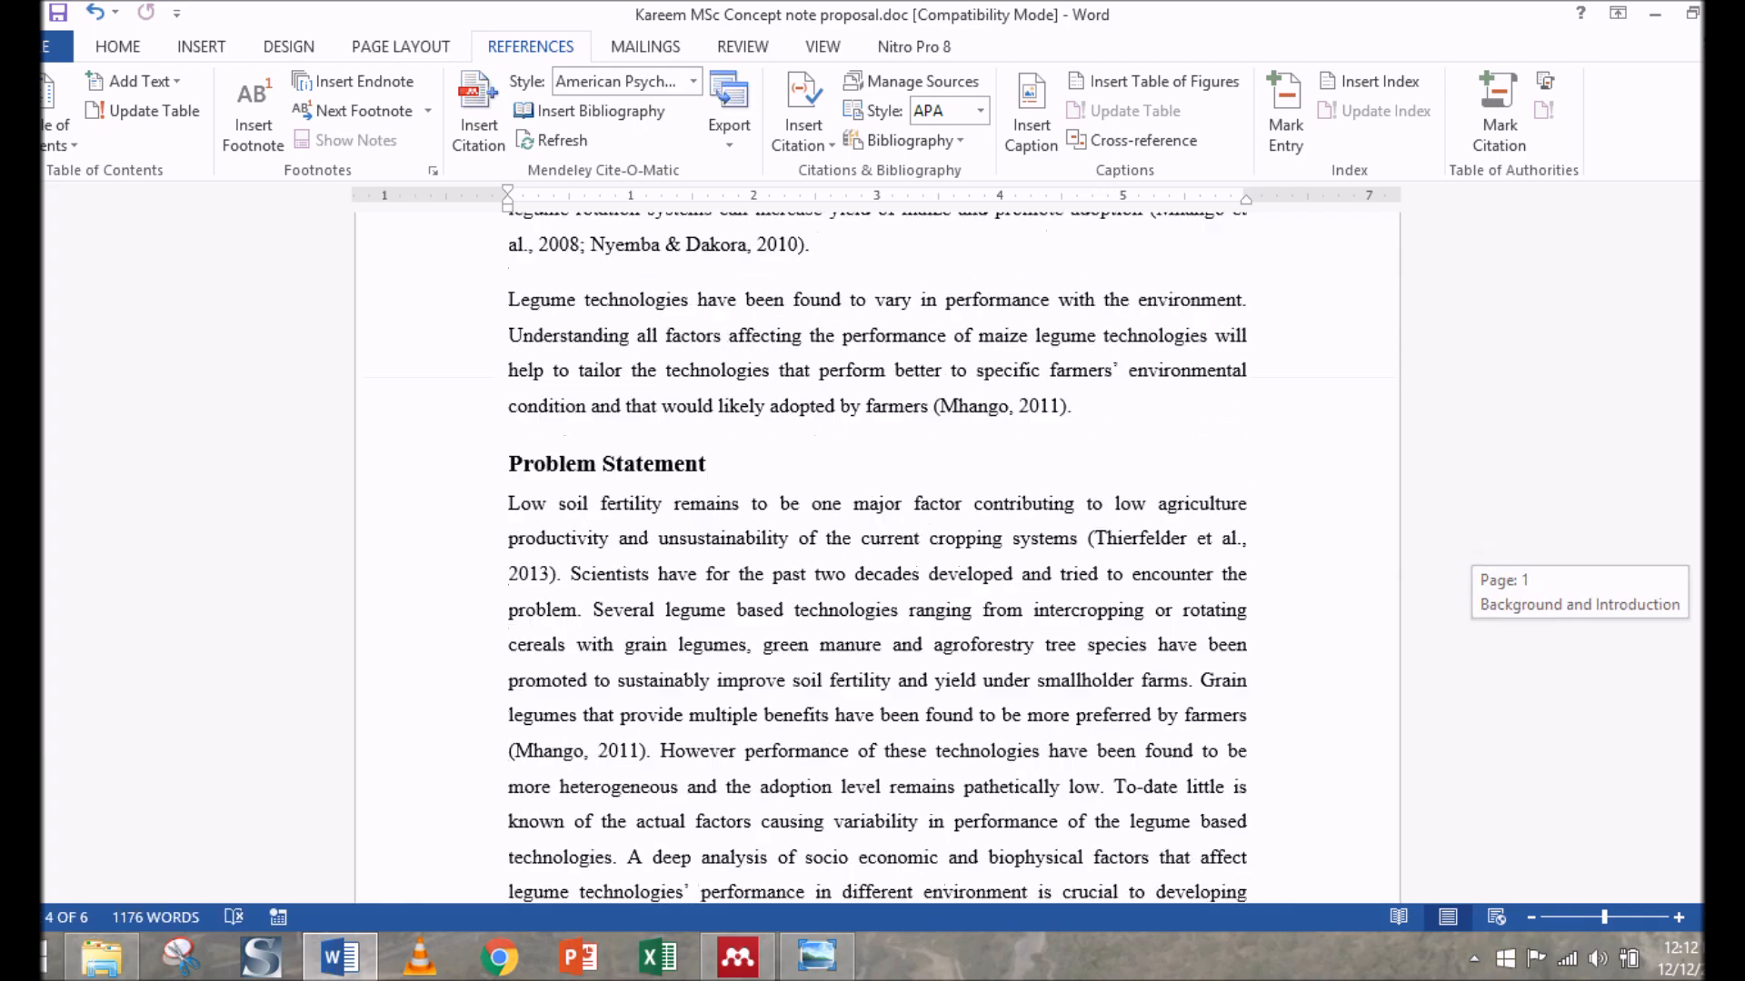
pyautogui.scroll(3)
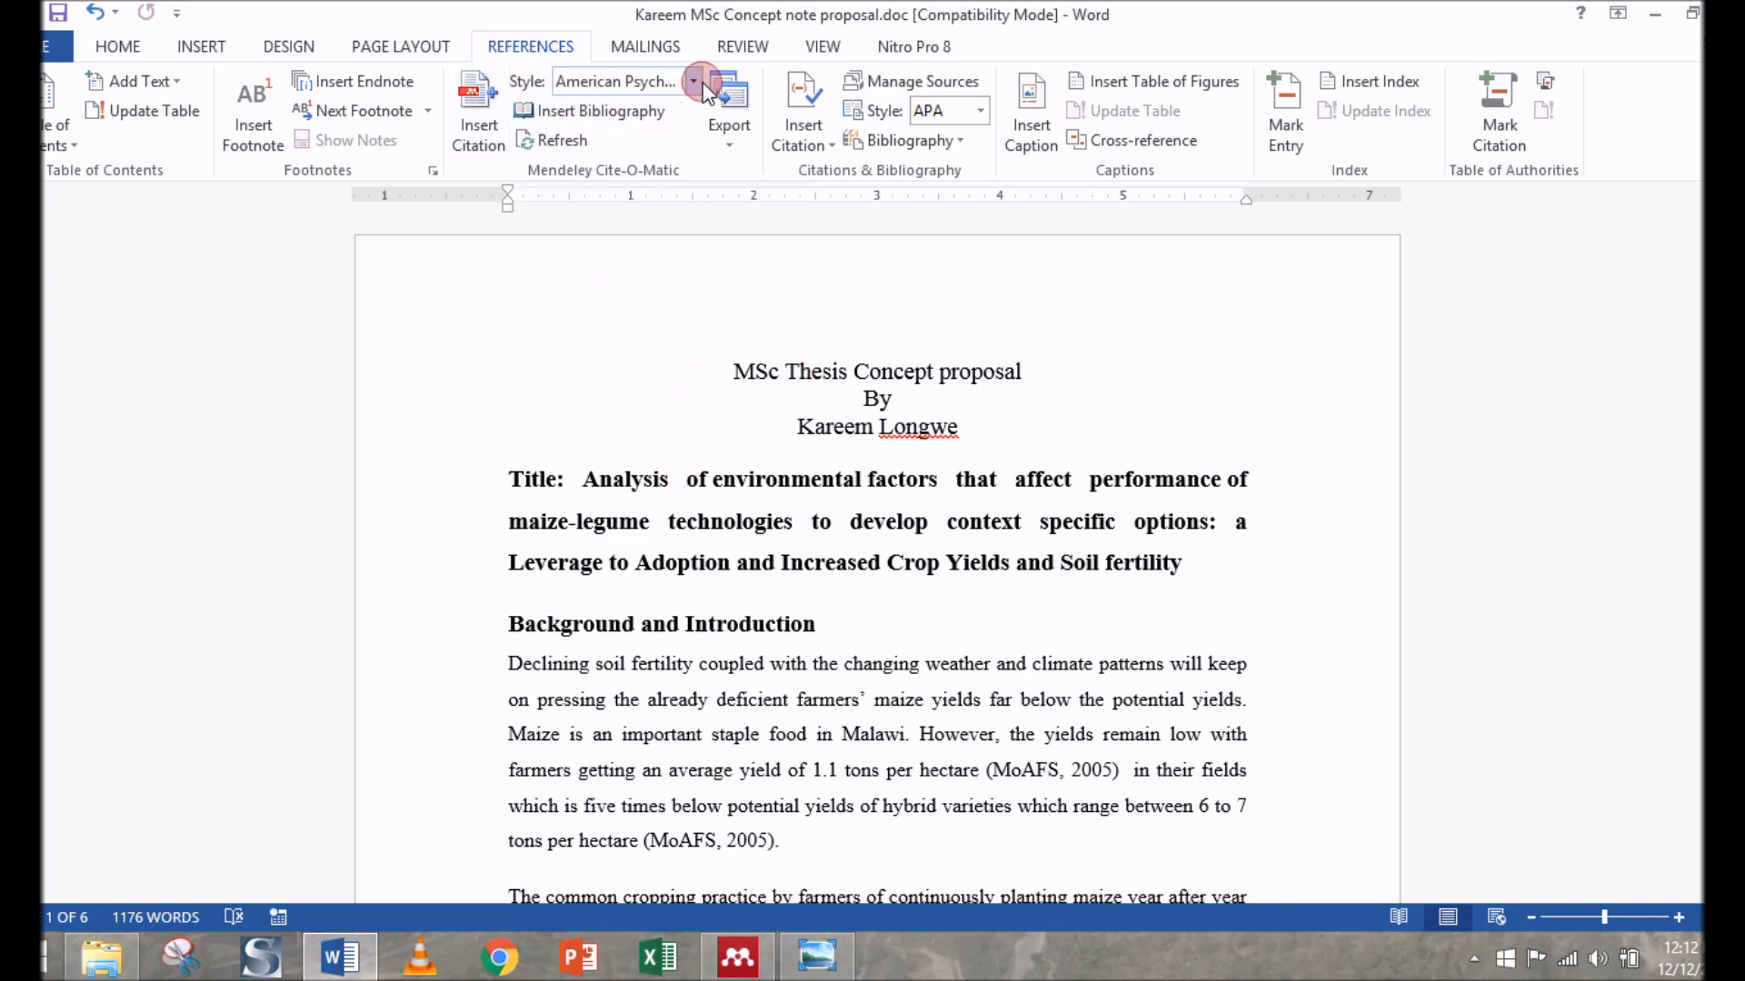
pyautogui.click(698, 81)
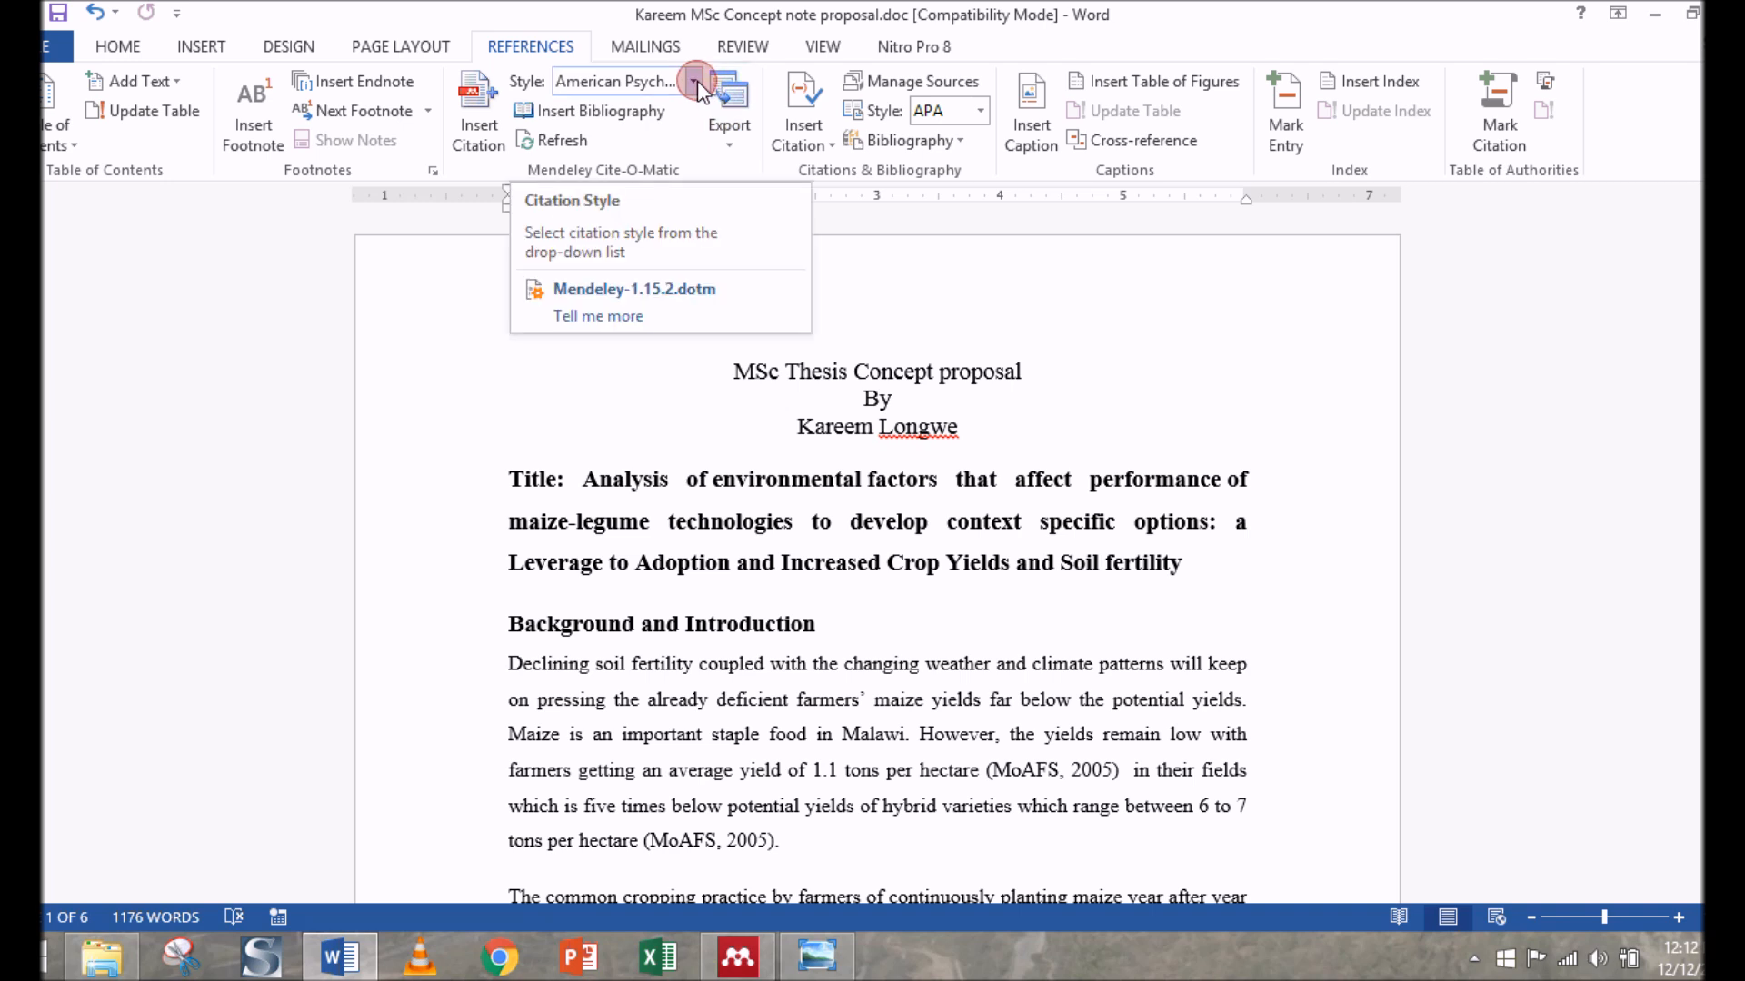
pyautogui.click(698, 82)
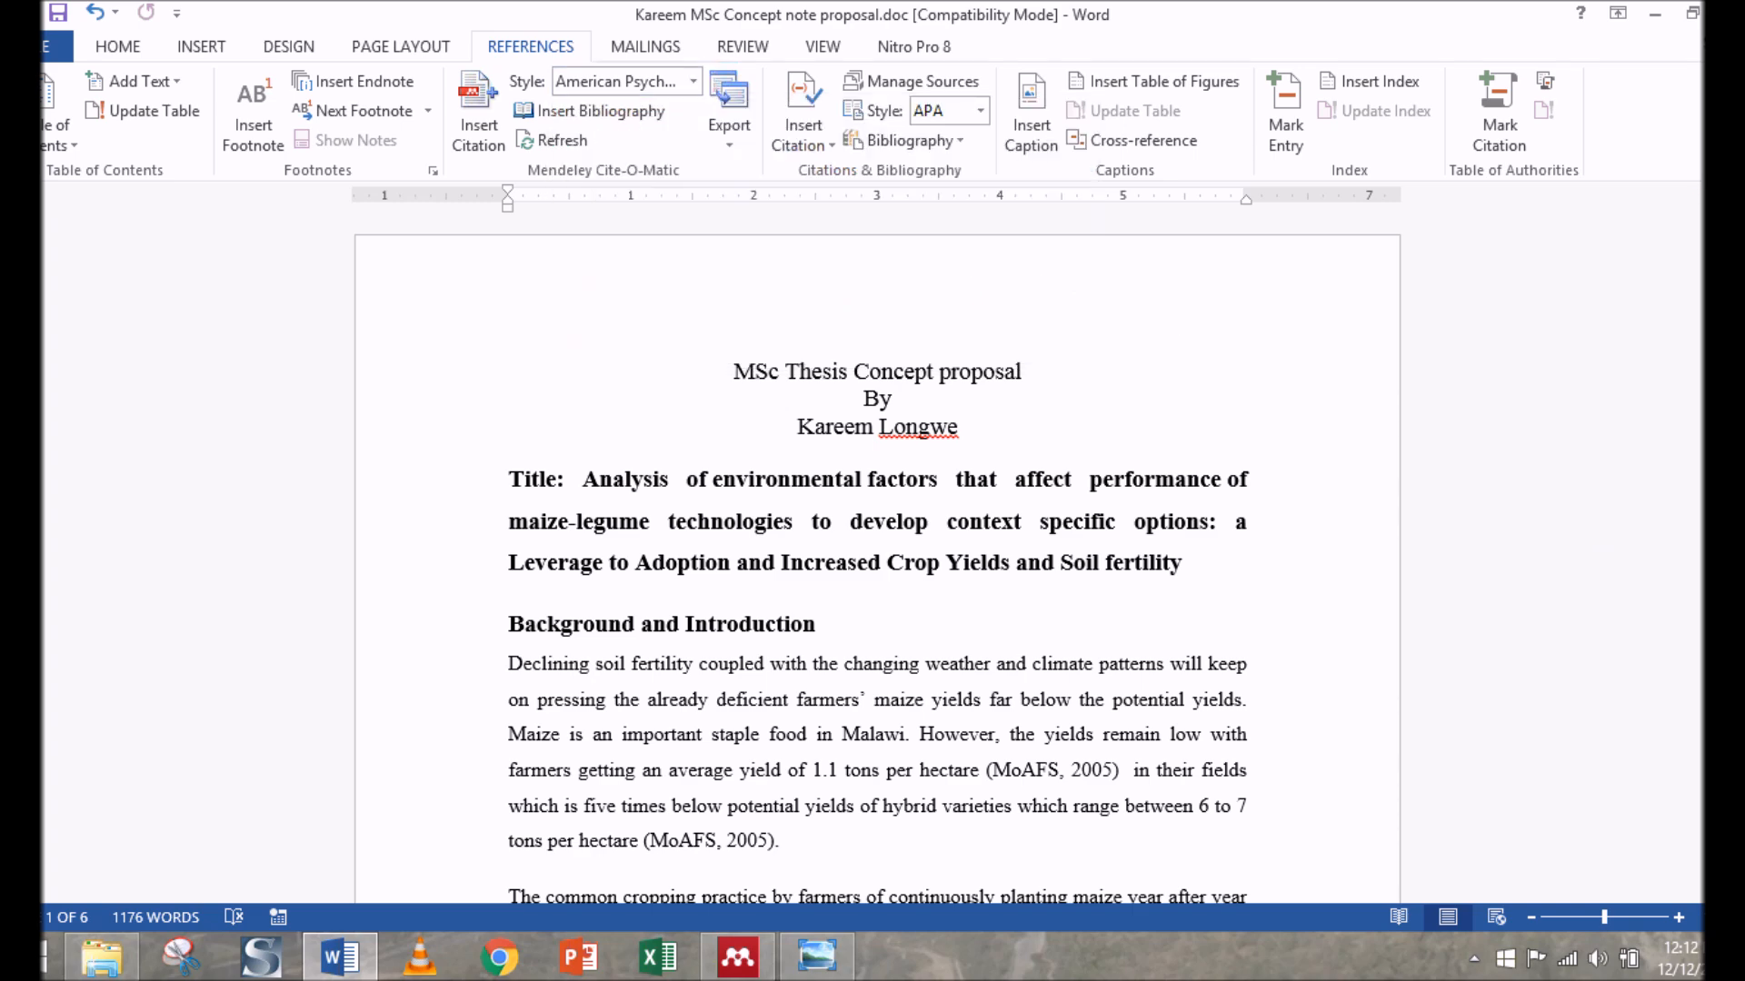
pyautogui.scroll(-3)
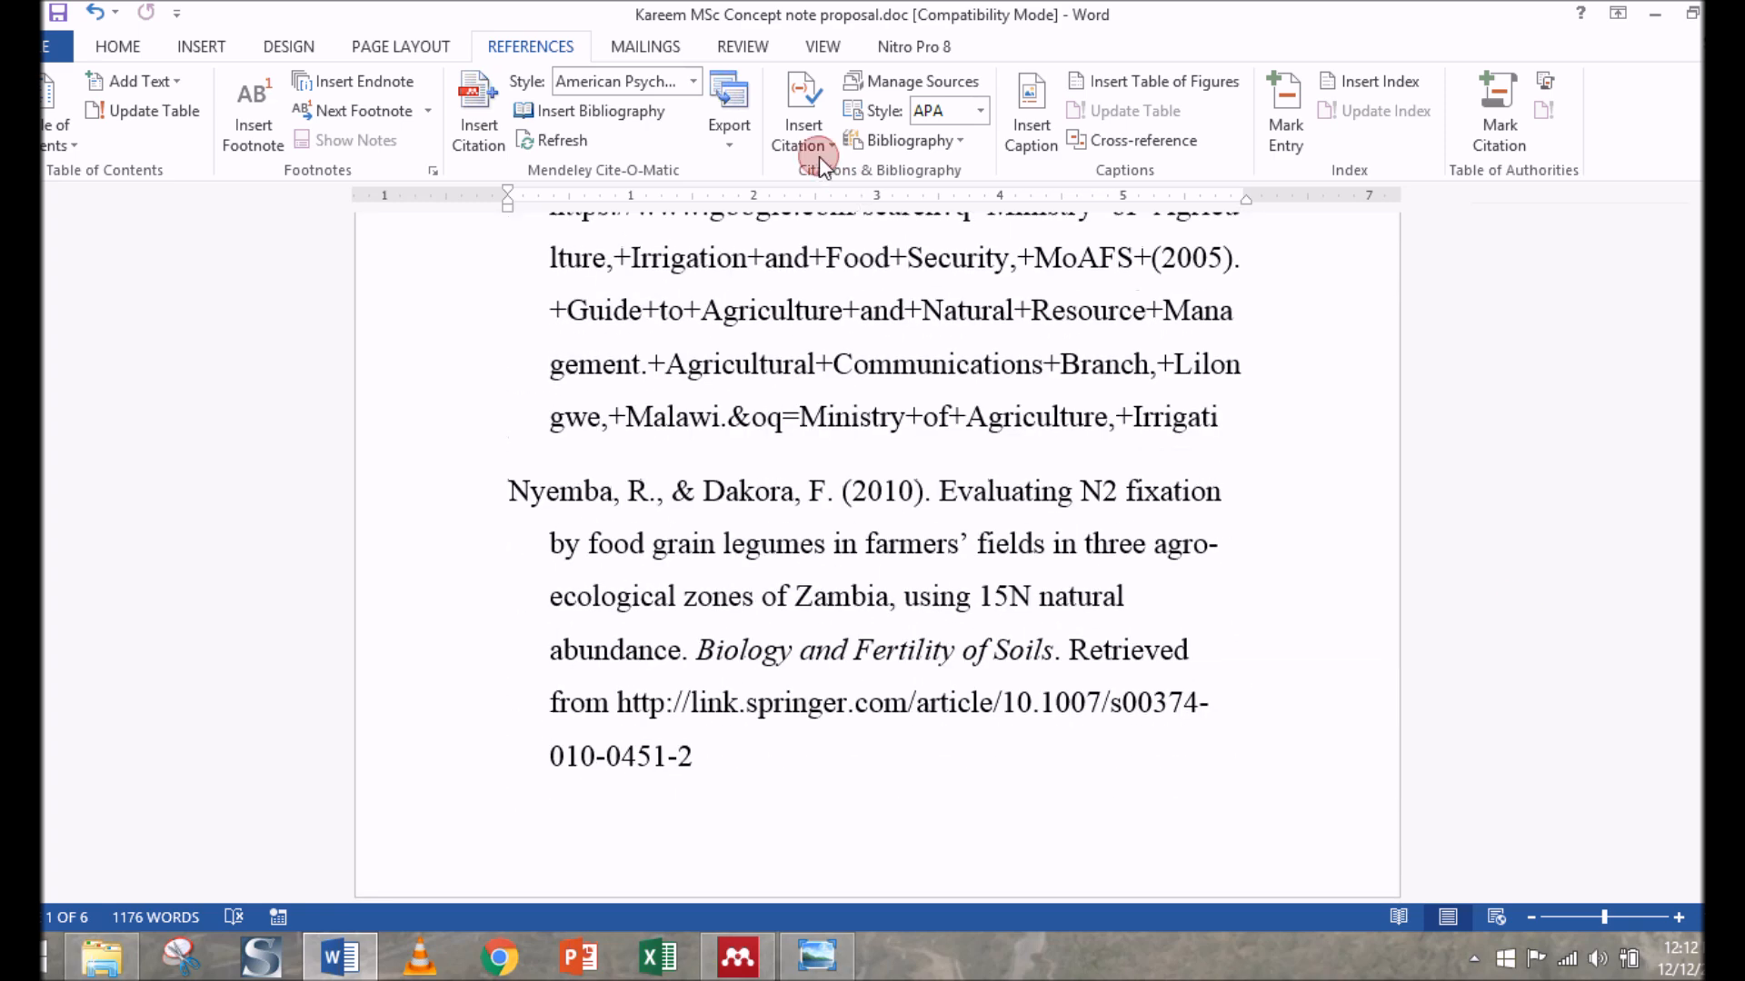
pyautogui.click(692, 80)
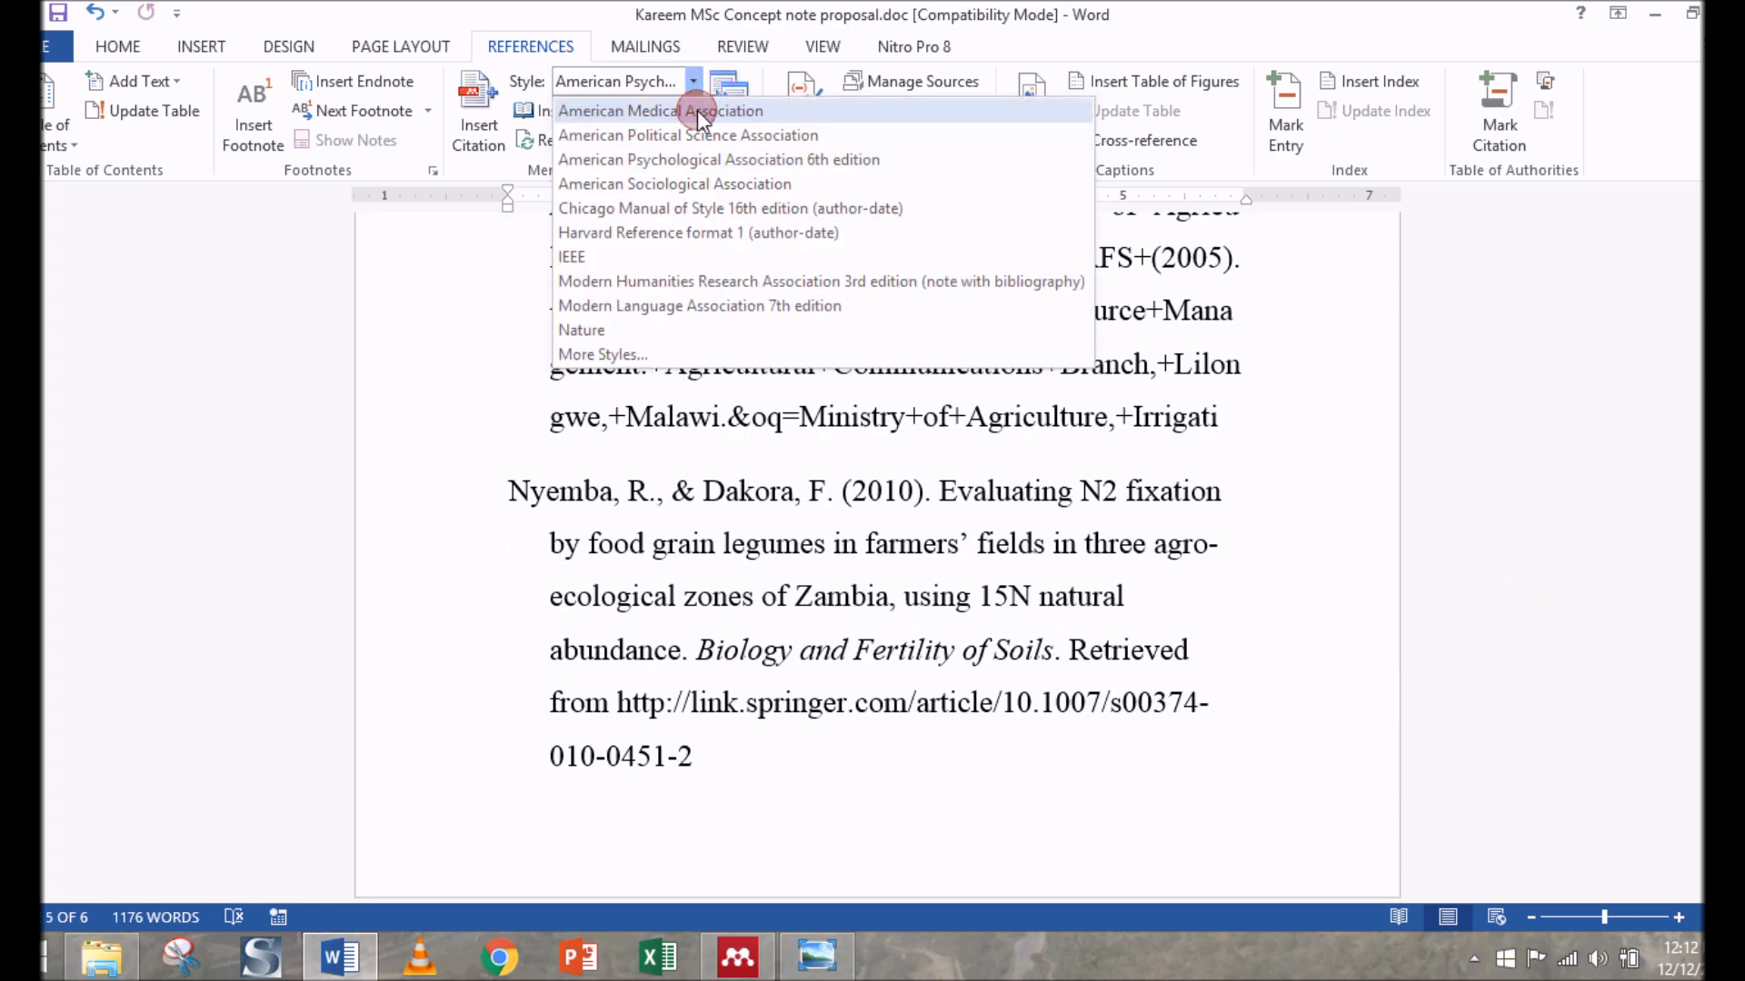
pyautogui.click(659, 110)
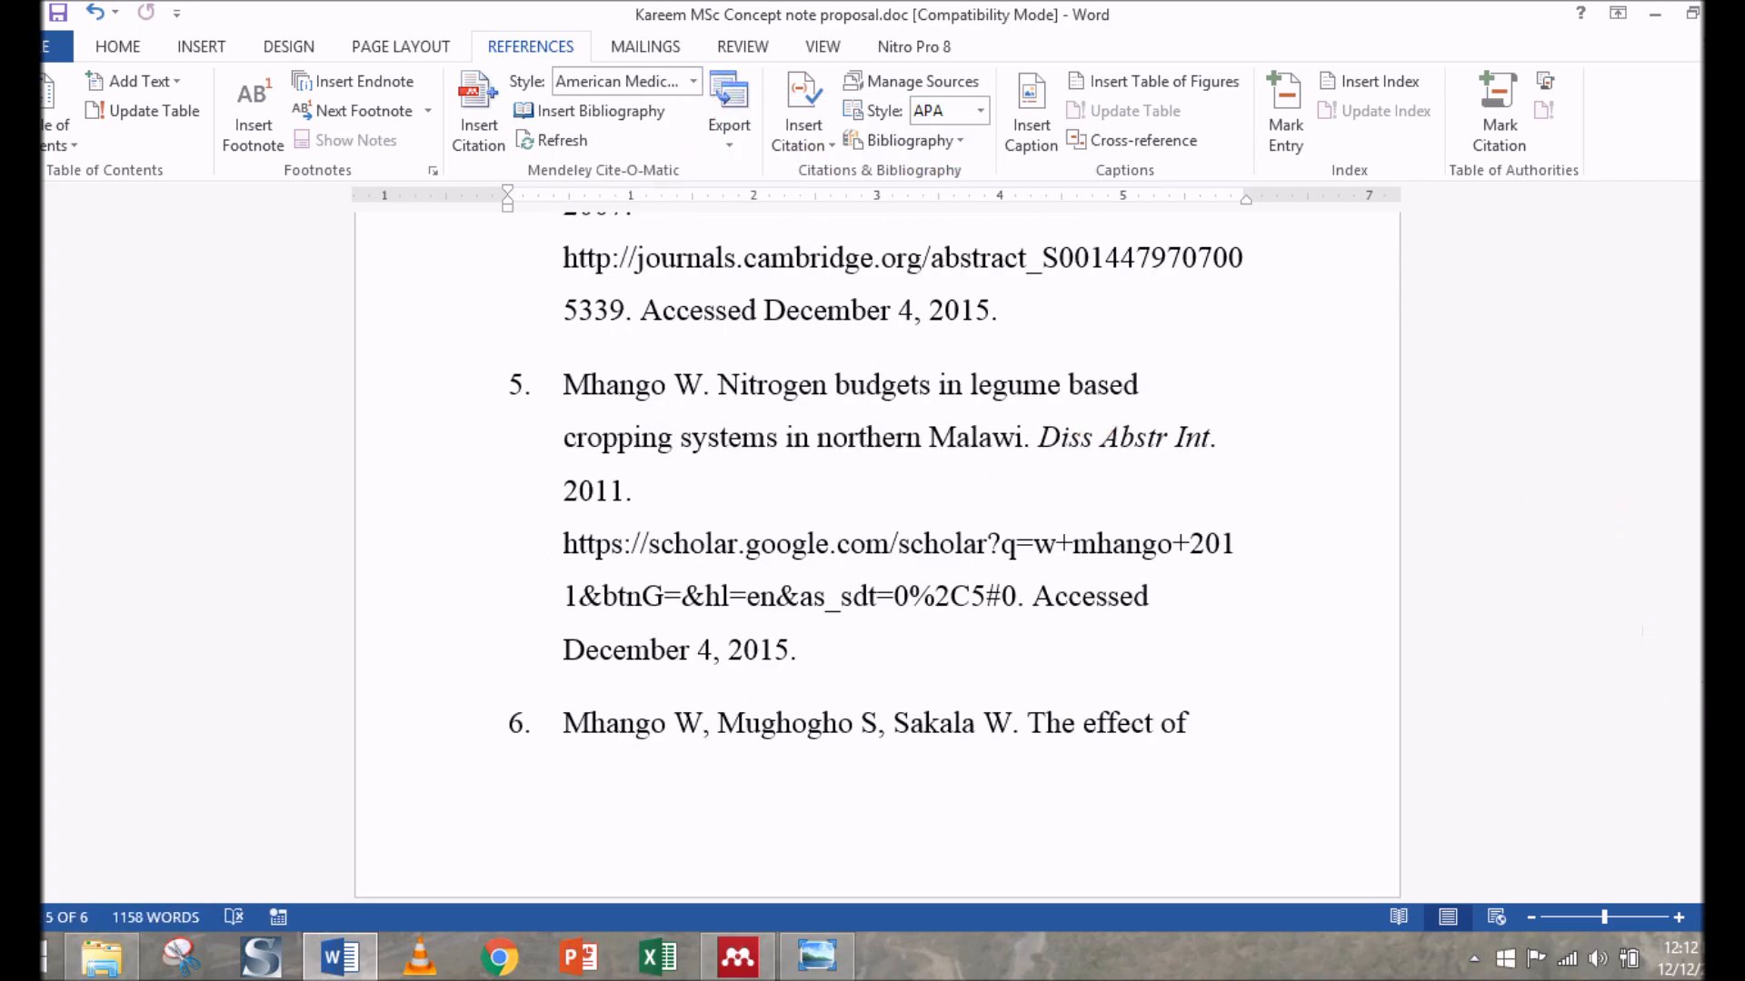
pyautogui.scroll(3)
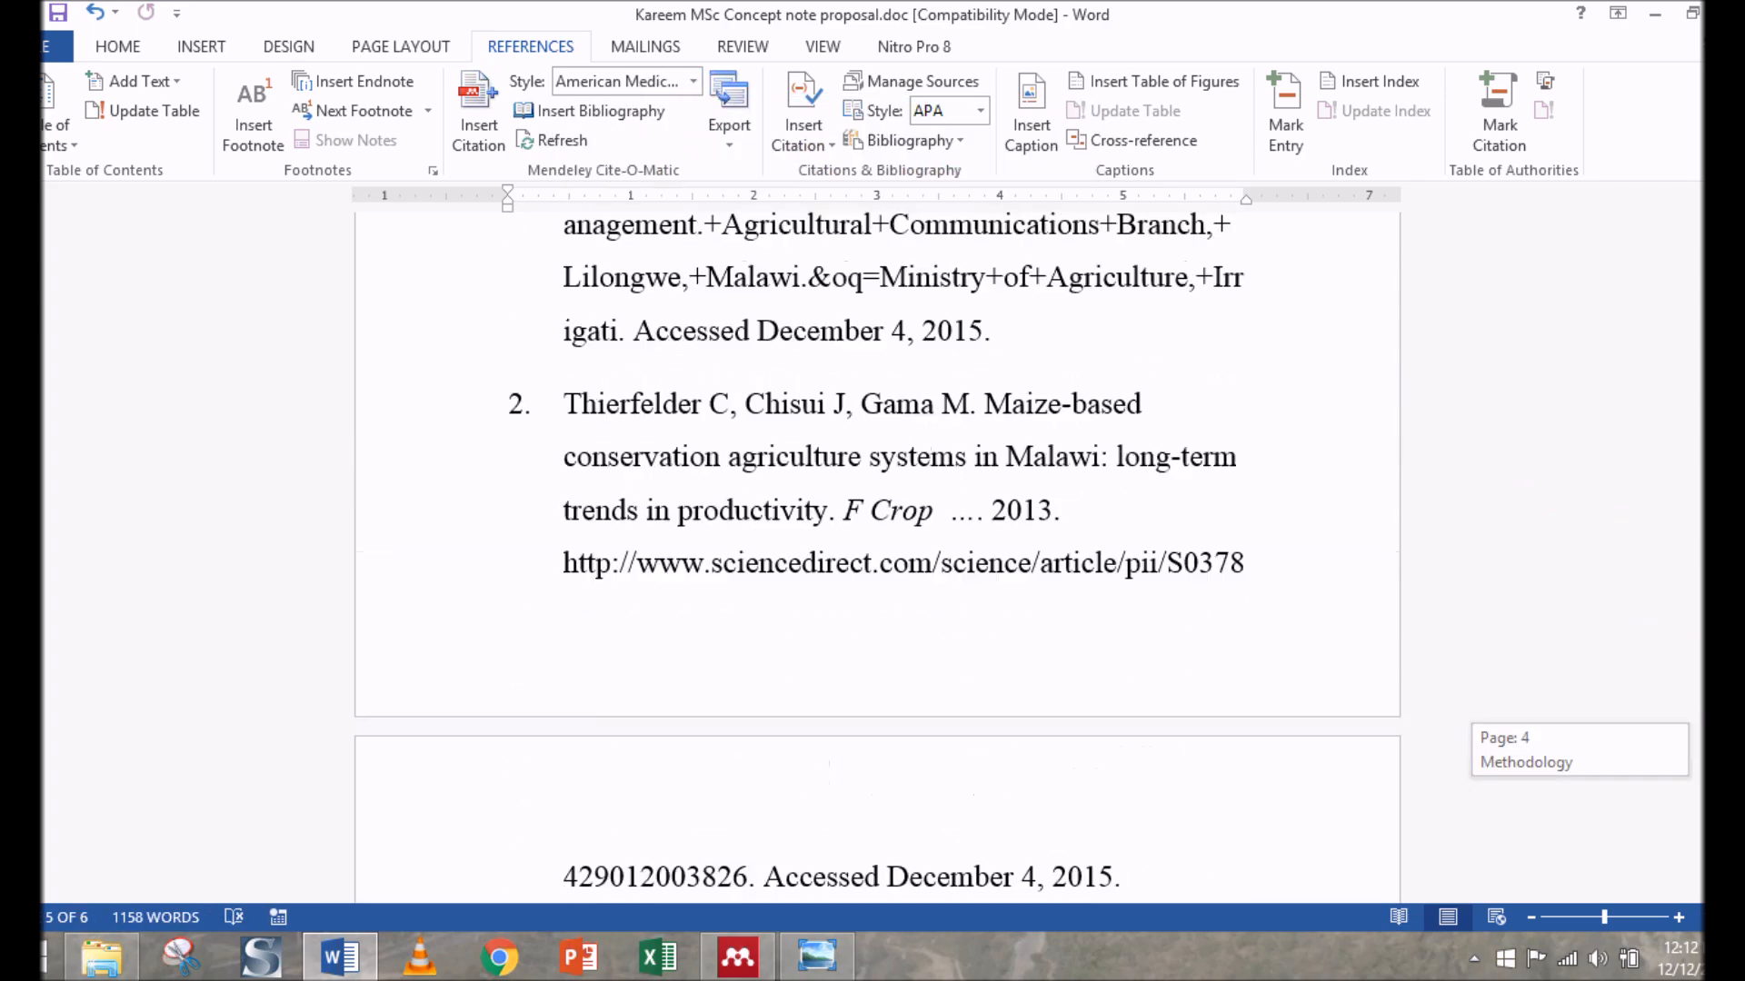
pyautogui.scroll(3)
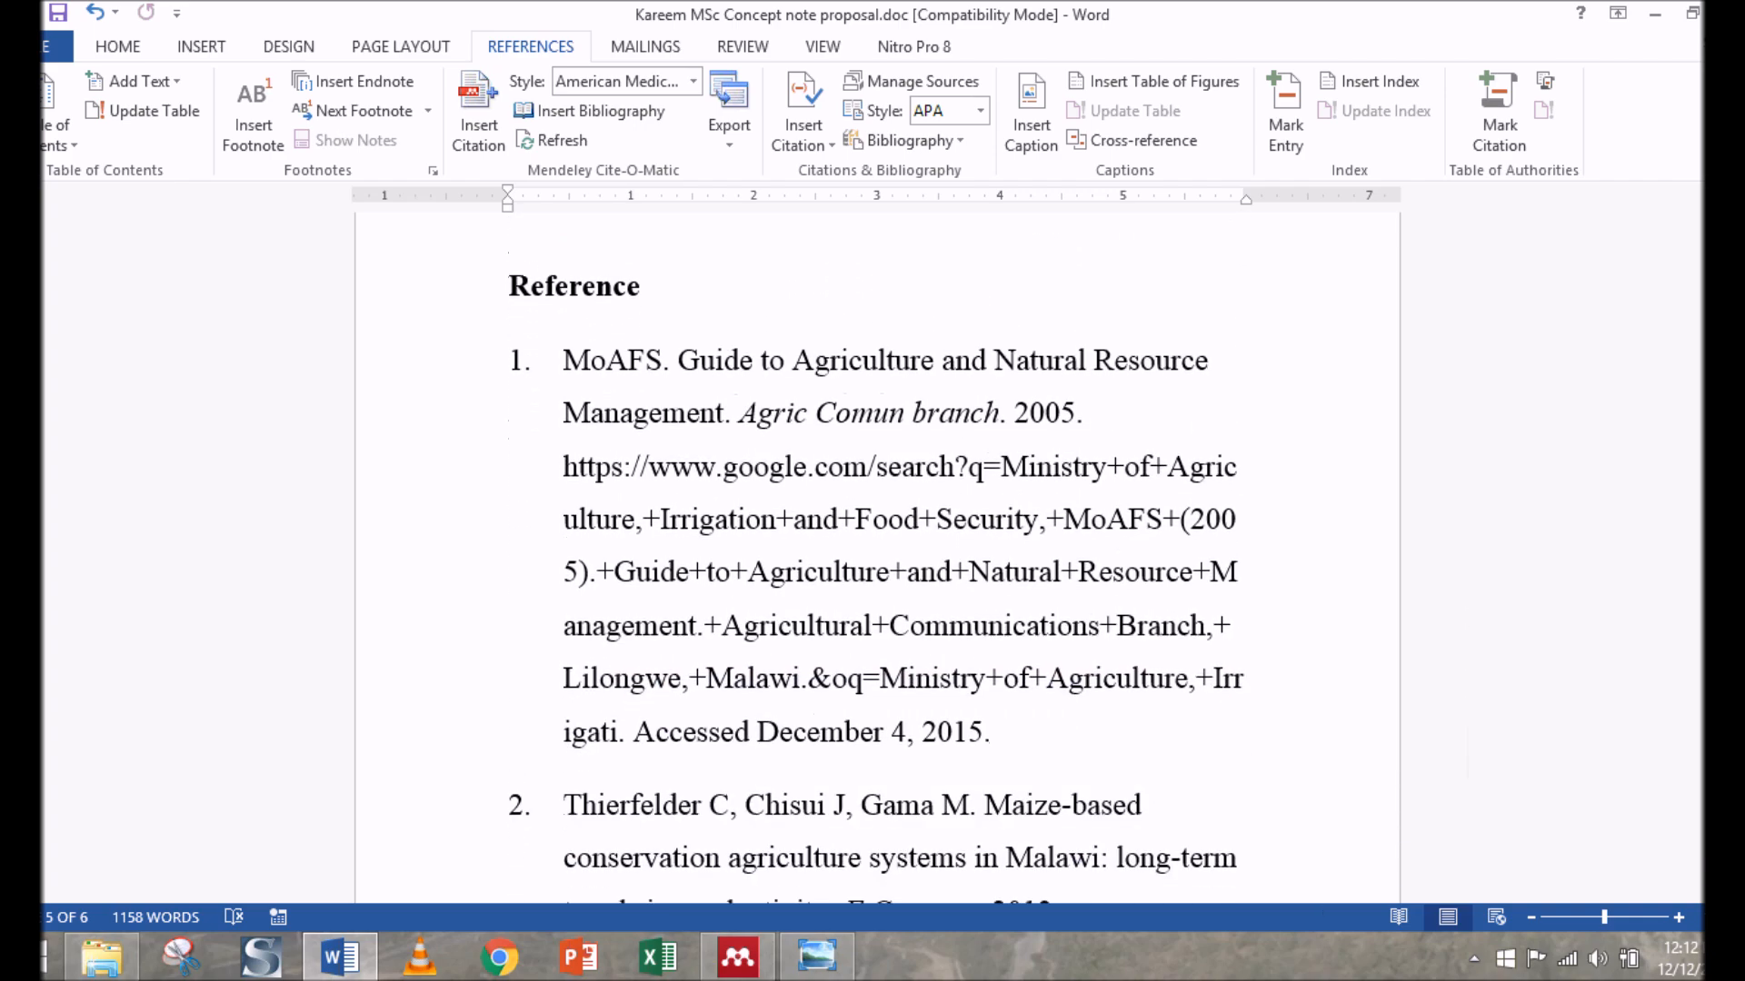
pyautogui.scroll(3)
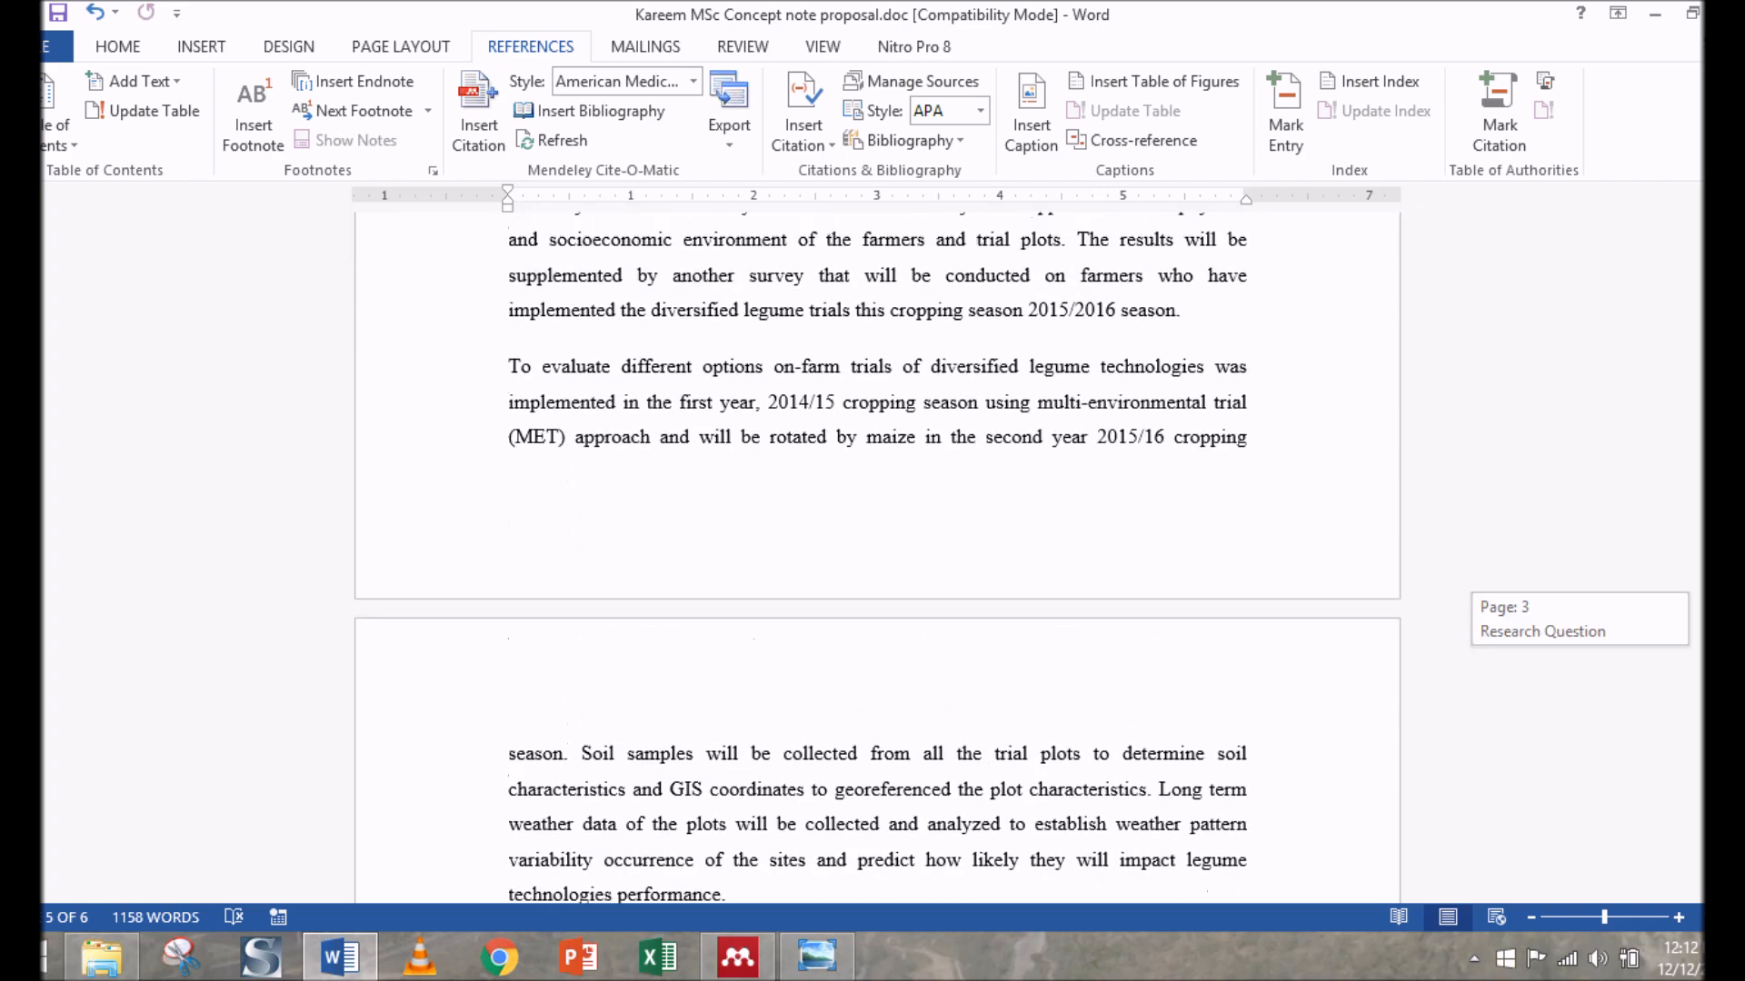
pyautogui.scroll(3)
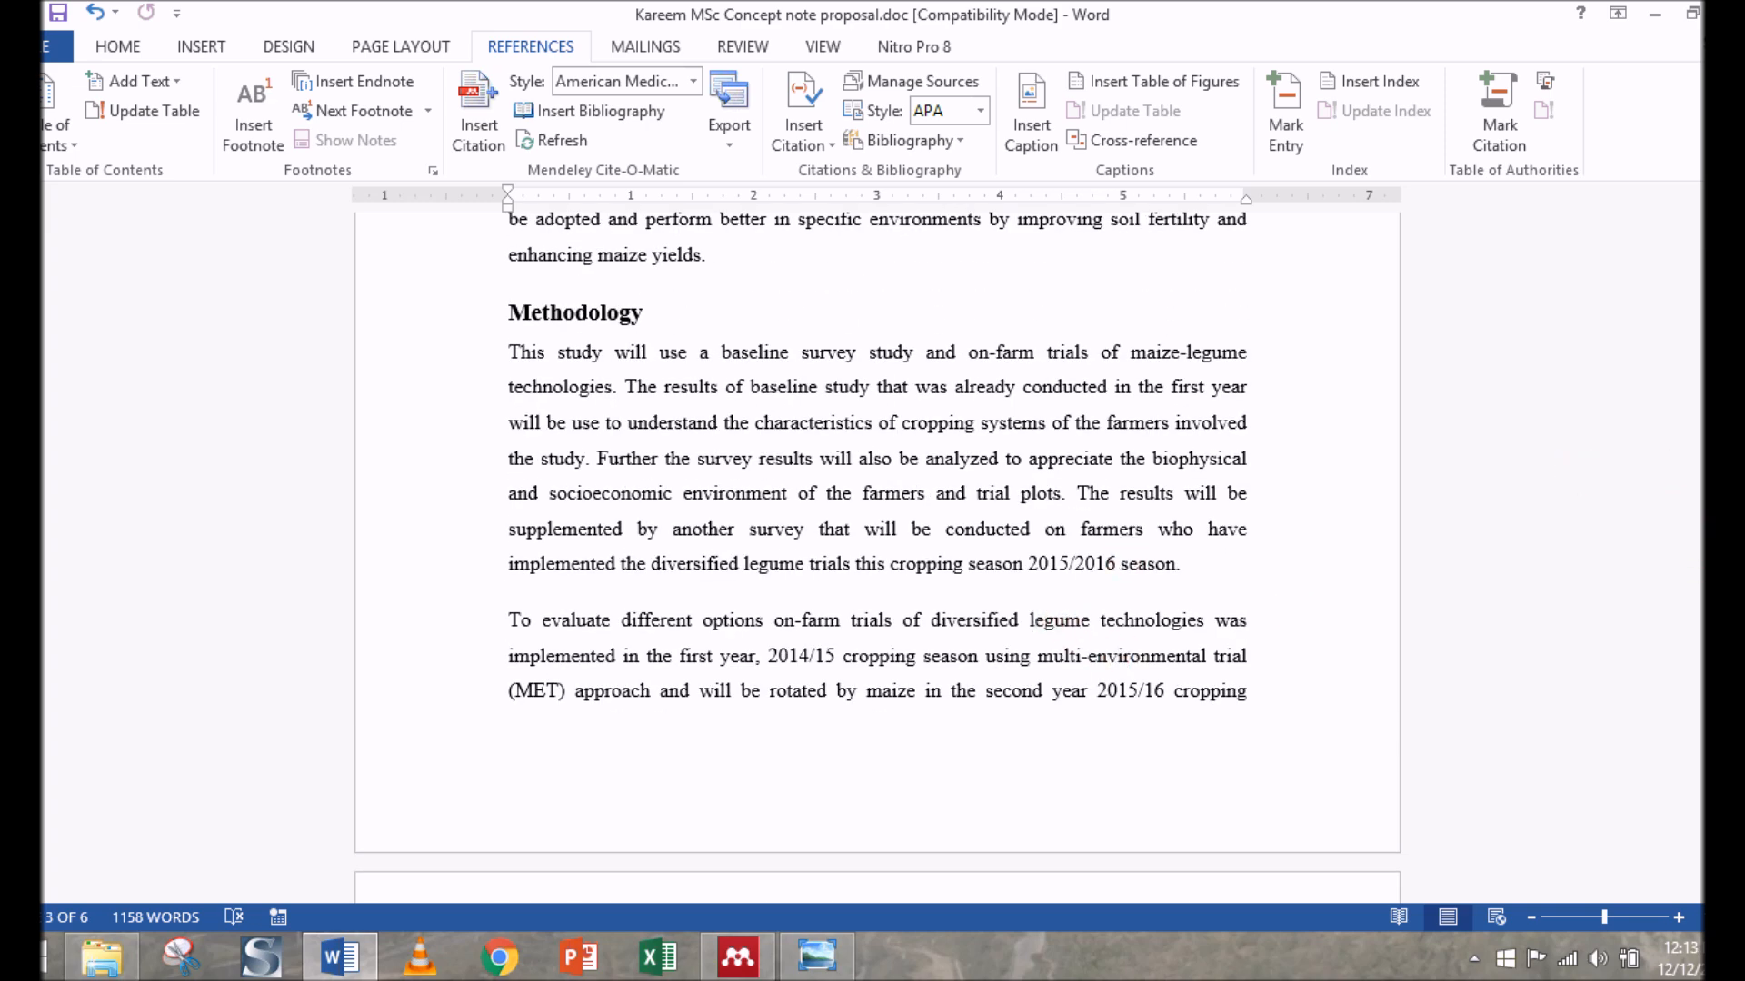
pyautogui.scroll(3)
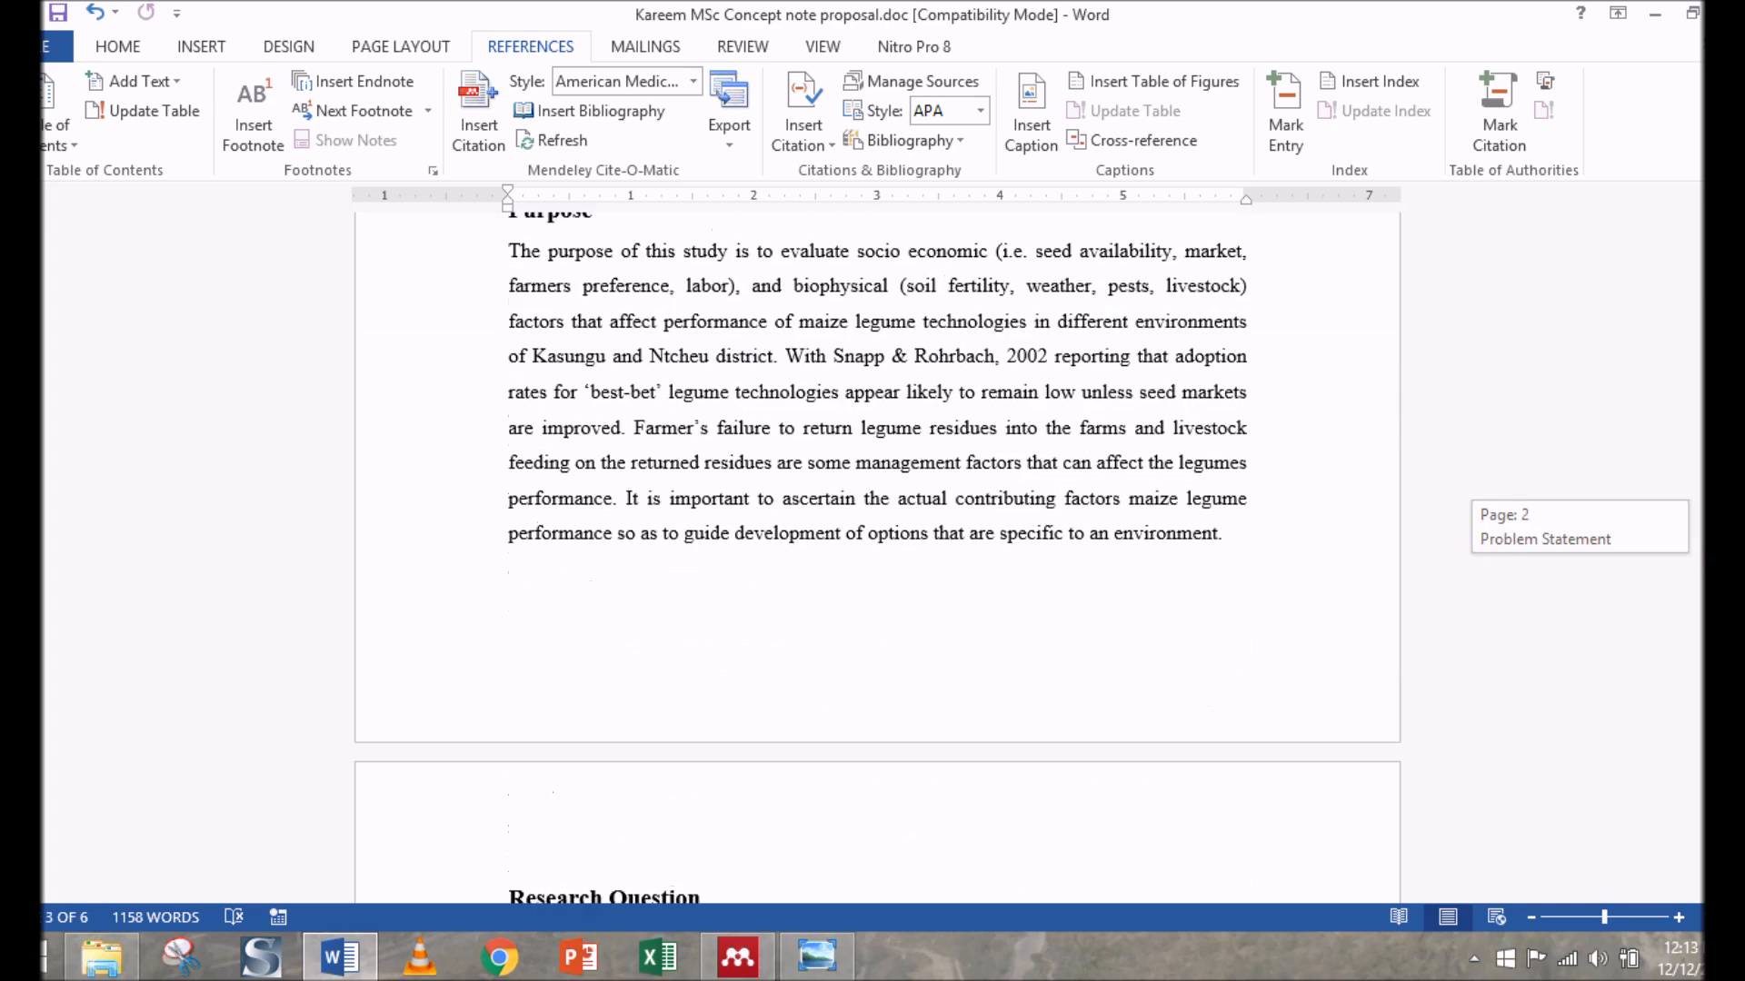
pyautogui.scroll(3)
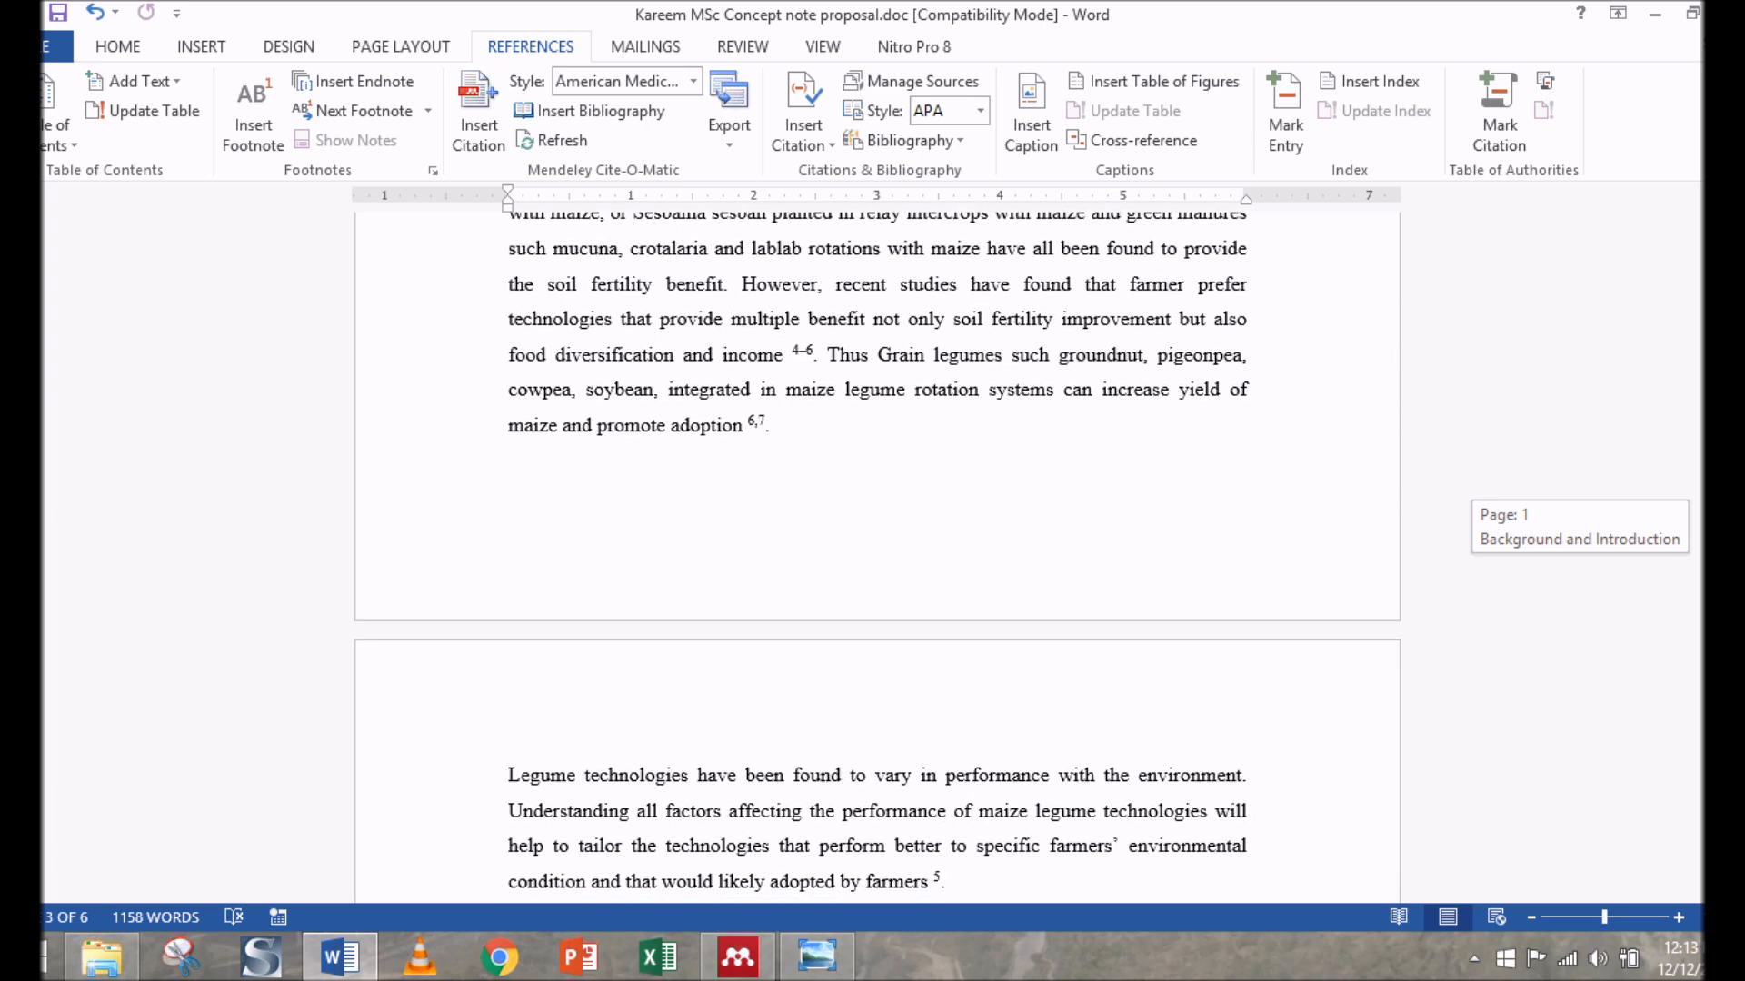
pyautogui.scroll(-3)
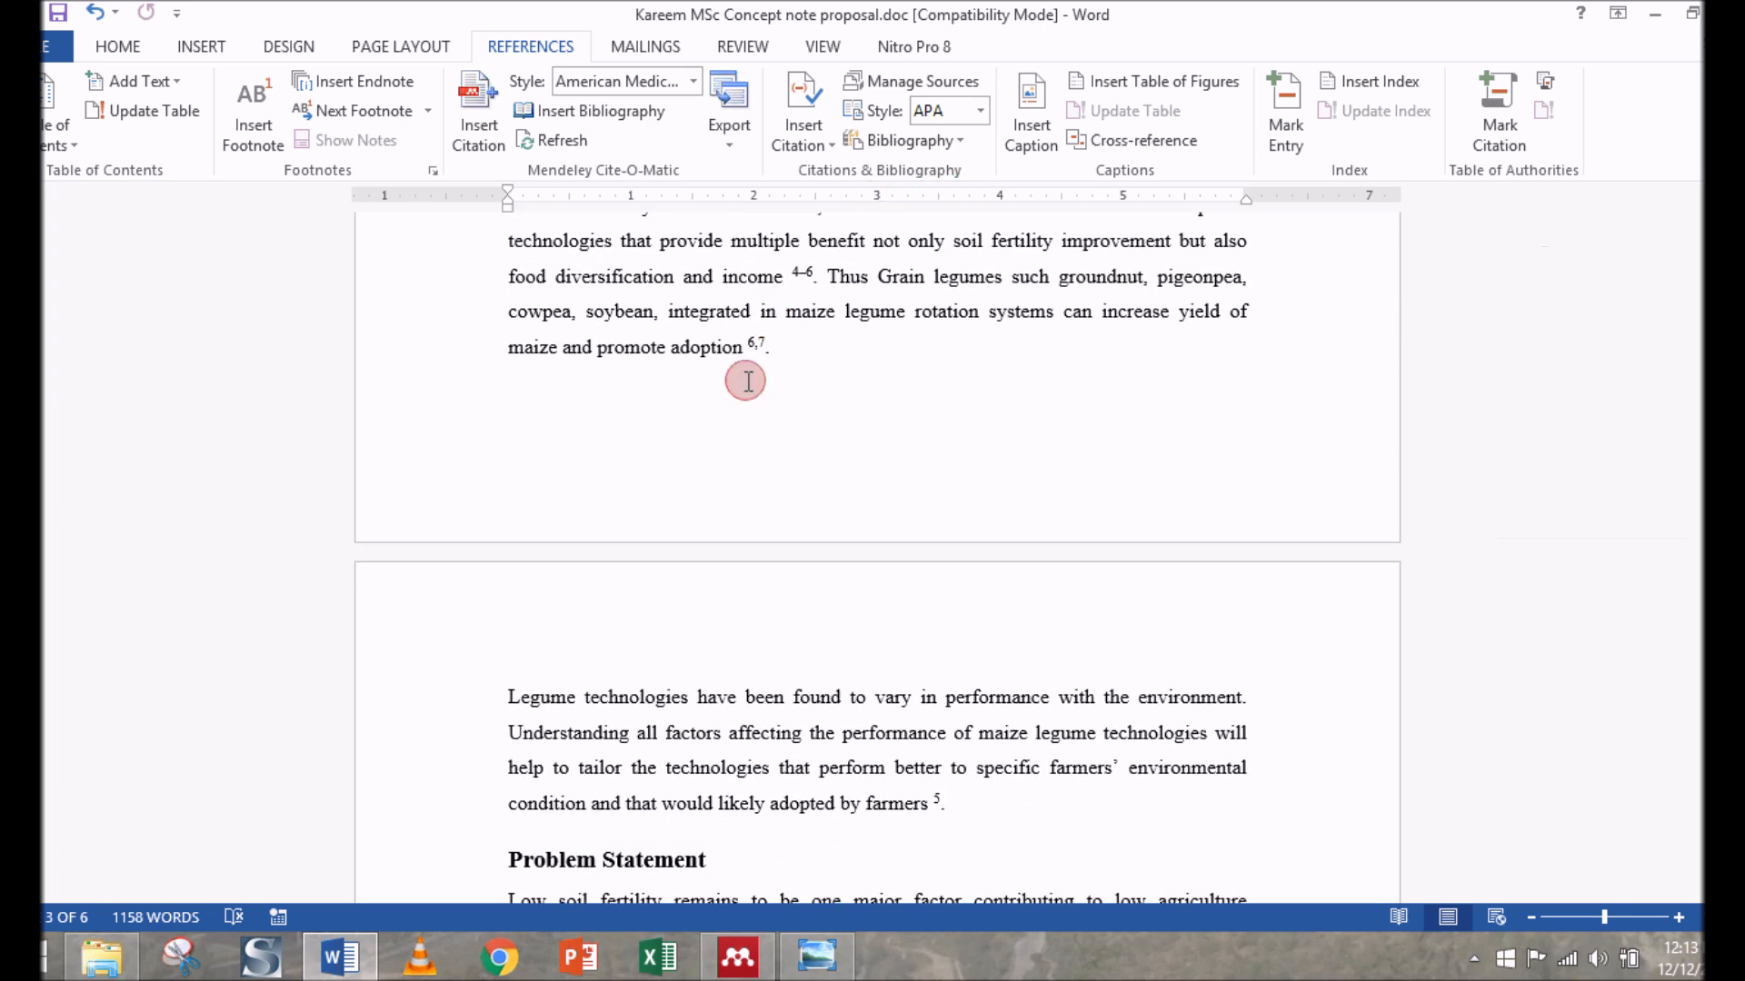
pyautogui.click(770, 345)
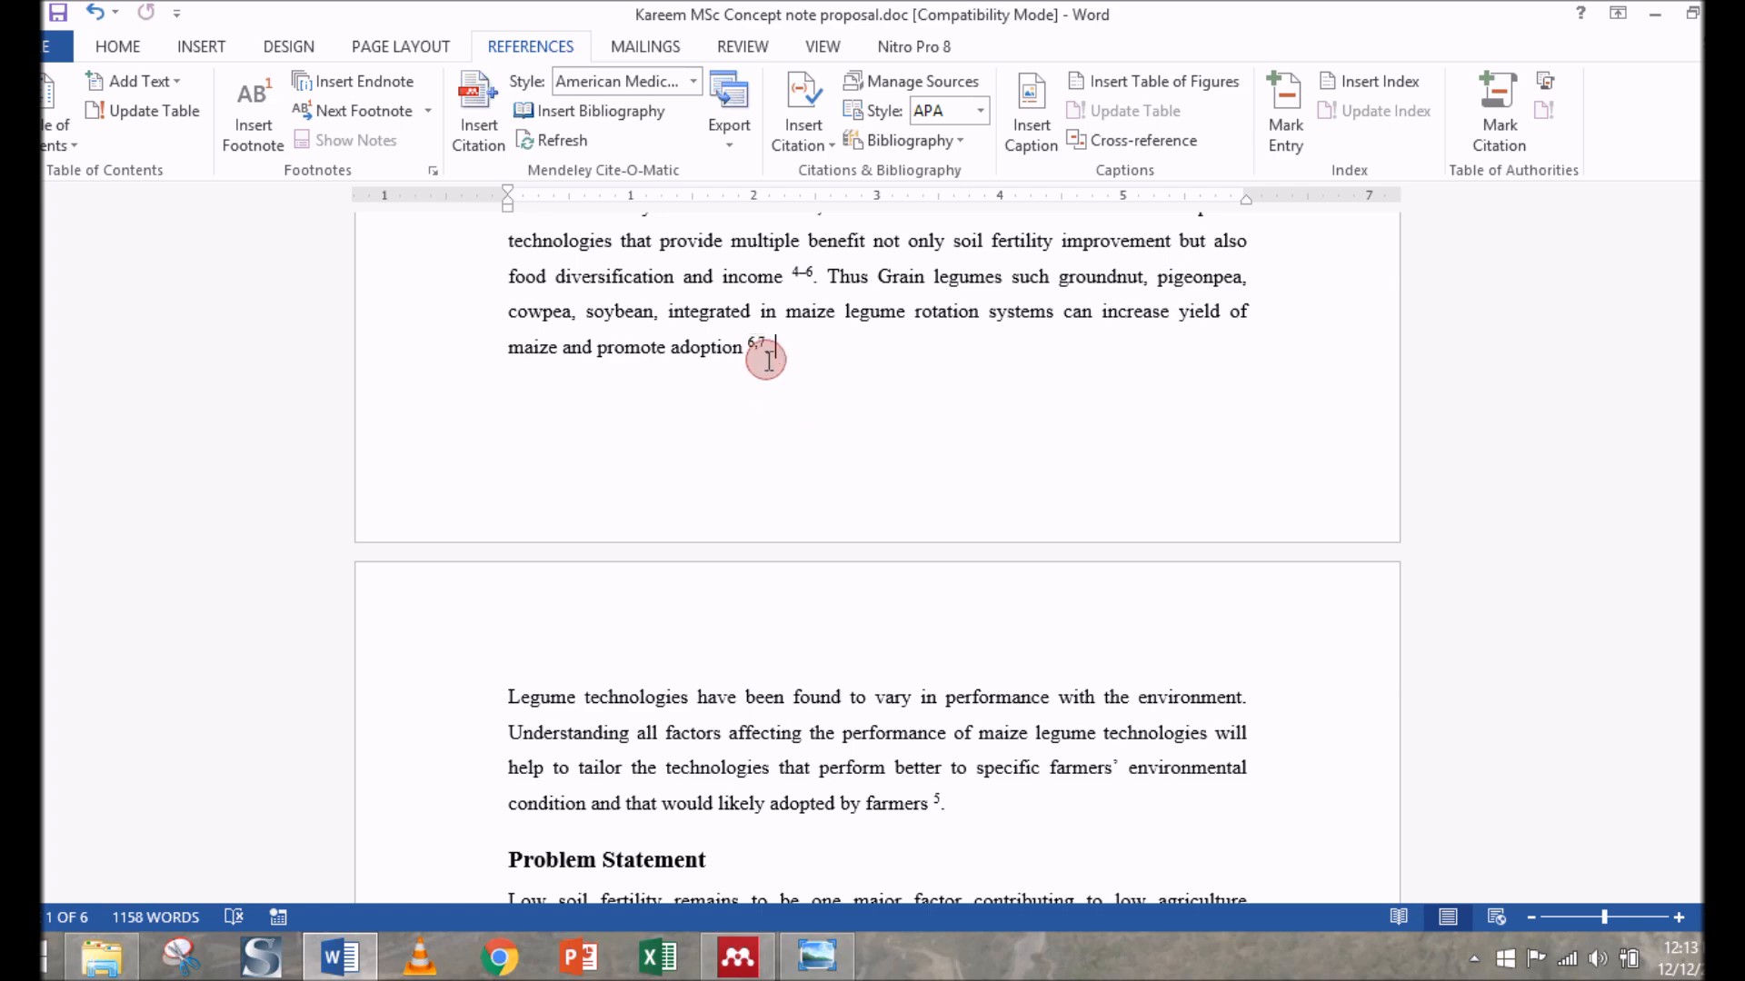
pyautogui.moveTo(950, 376)
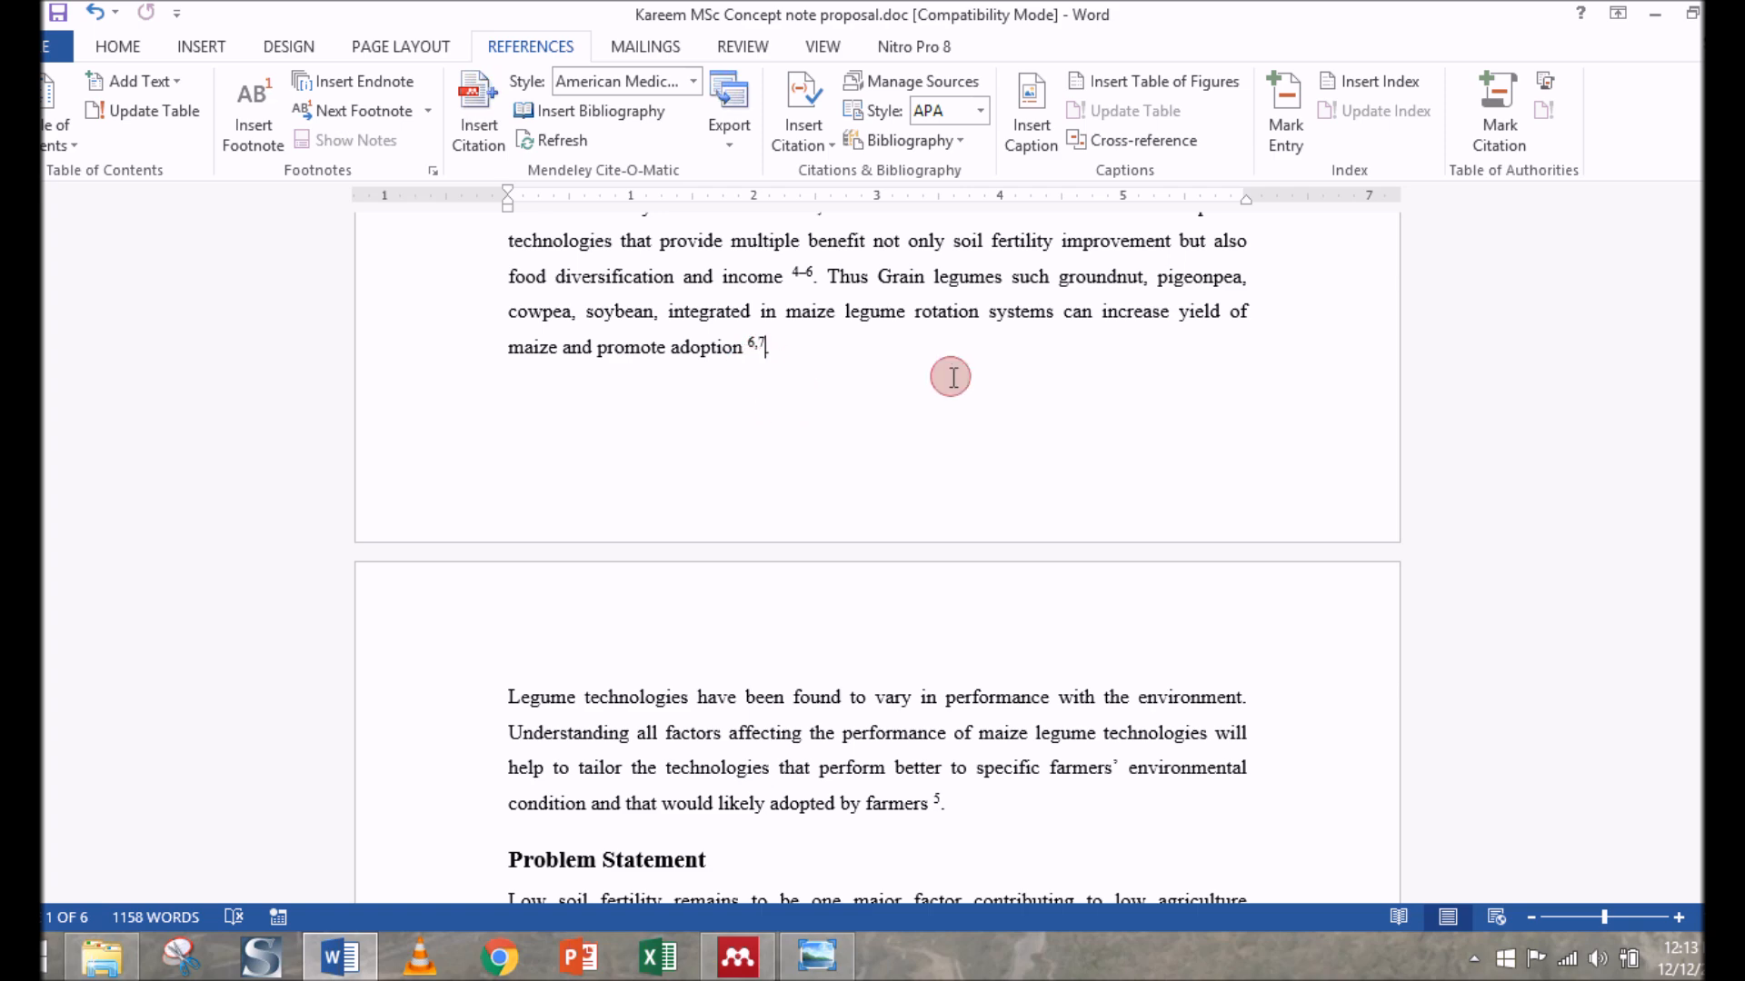
pyautogui.scroll(3)
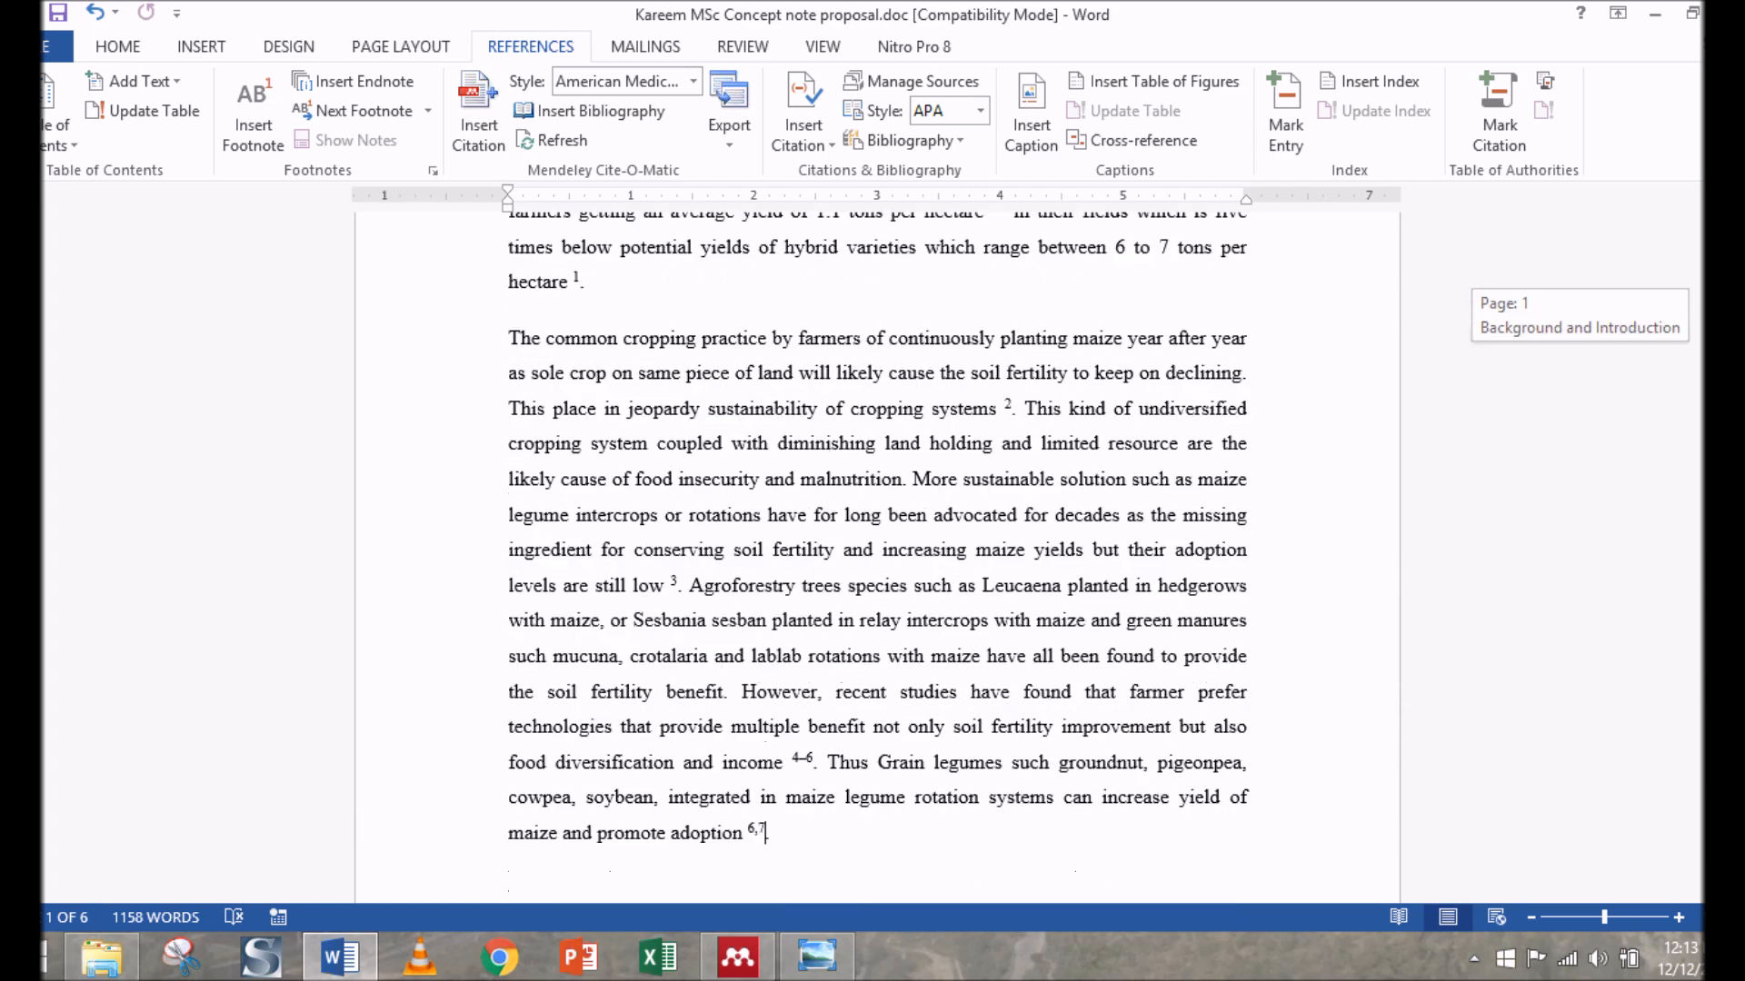
pyautogui.scroll(3)
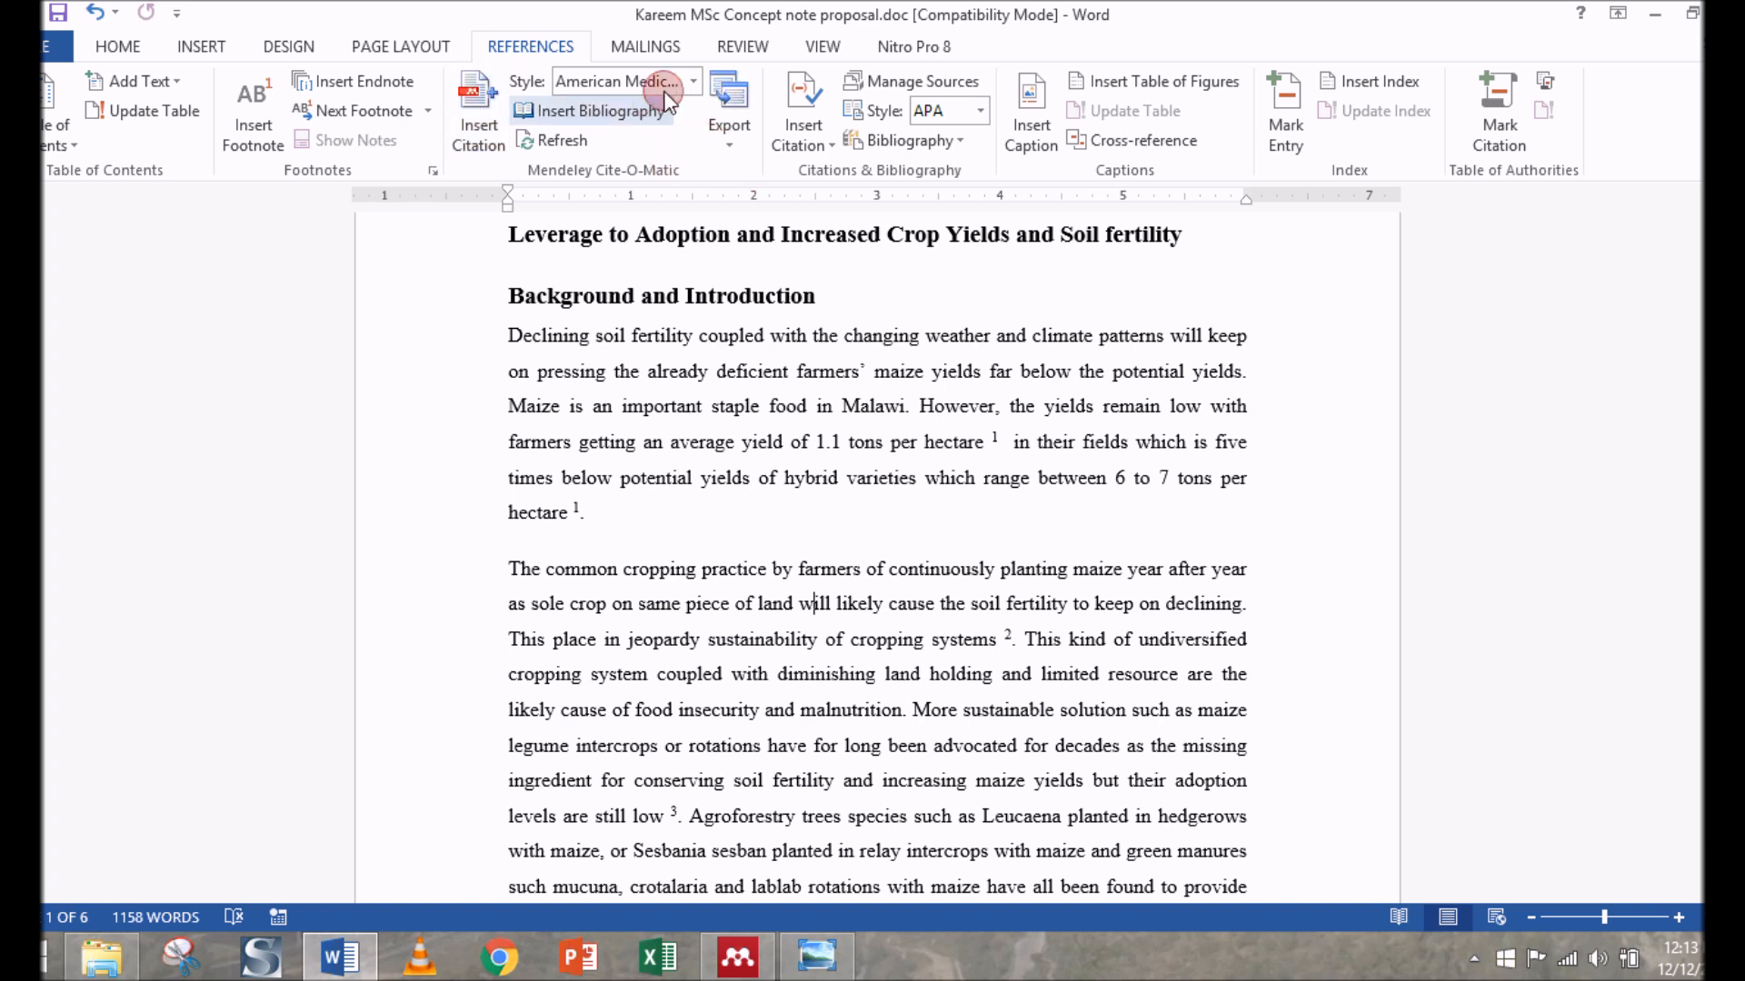
# Apply the IEEE citation style, giving bracketed numbers like [1] and a numbered reference list
pyautogui.click(692, 80)
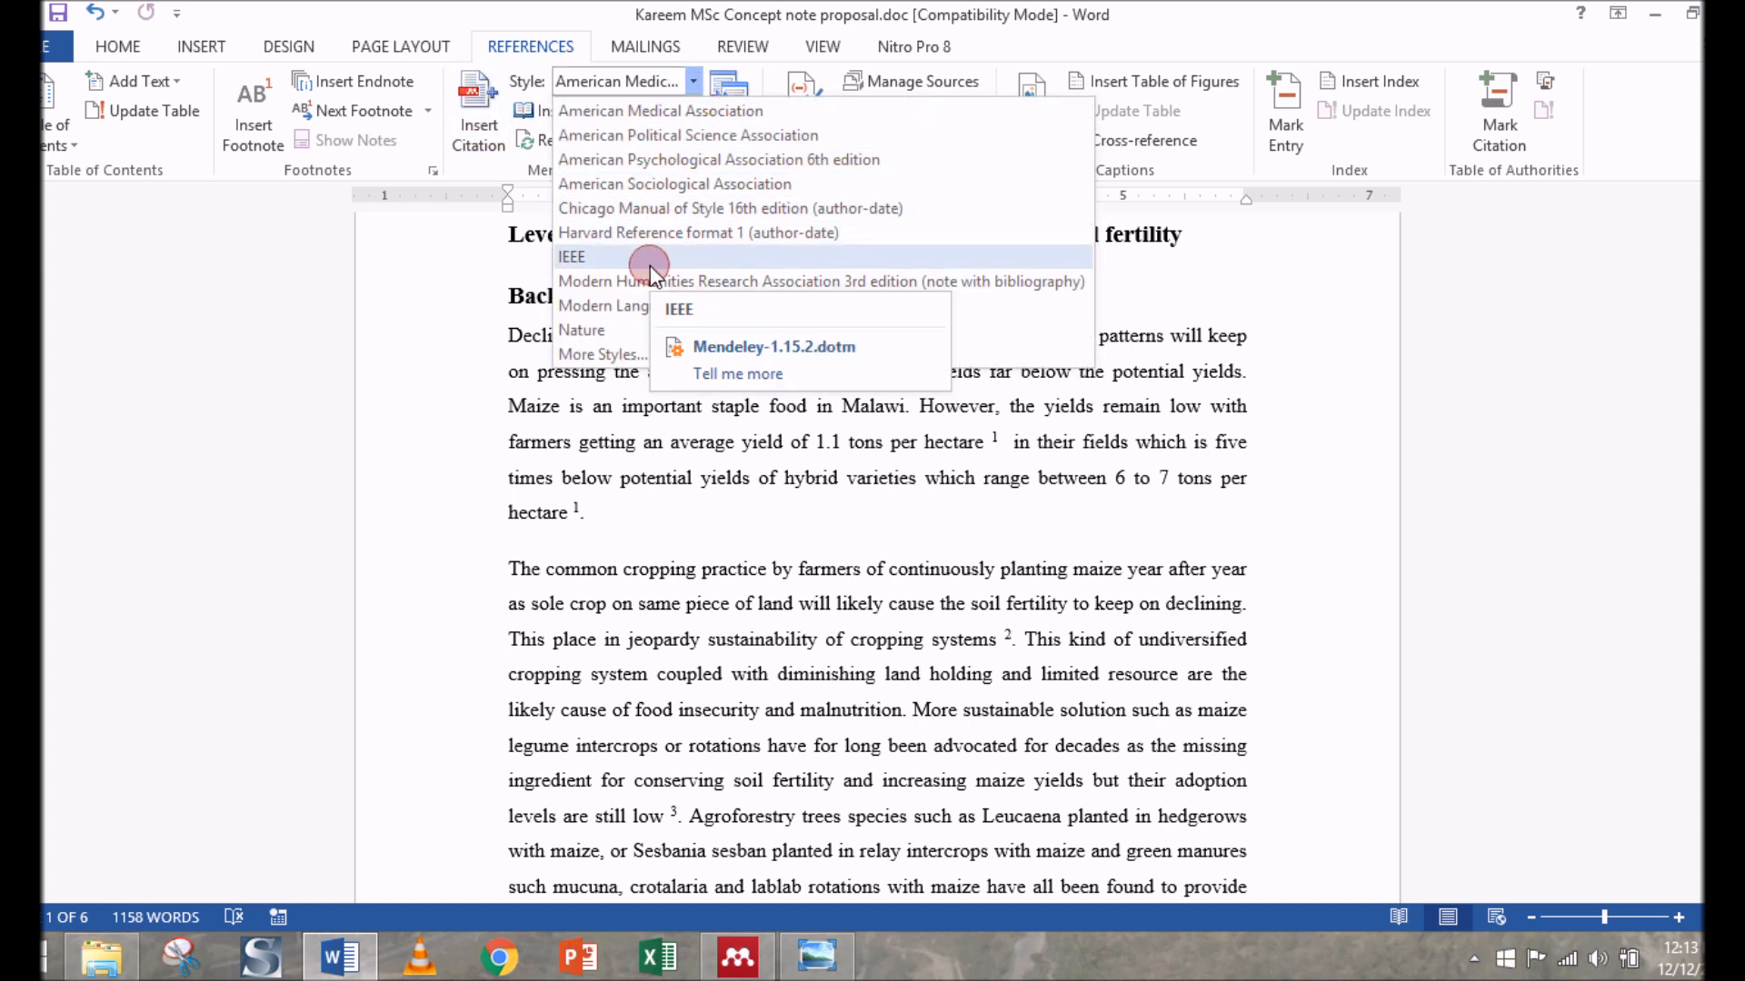
pyautogui.click(571, 256)
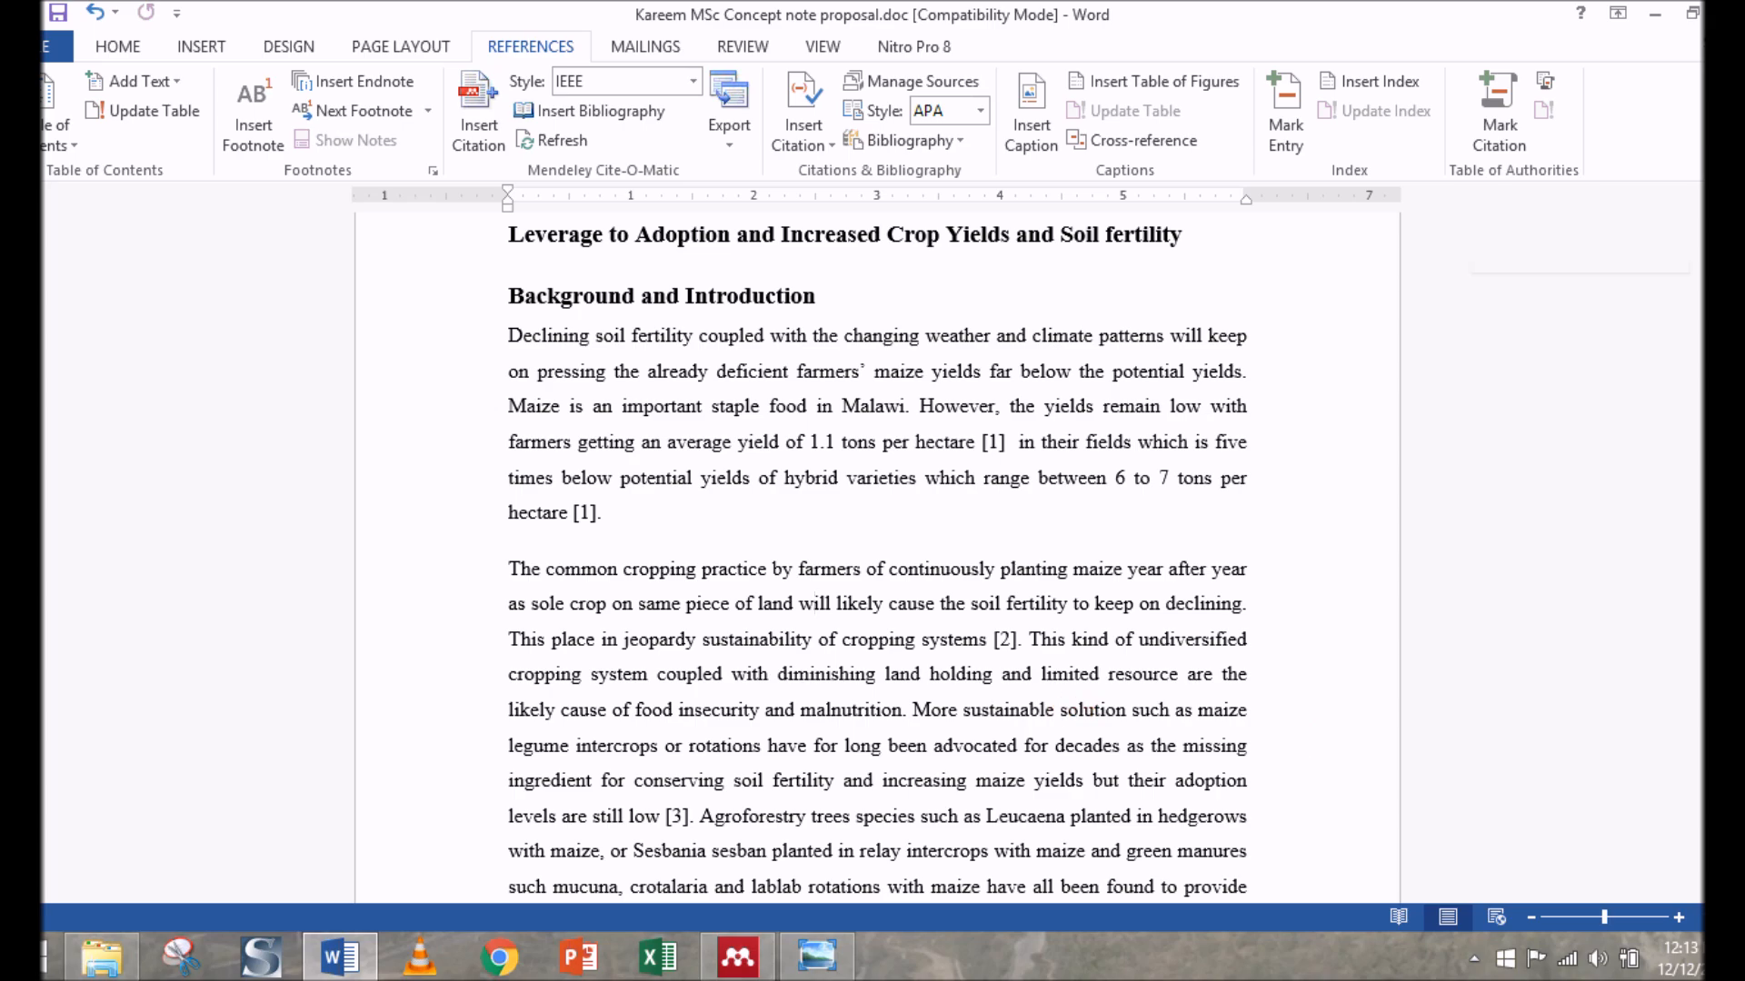
pyautogui.scroll(-3)
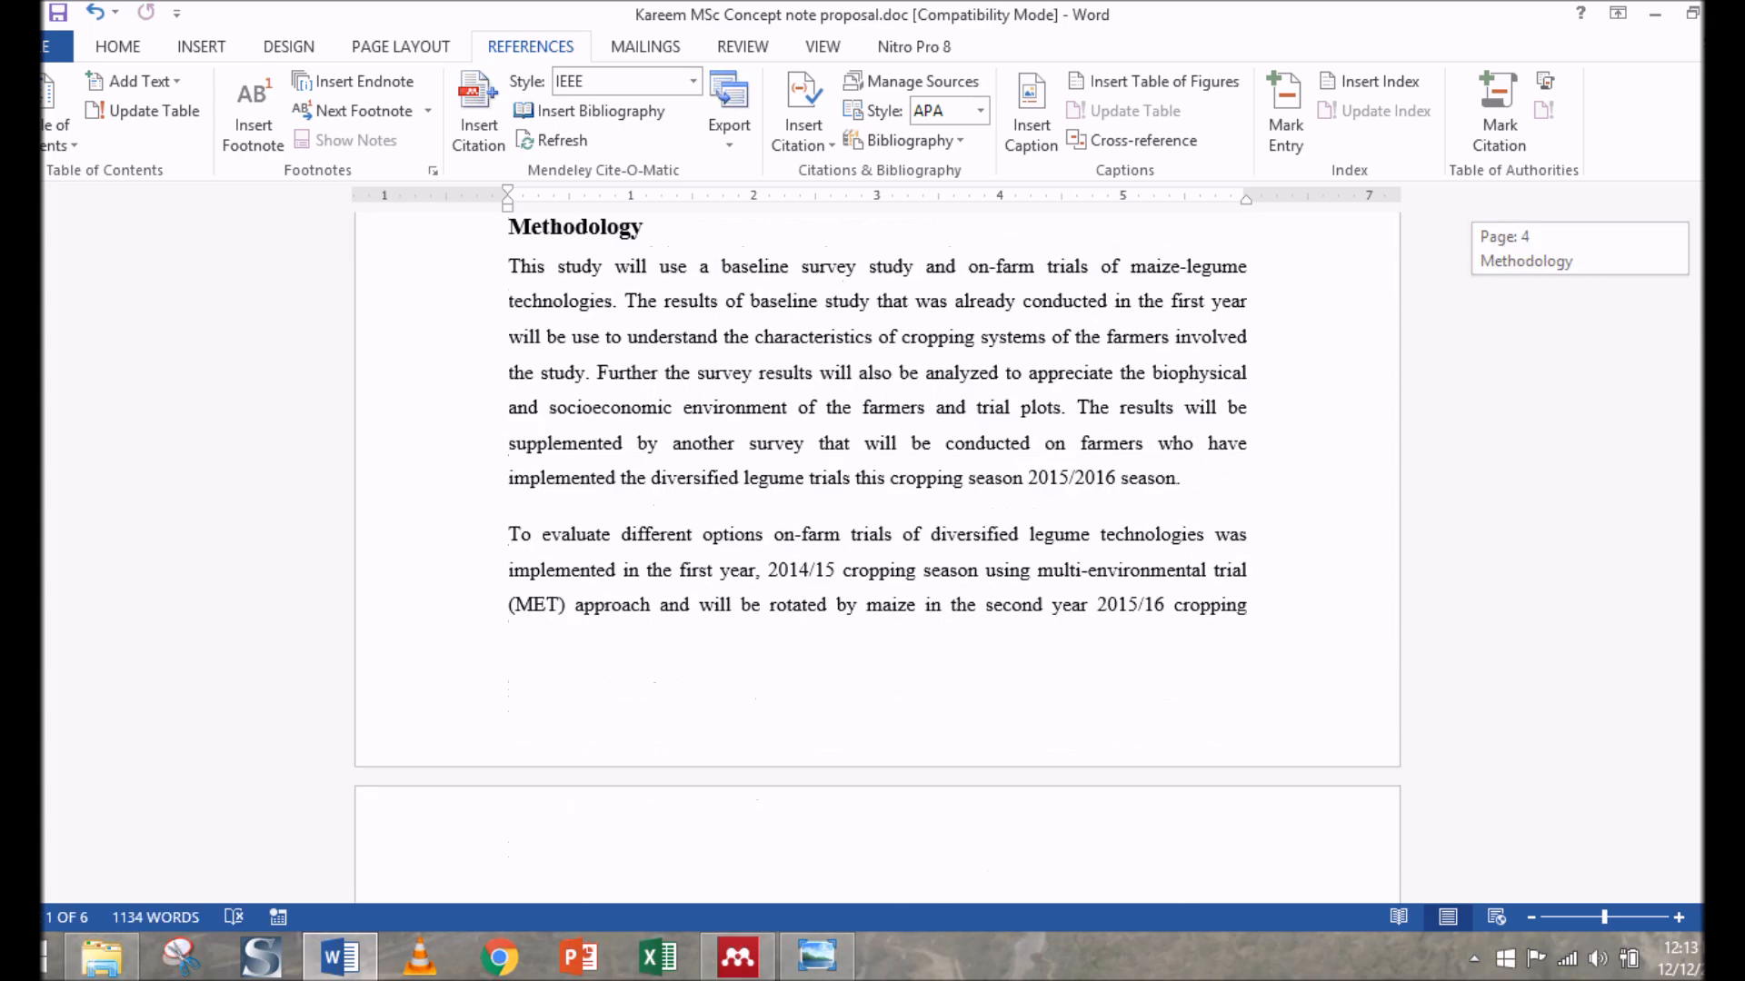
pyautogui.scroll(-3)
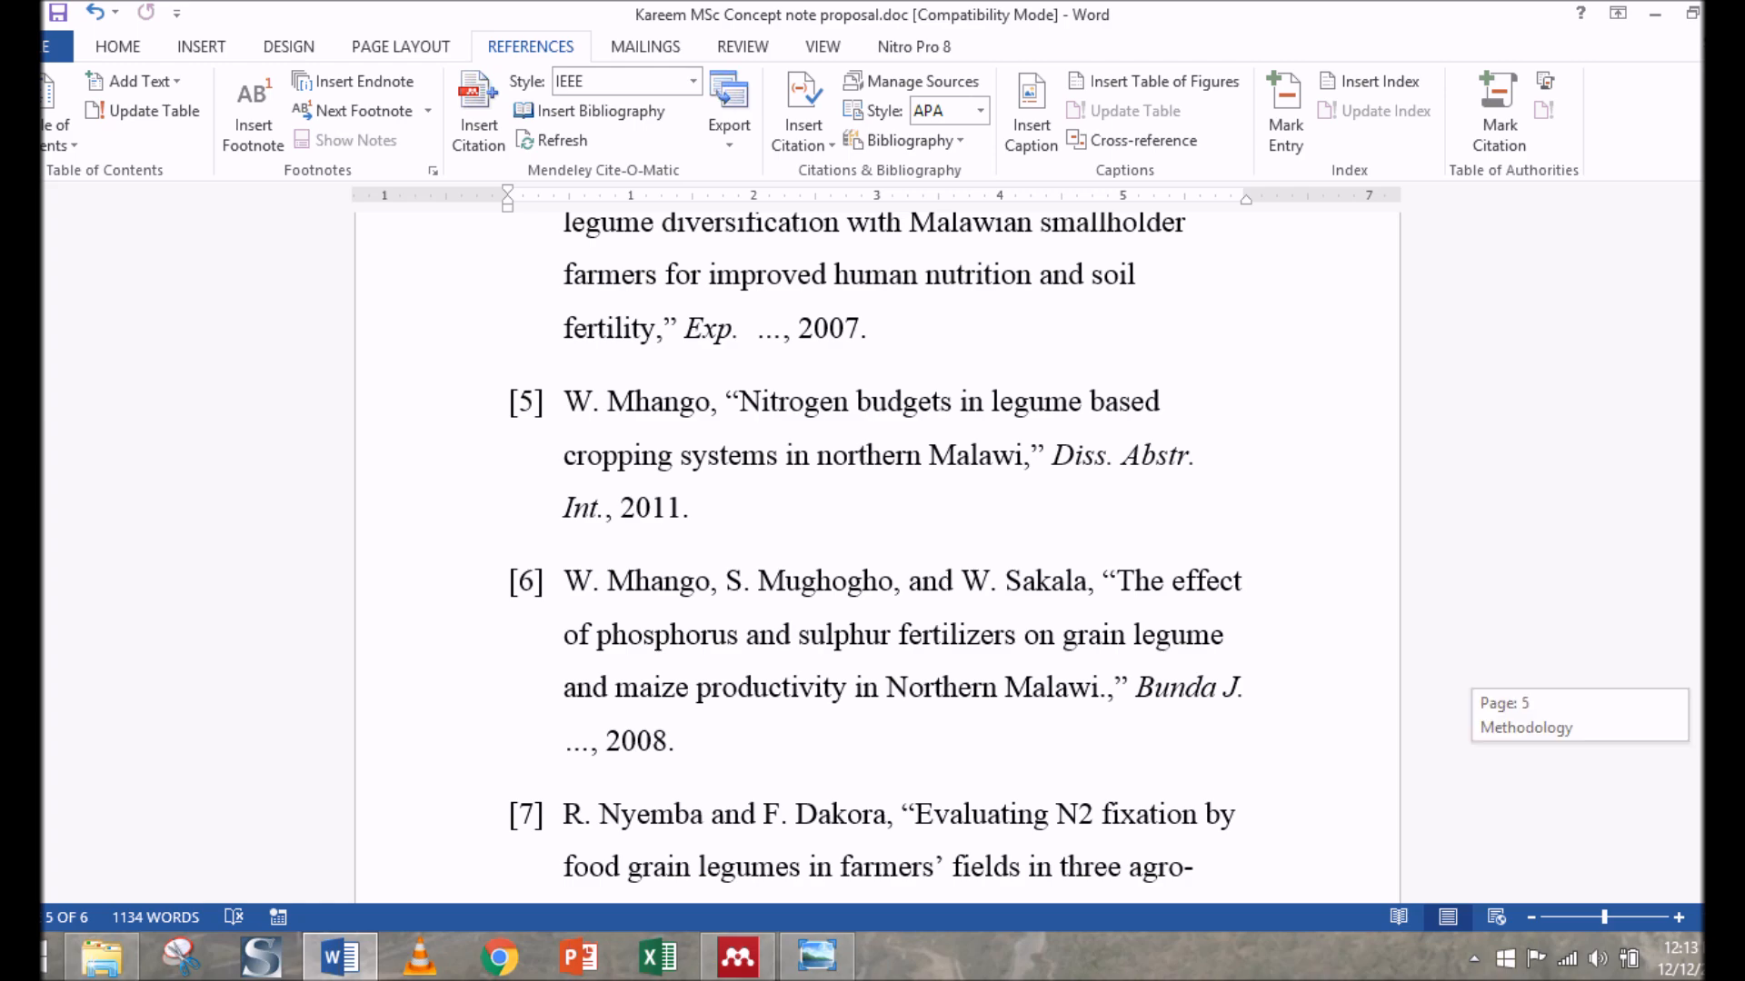
pyautogui.click(729, 95)
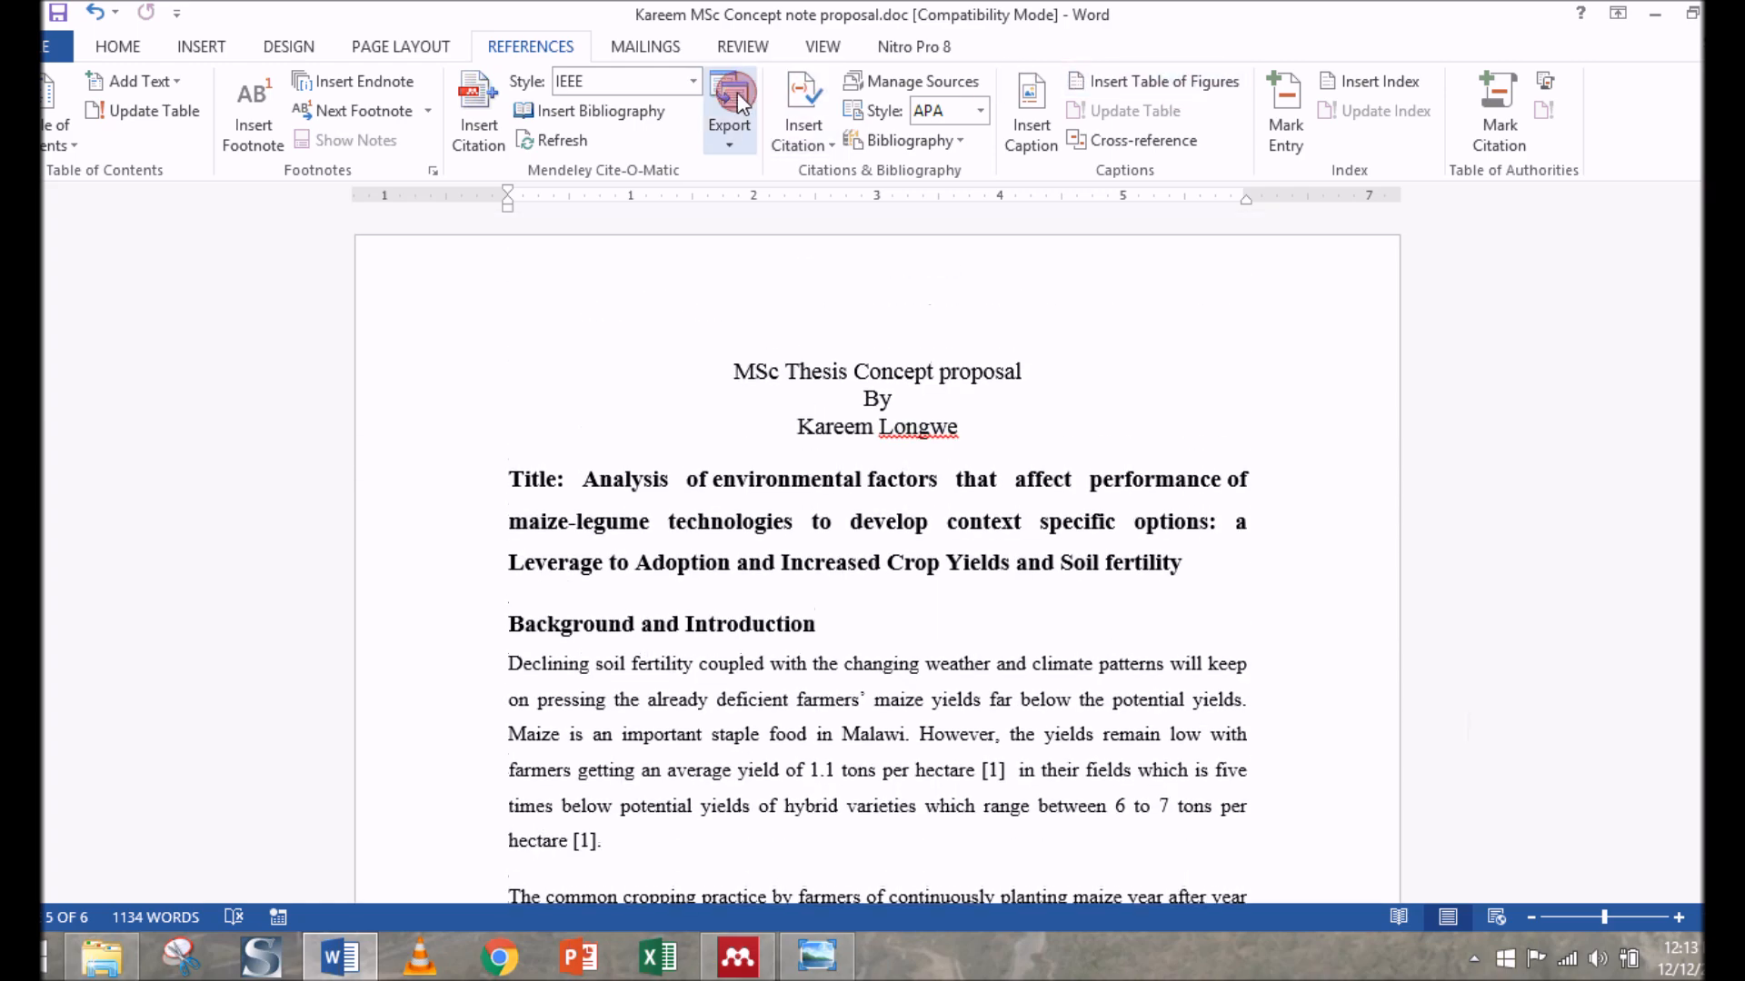
# Apply Harvard Reference format 1 so citations read (MoAFS 2005) with an author-ordered reference list
pyautogui.click(688, 82)
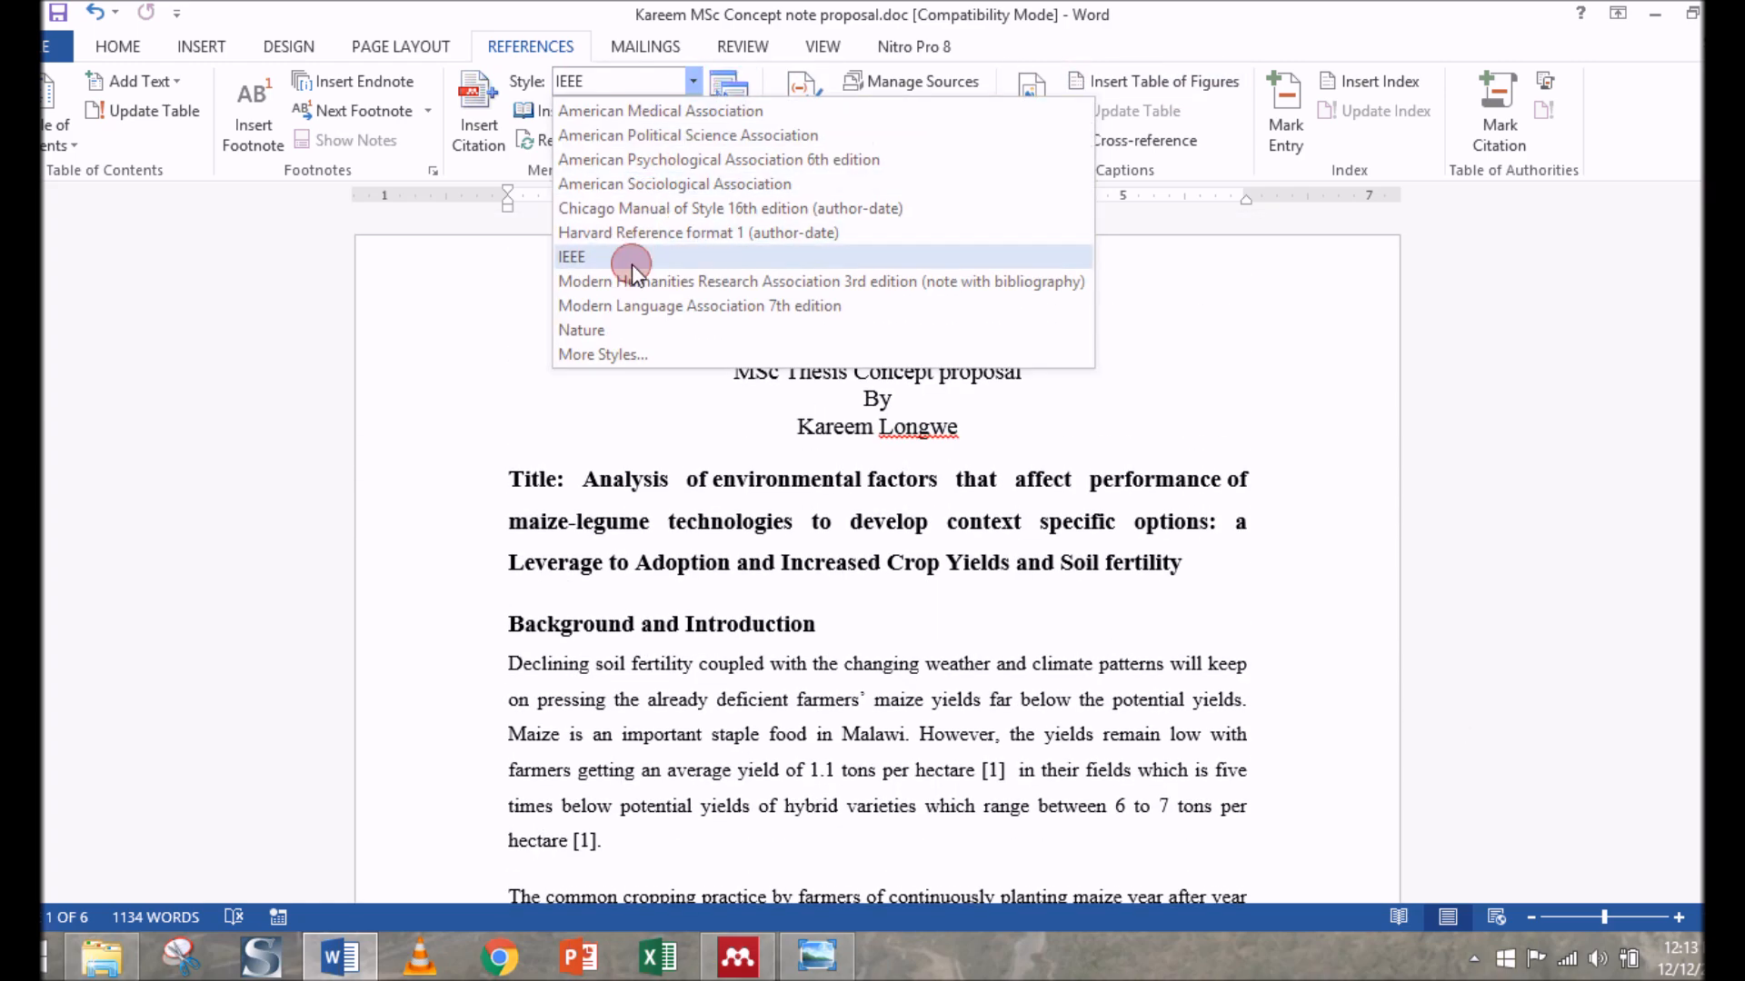
pyautogui.moveTo(623, 160)
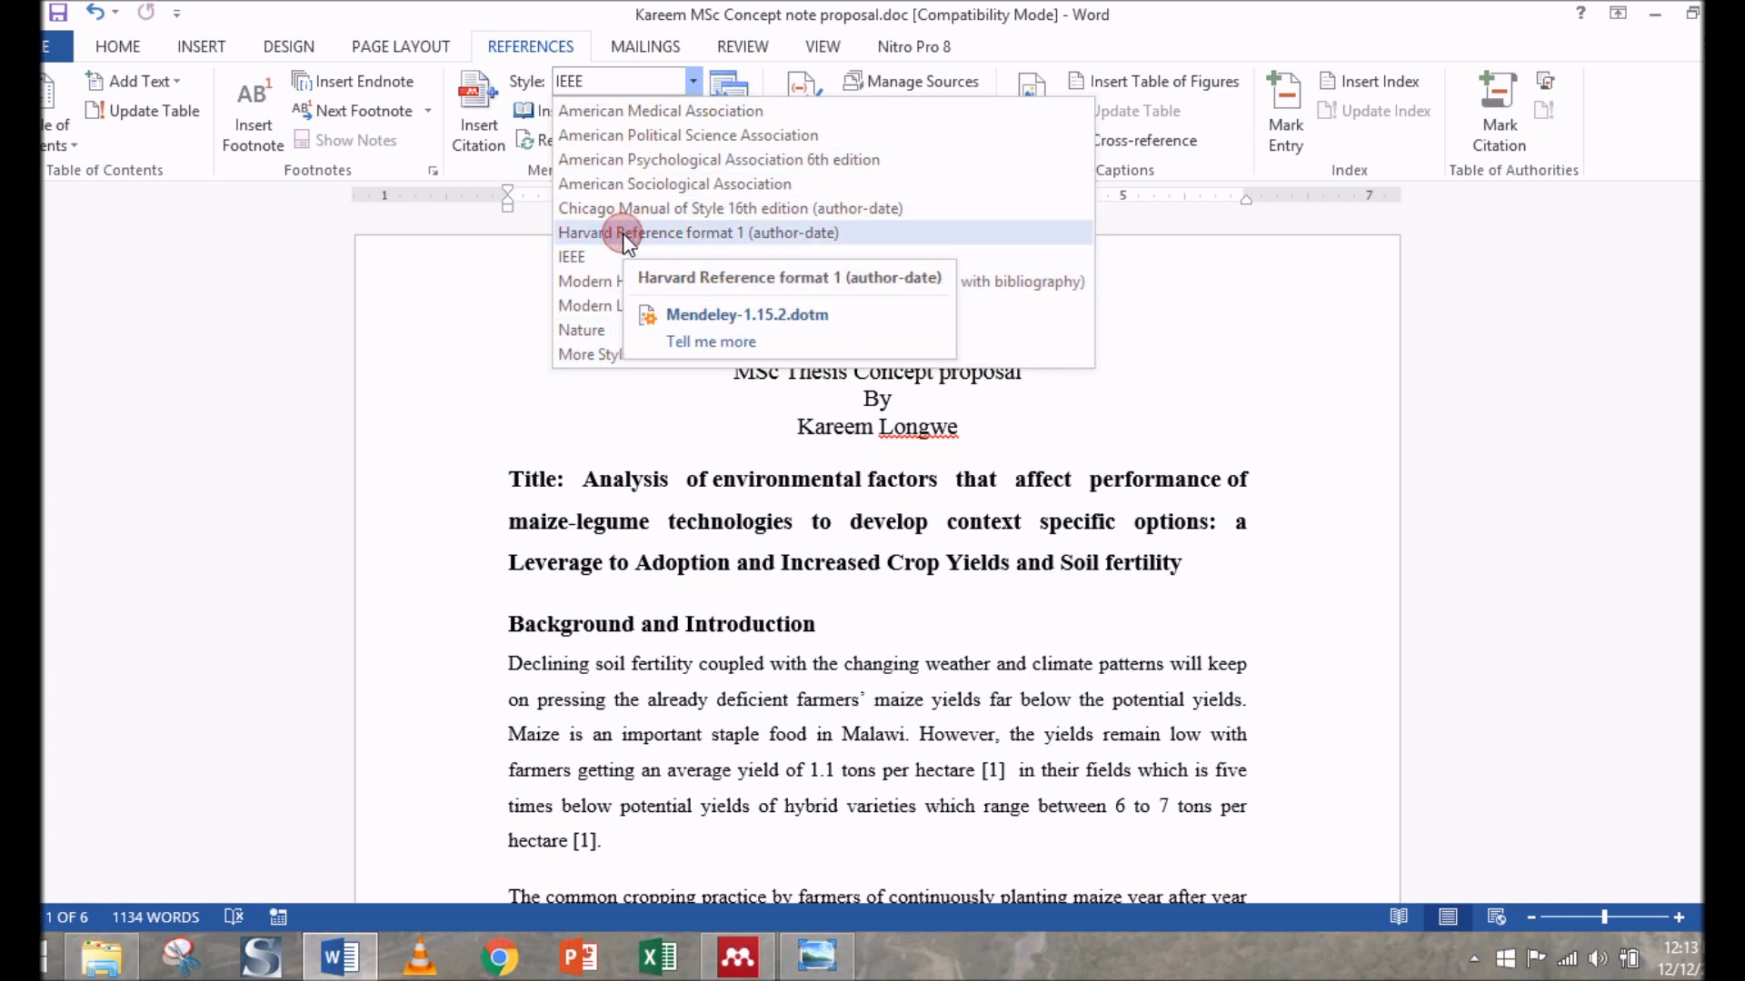
pyautogui.click(698, 233)
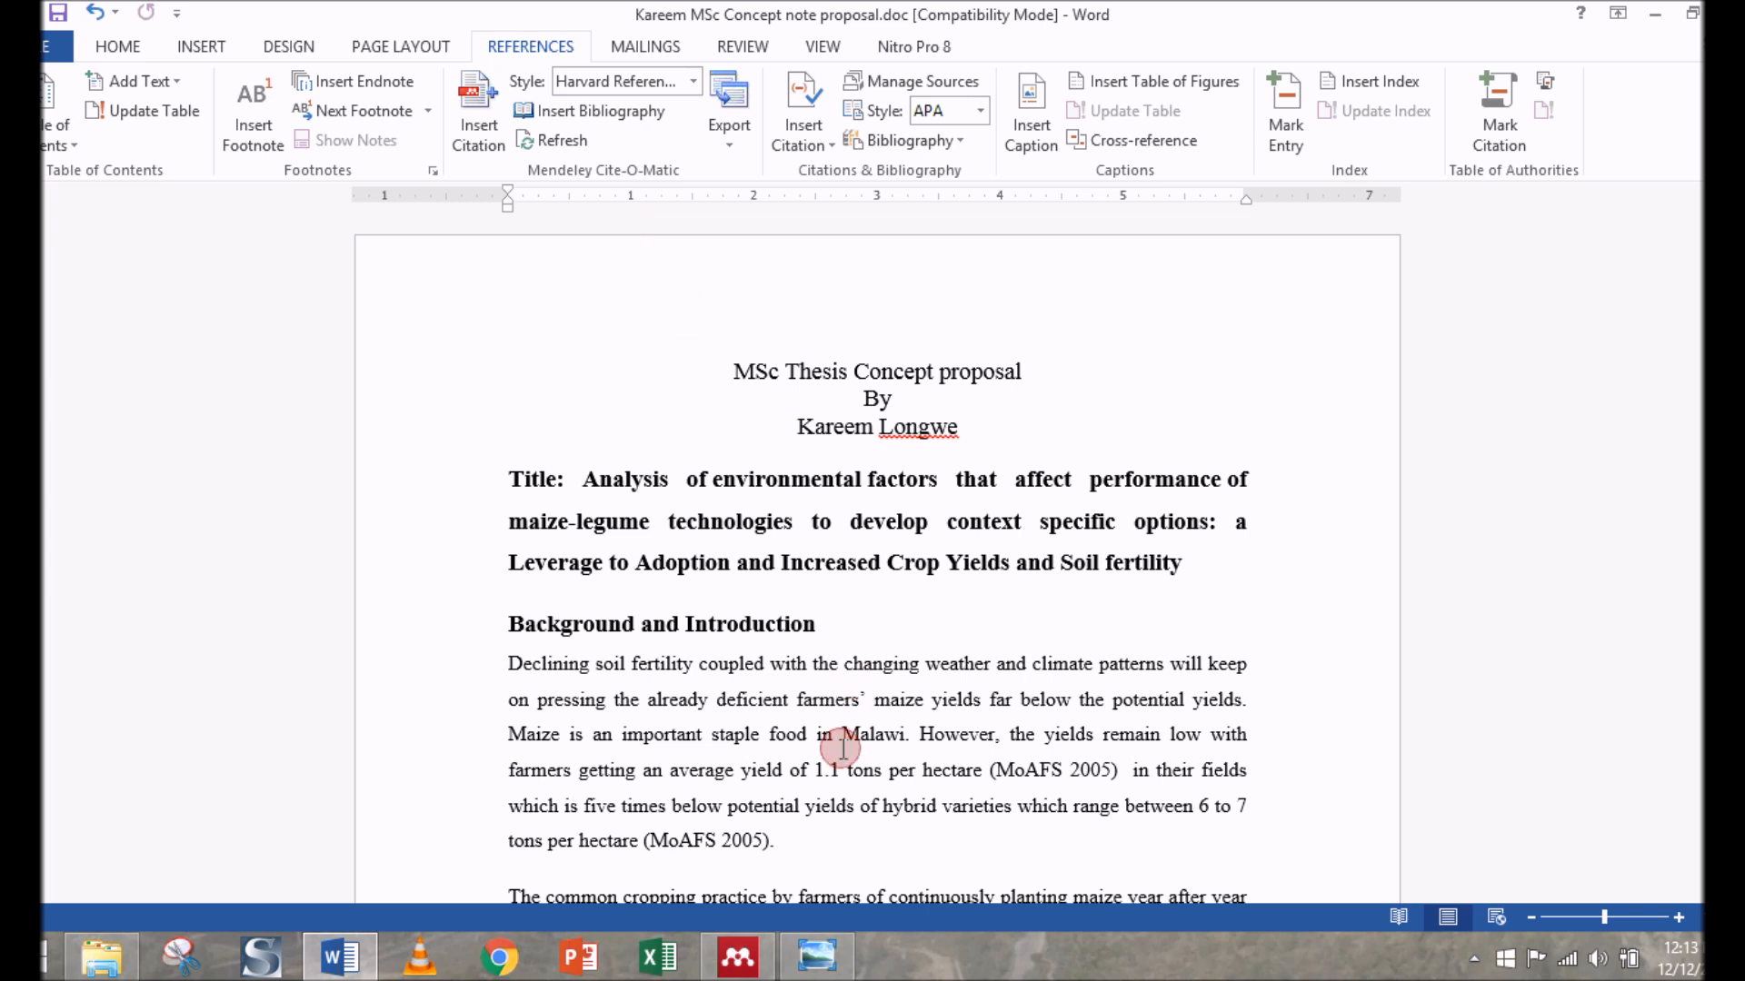
pyautogui.click(705, 839)
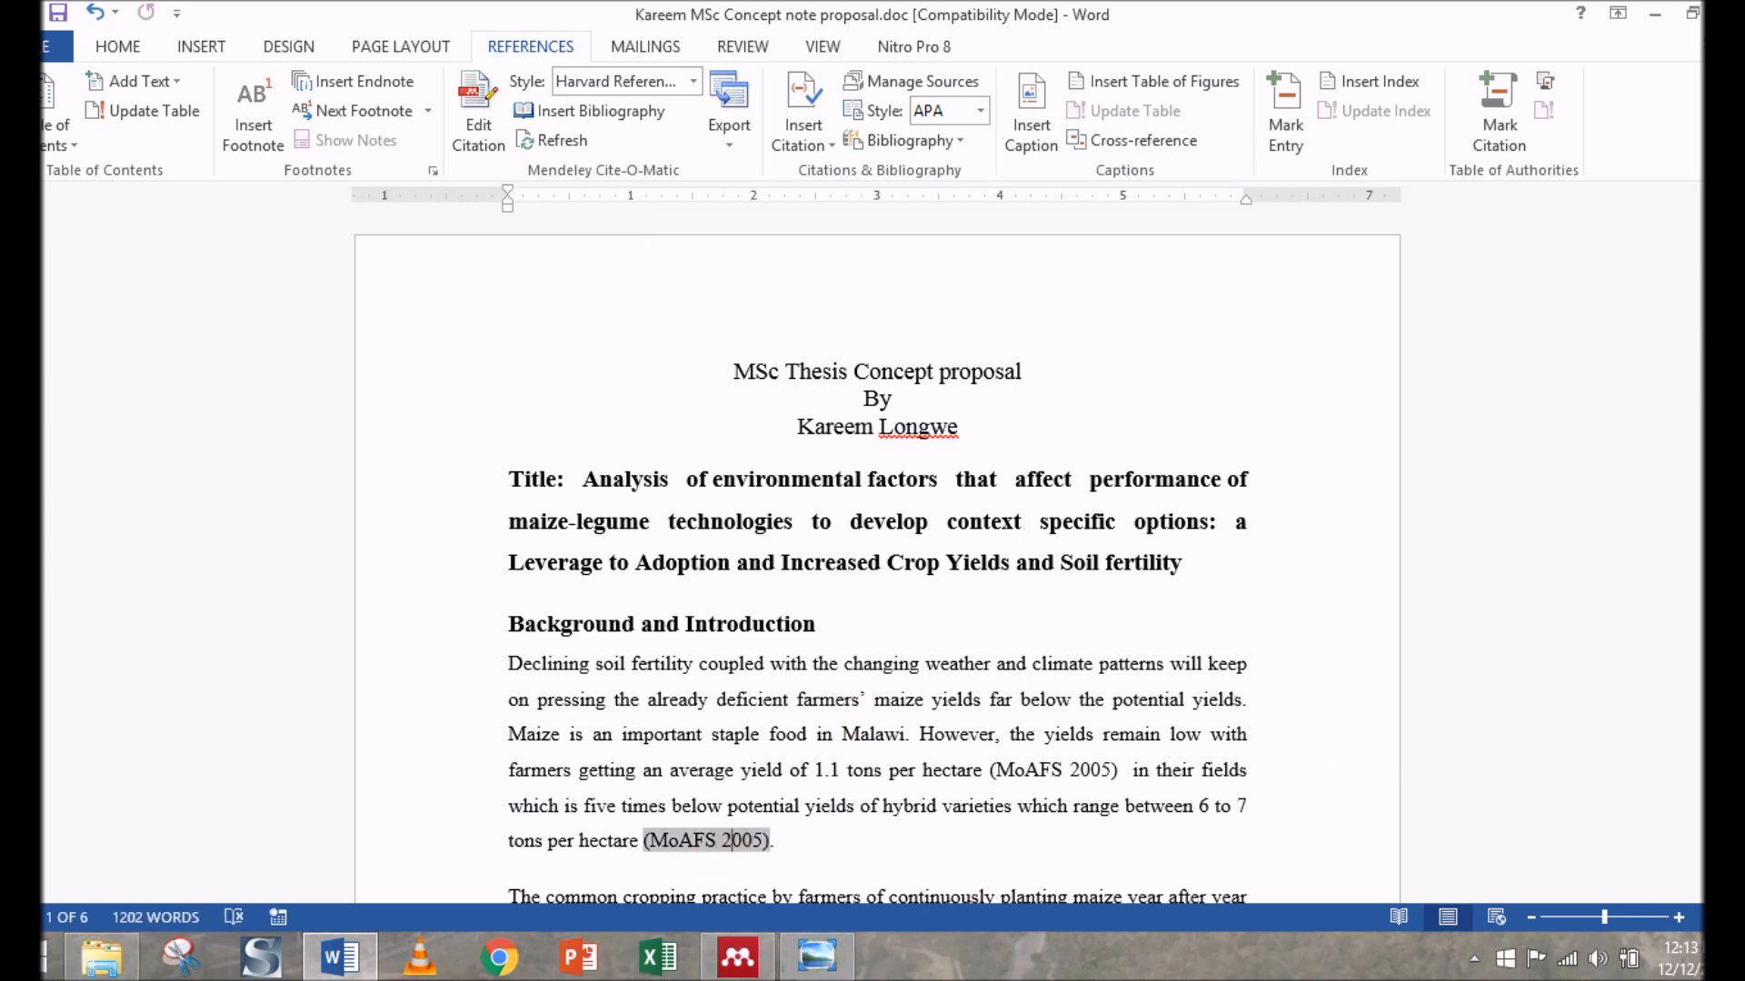
pyautogui.scroll(-3)
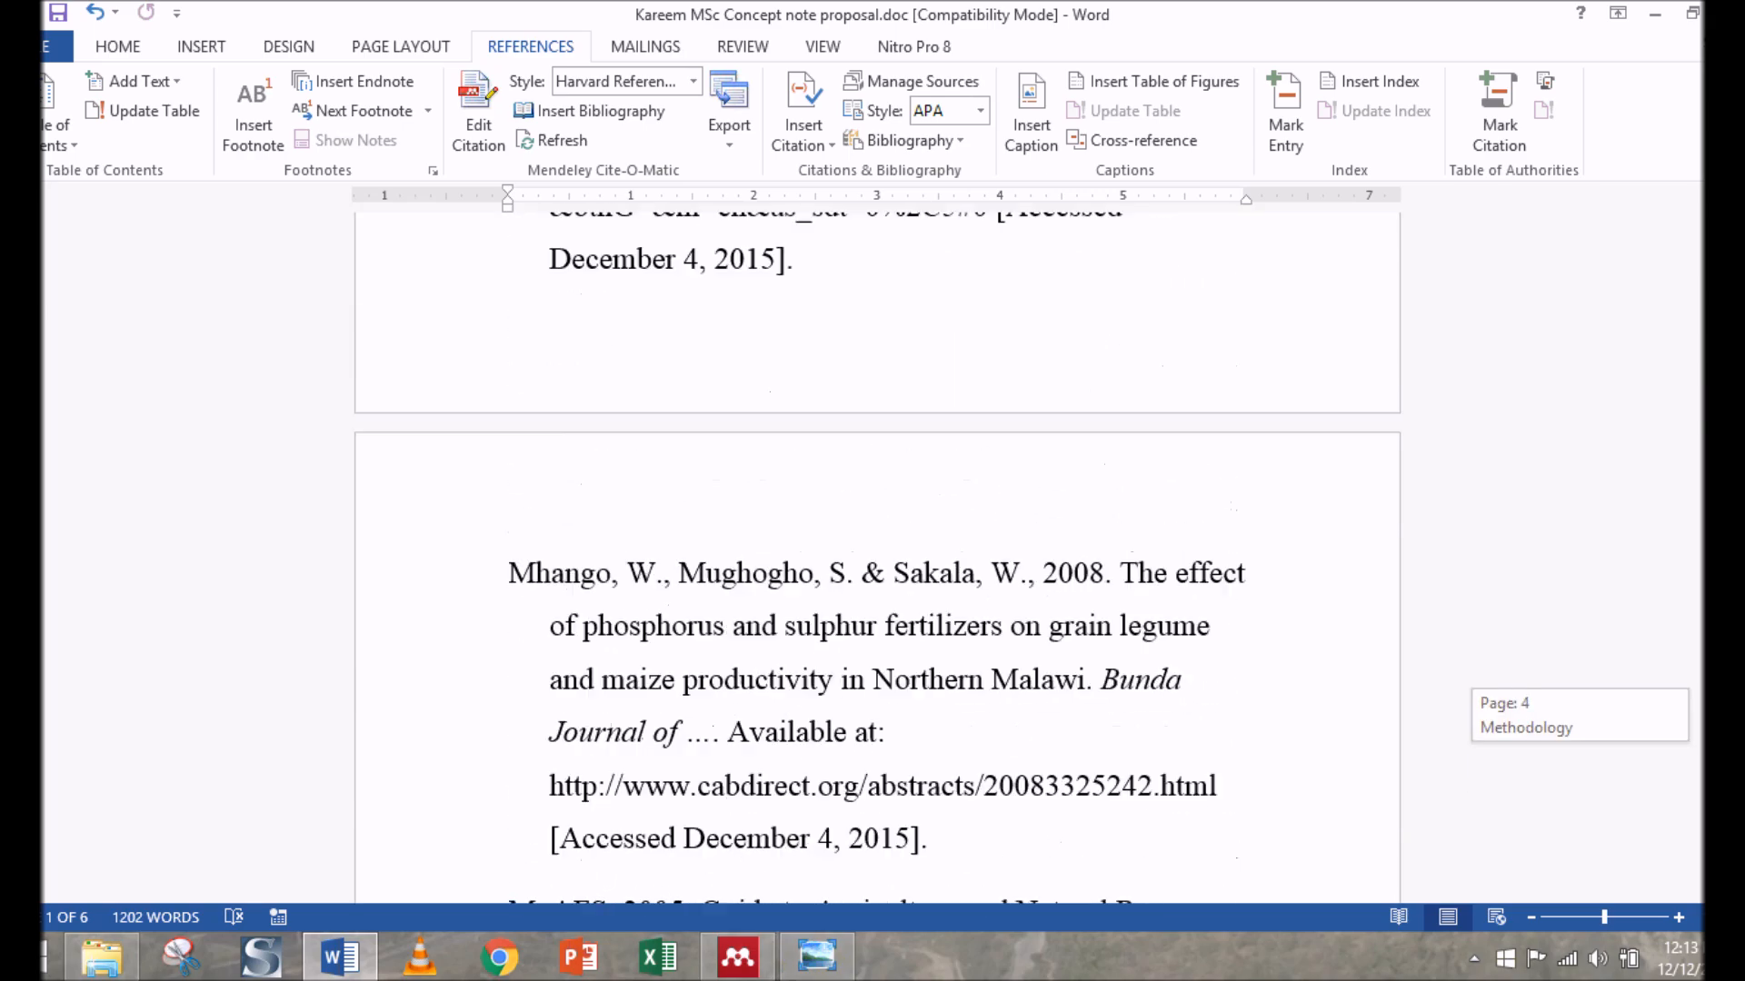
pyautogui.scroll(3)
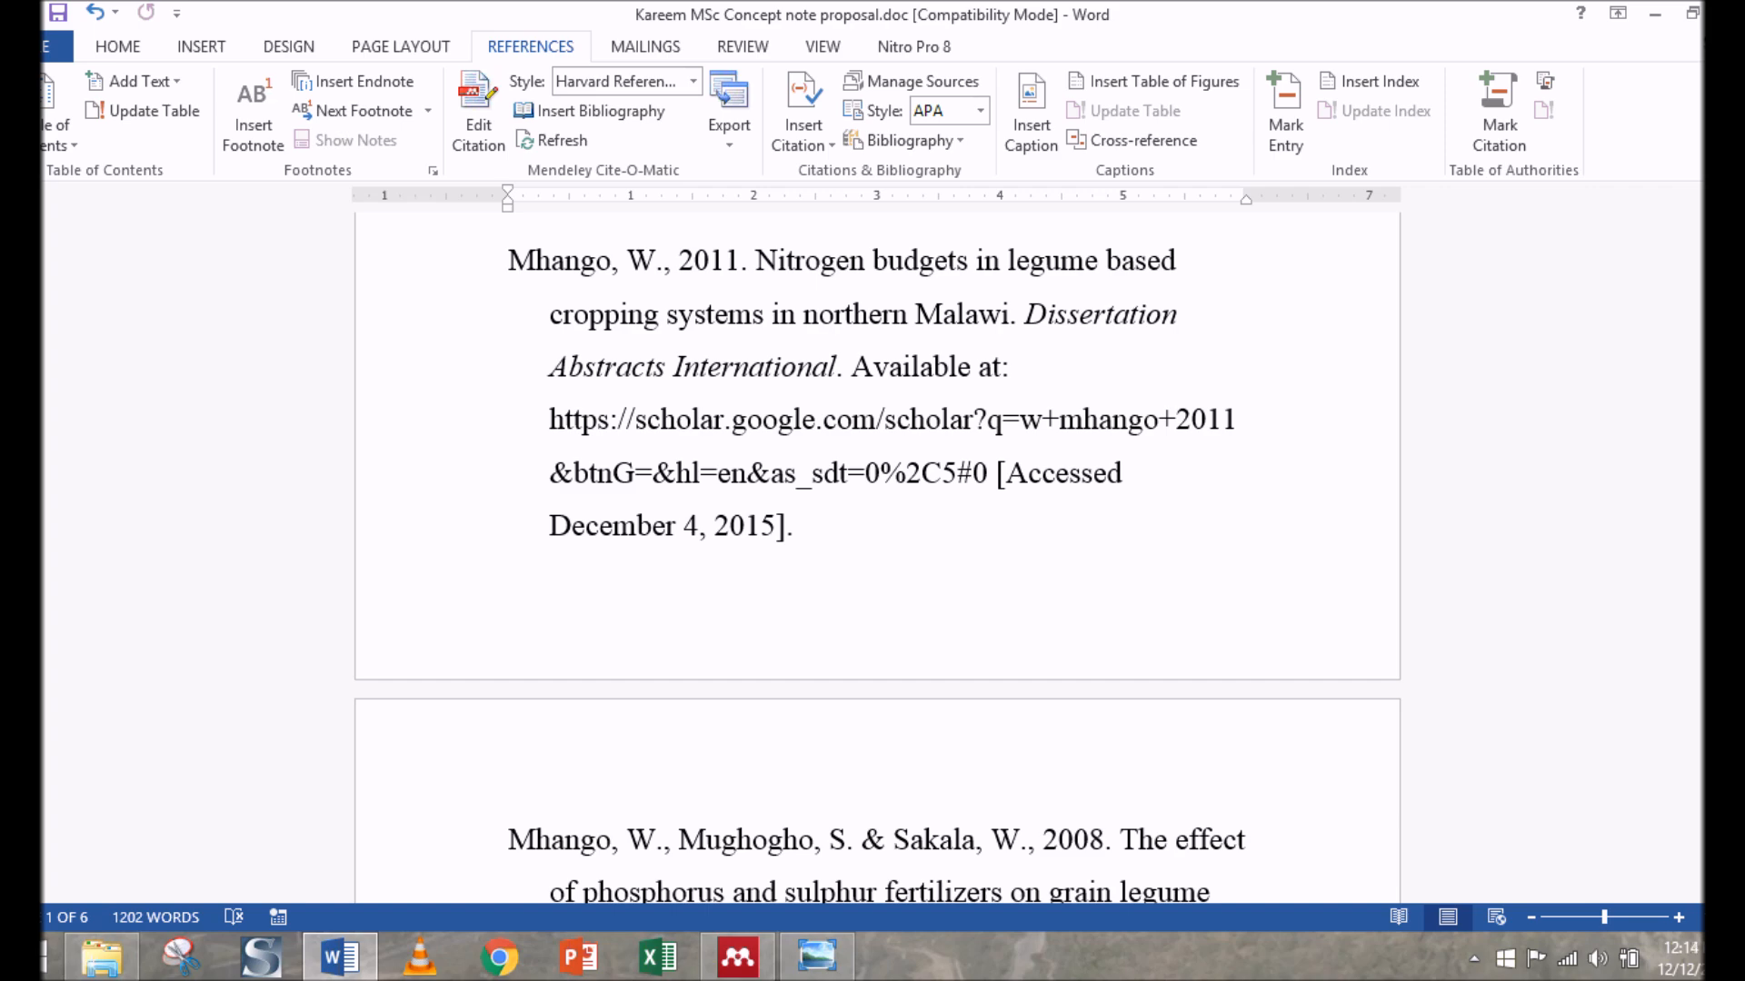
pyautogui.scroll(3)
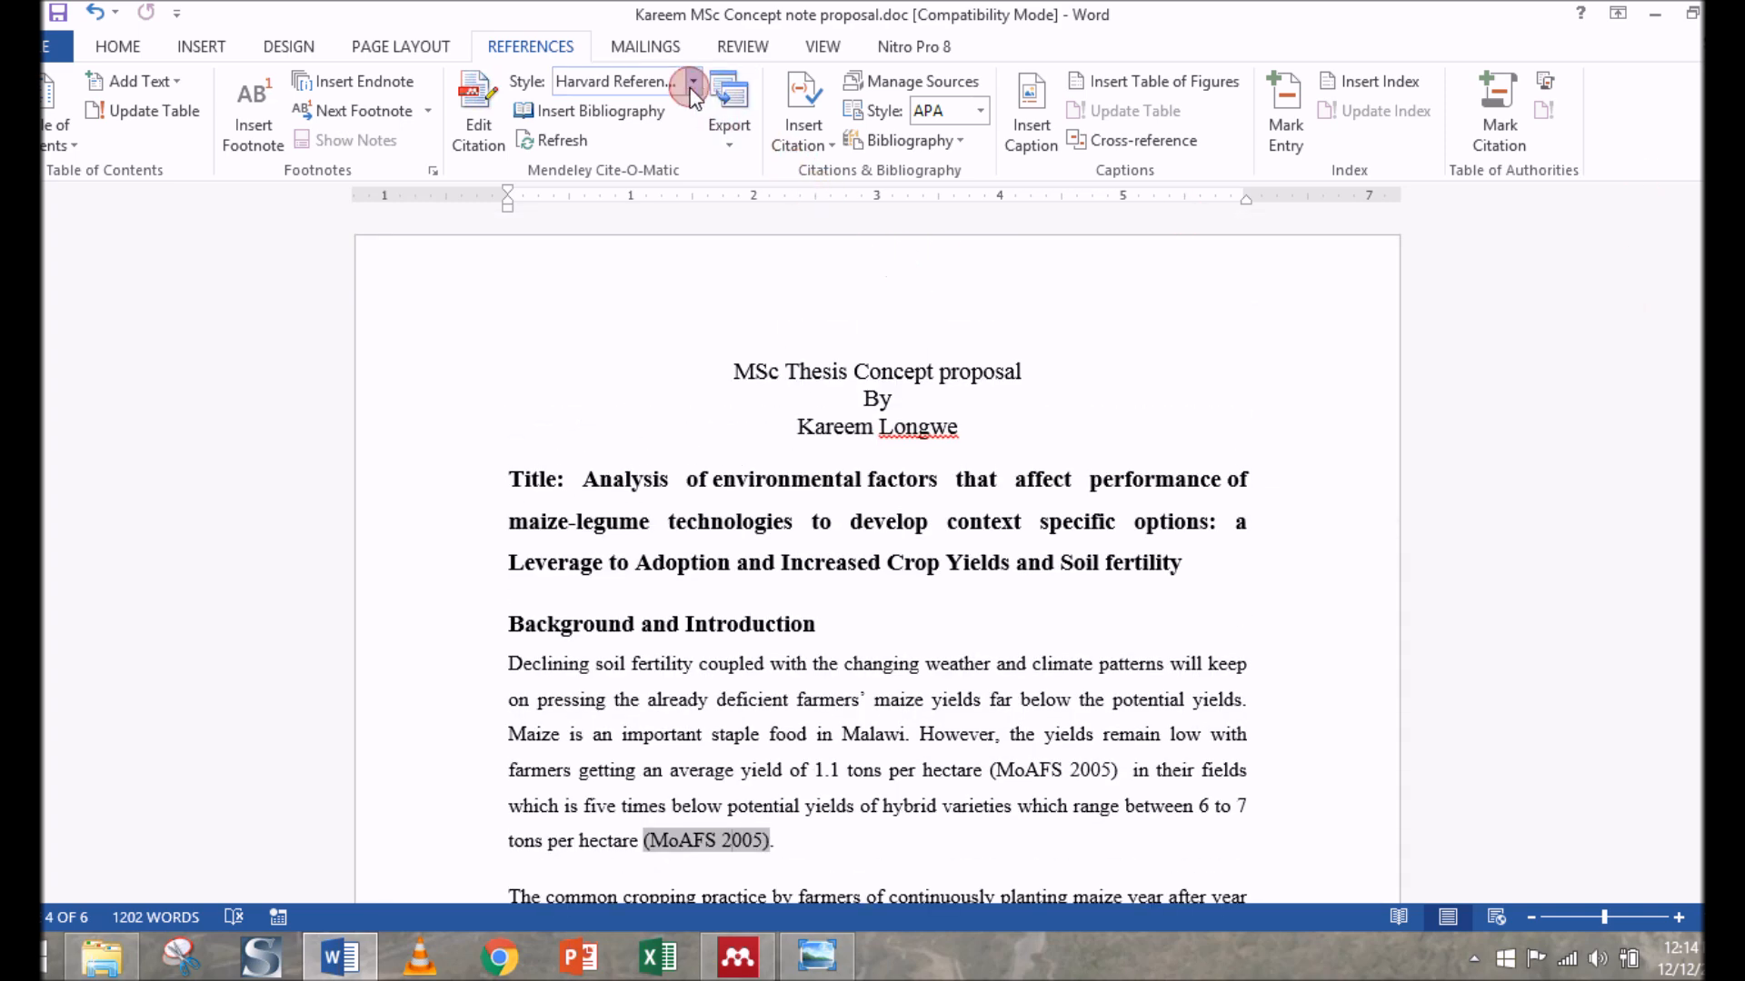
# Restore American Psychological Association 6th edition so citations read (Mhango, 2011)
pyautogui.click(692, 89)
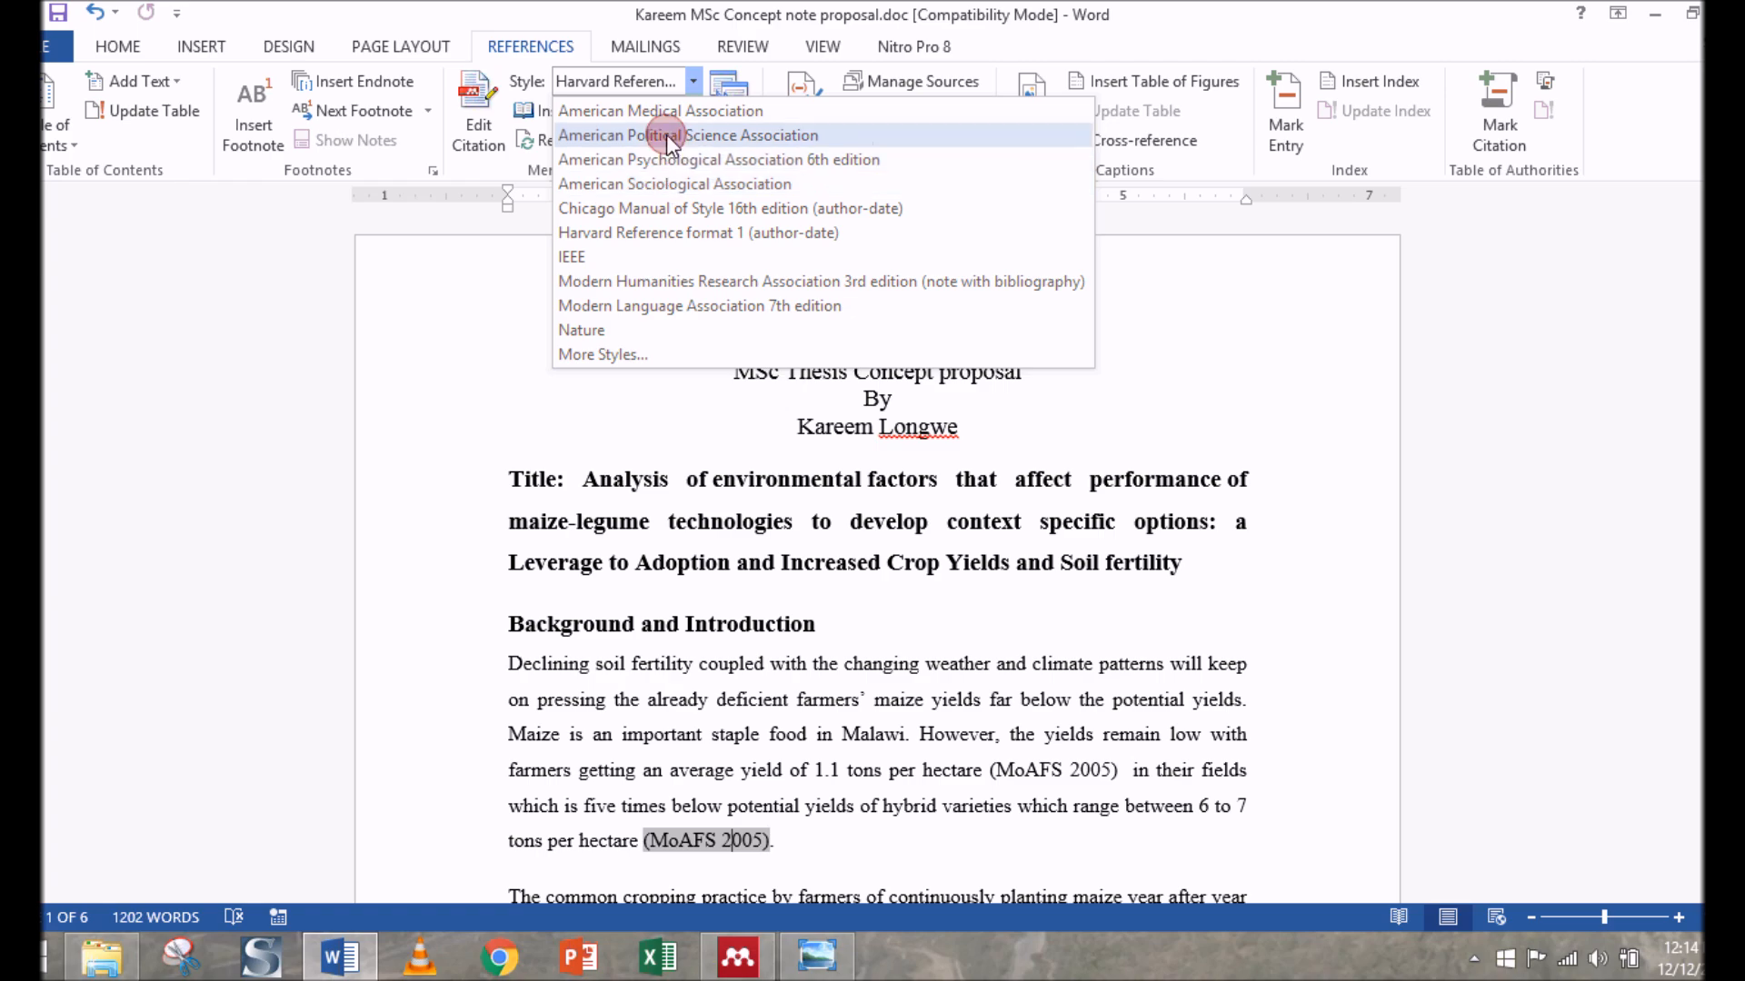
pyautogui.click(691, 135)
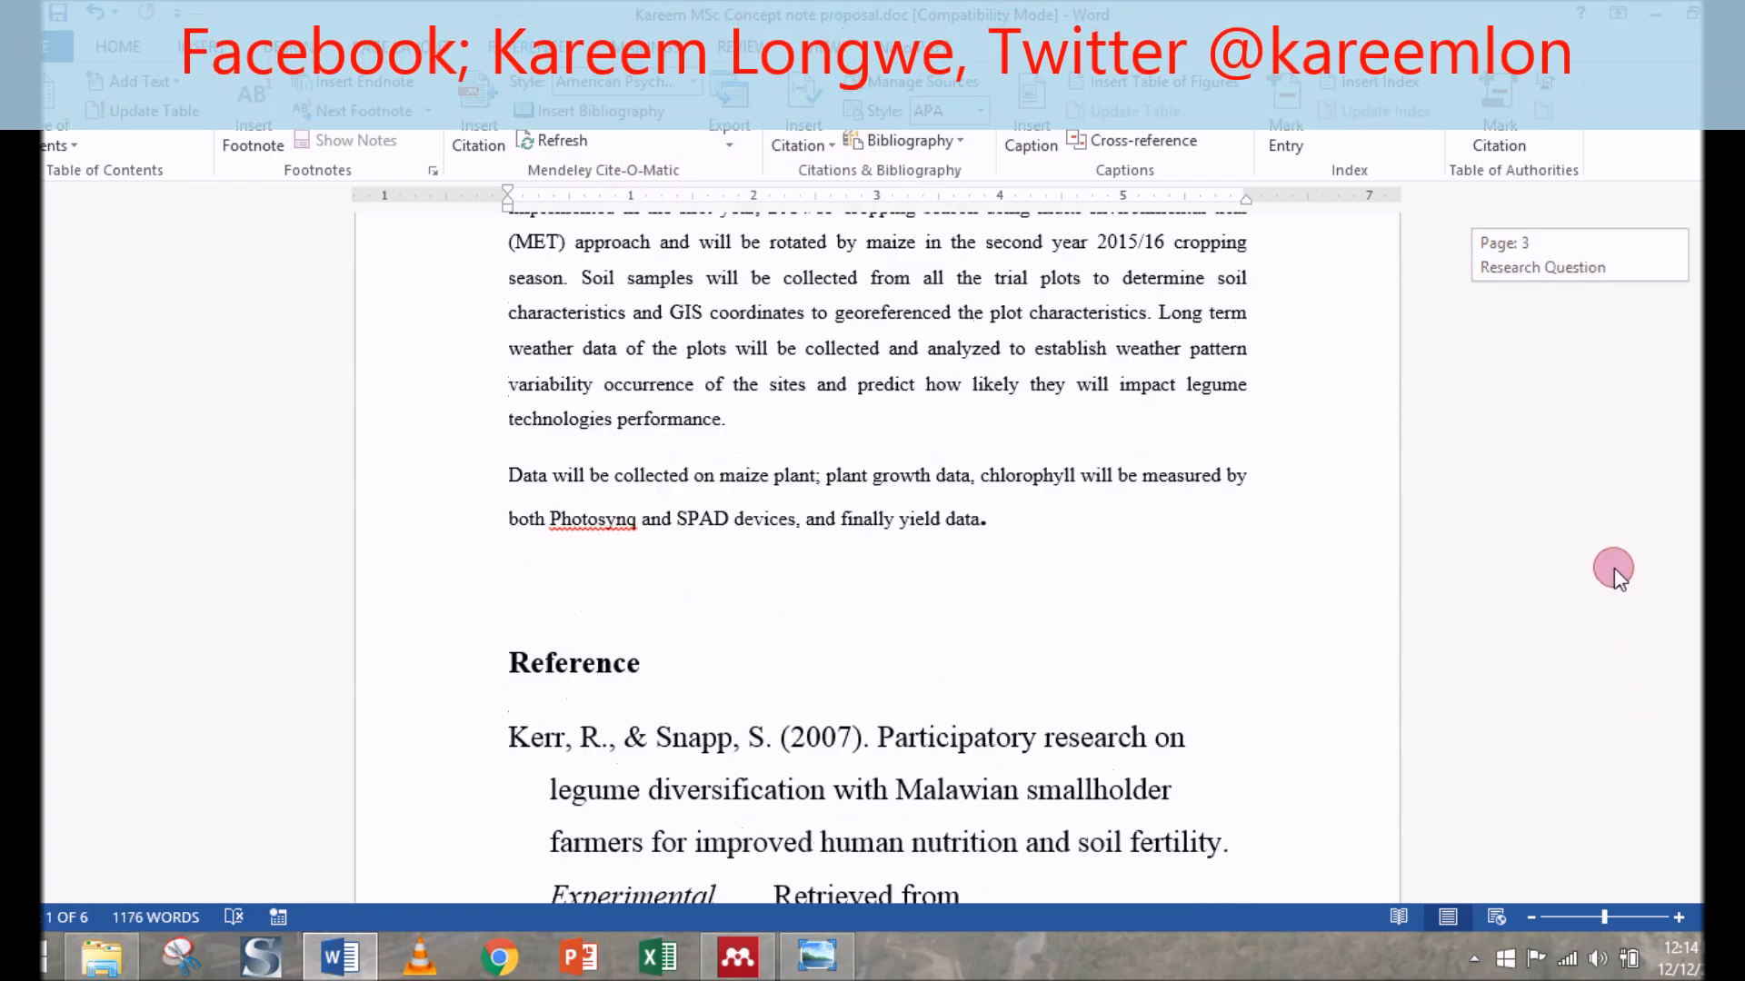
pyautogui.scroll(3)
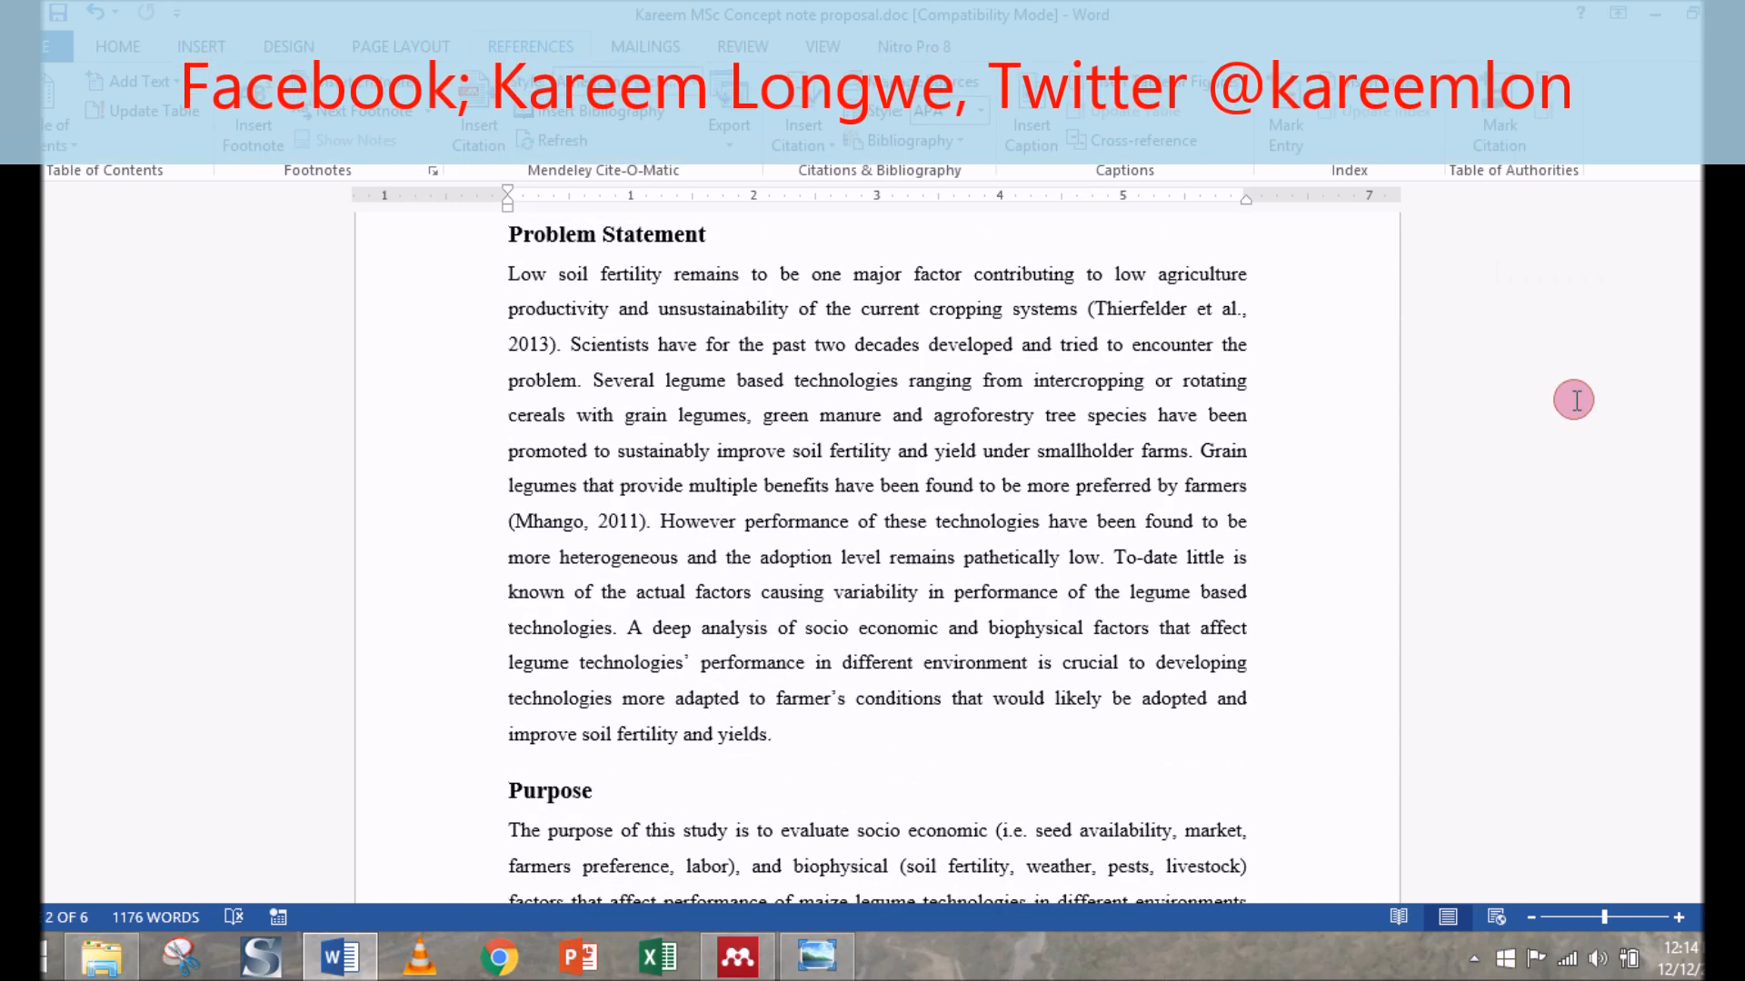